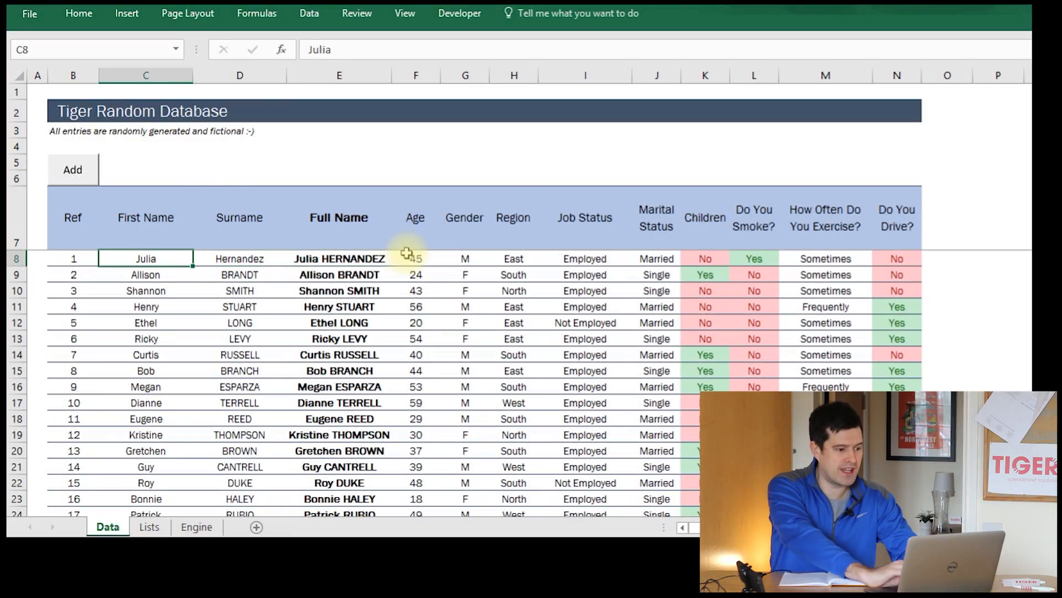
Open the Visual Basic Editor on the CommandButton1_Click procedure
{"action": "left_click", "coordinate": [72, 170]}
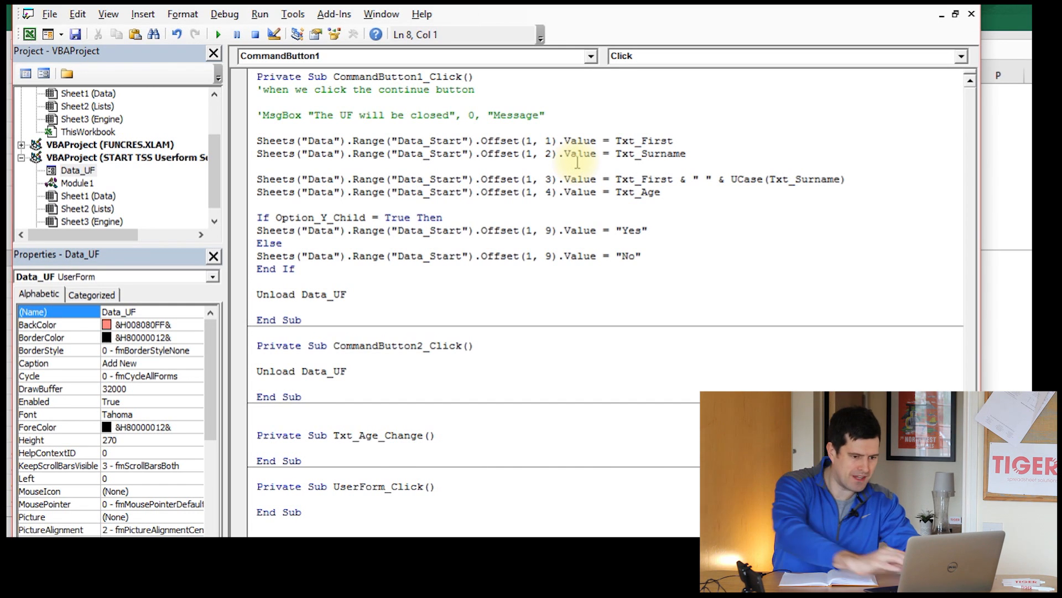
Review the Offset lines in CommandButton1_Click, then return to the Data sheet
{"action": "left_click", "coordinate": [257, 204]}
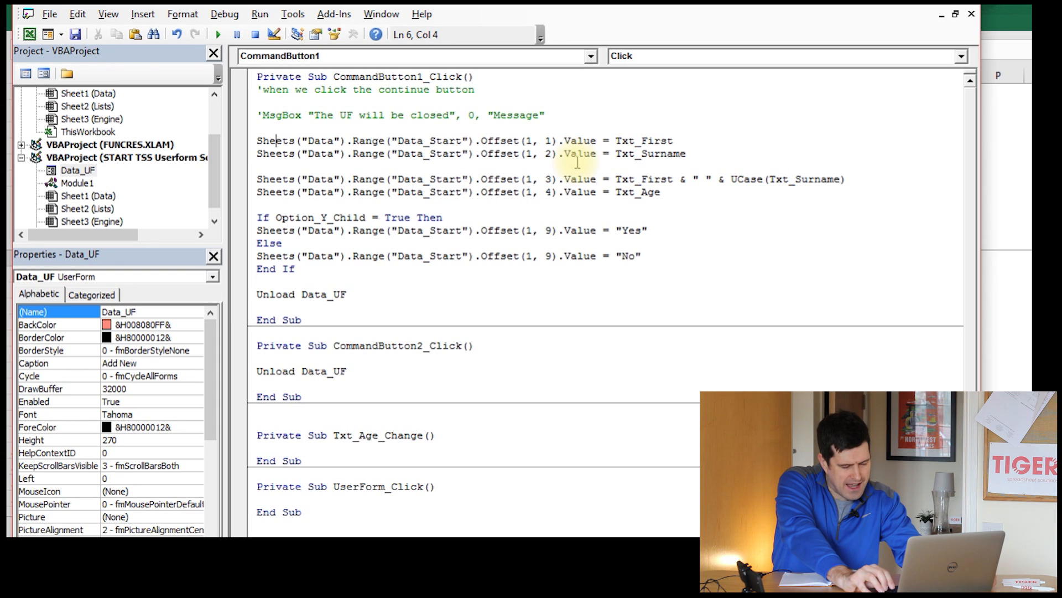
{"action": "left_click", "coordinate": [299, 140]}
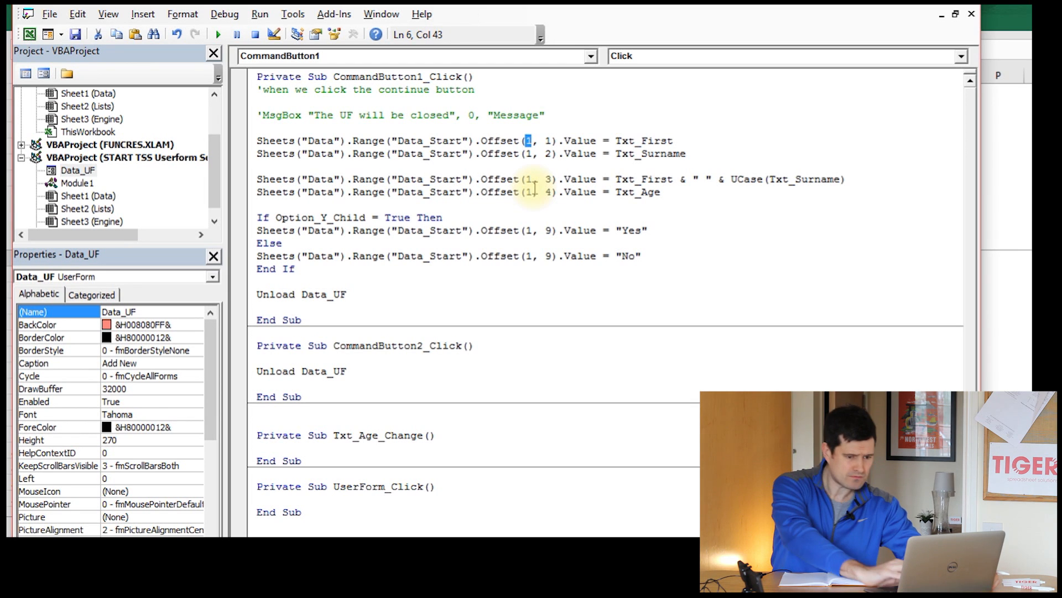
{"action": "key", "text": "alt+F11"}
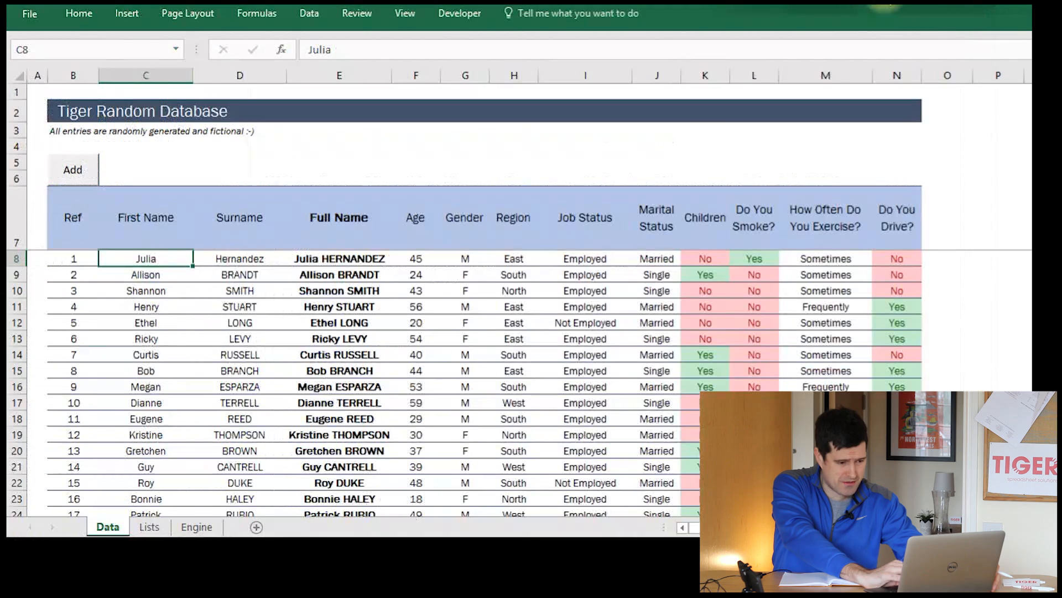
Switch to the Engine sheet with its total entries, mode and row store labels
{"action": "left_click", "coordinate": [145, 169]}
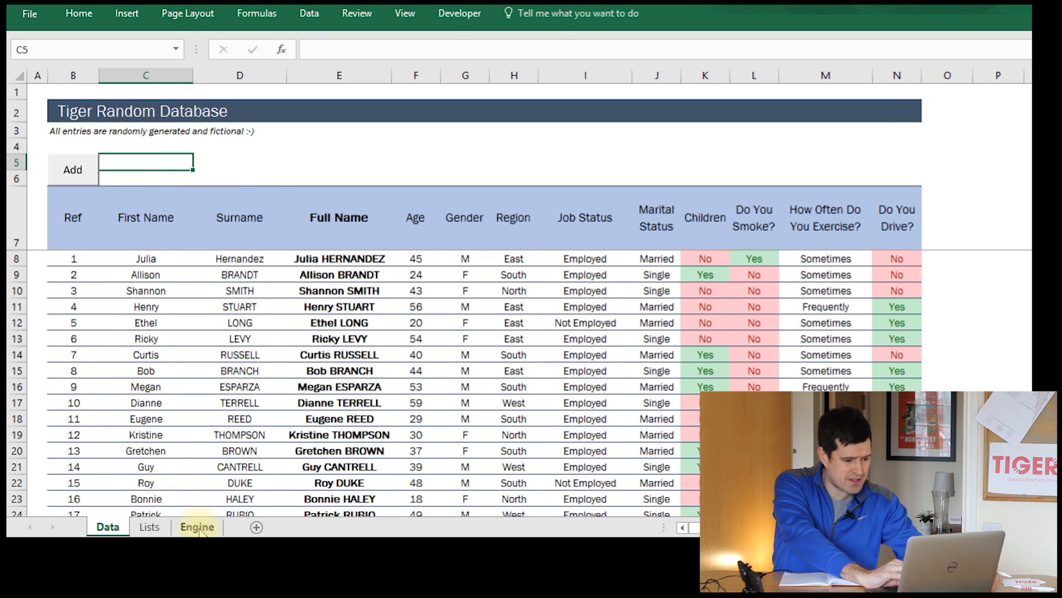
{"action": "left_click", "coordinate": [196, 526]}
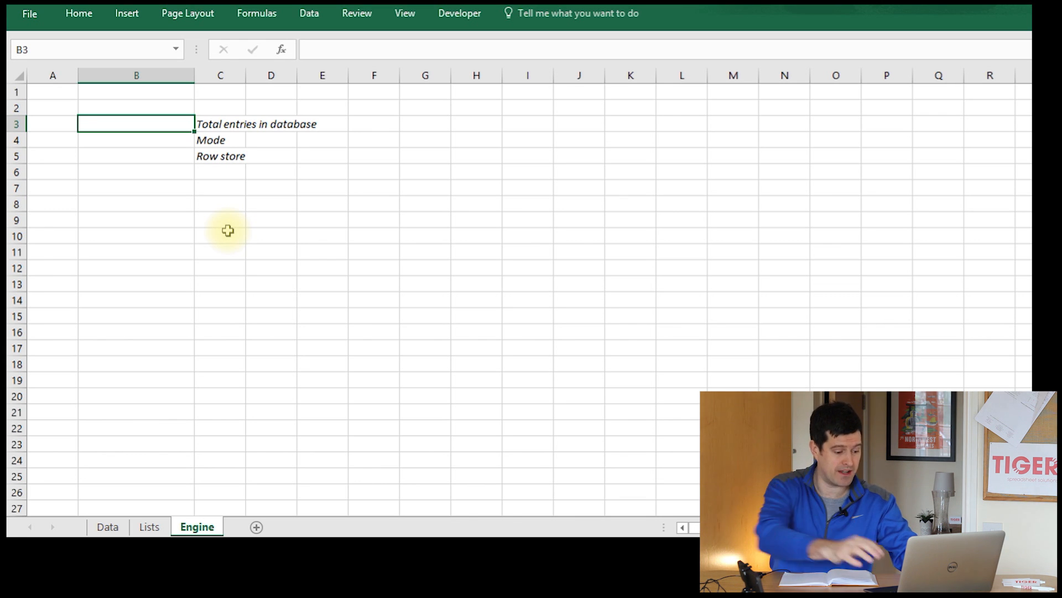
{"action": "left_click", "coordinate": [107, 526]}
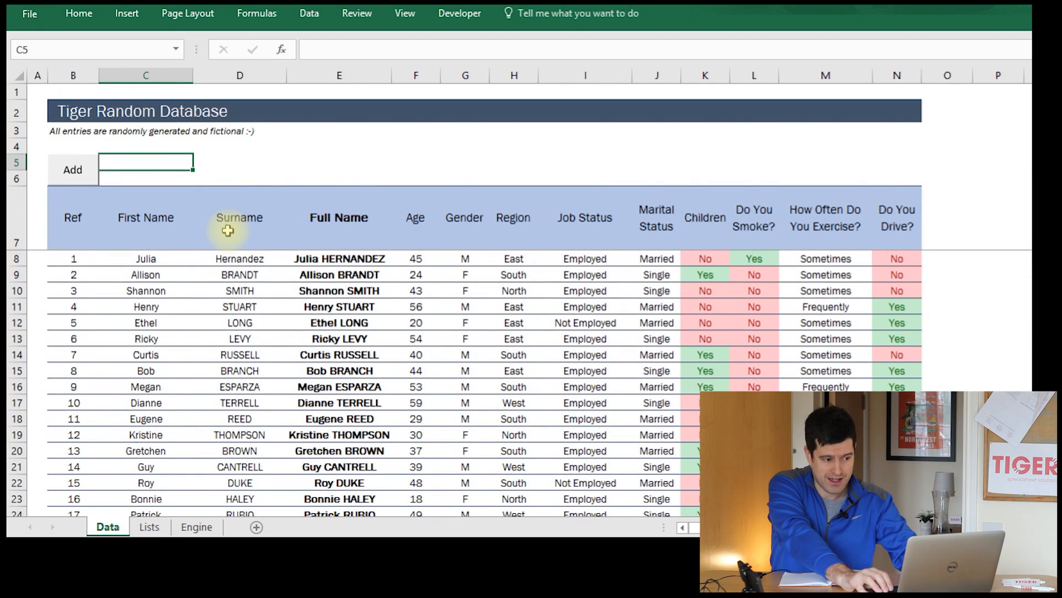
{"action": "left_click", "coordinate": [149, 526]}
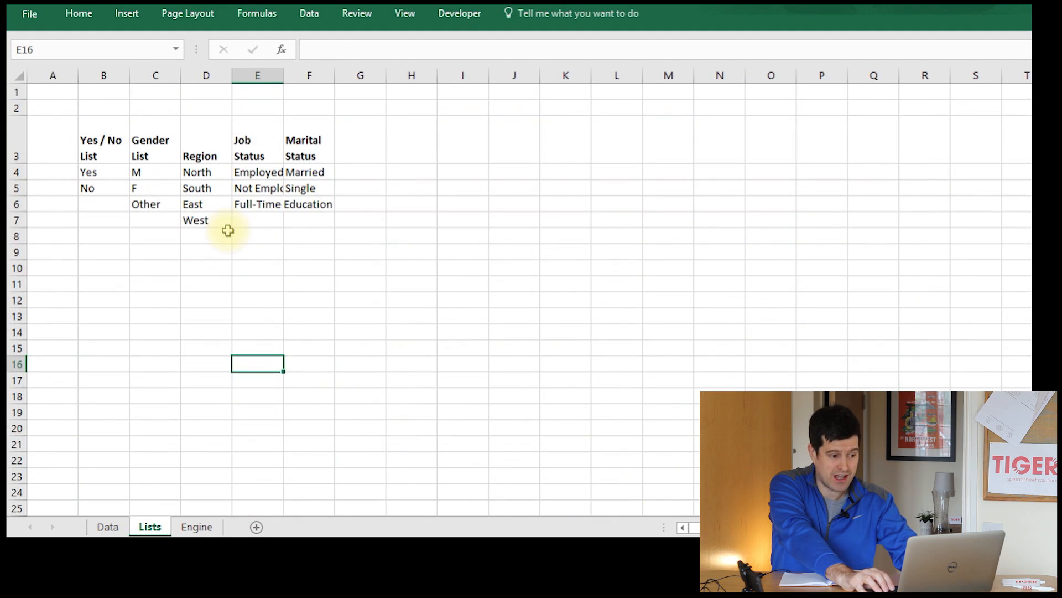
{"action": "left_click", "coordinate": [257, 251]}
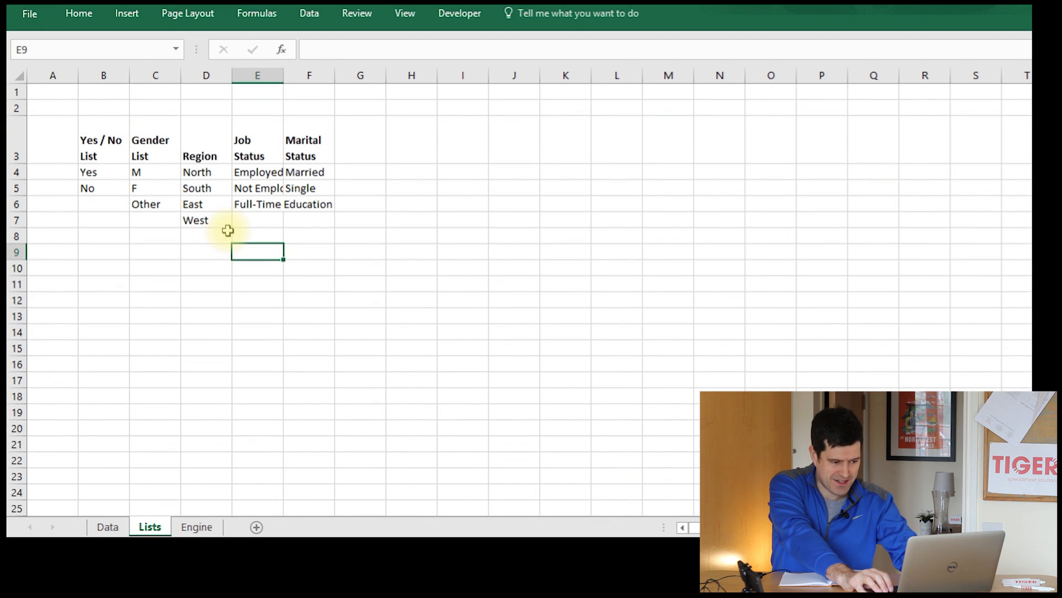
{"action": "left_click", "coordinate": [196, 526]}
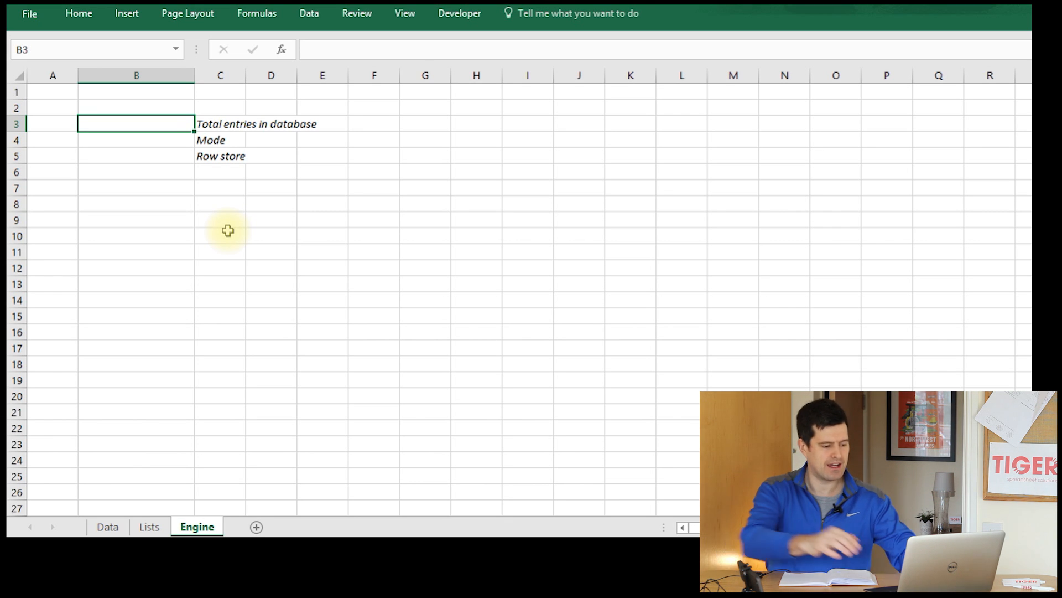
{"action": "left_click", "coordinate": [107, 527]}
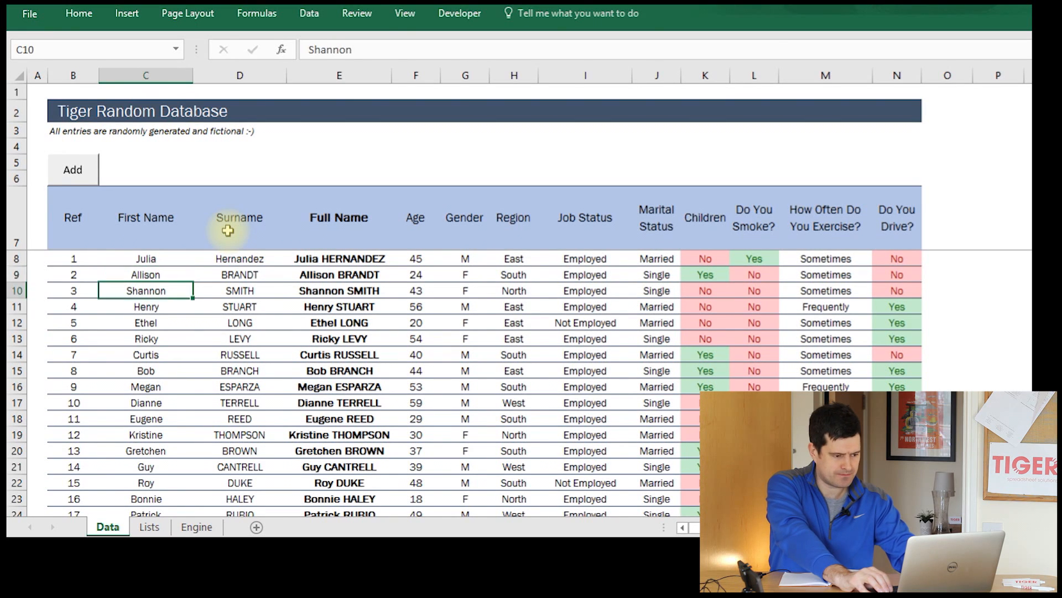
{"action": "left_click", "coordinate": [145, 258]}
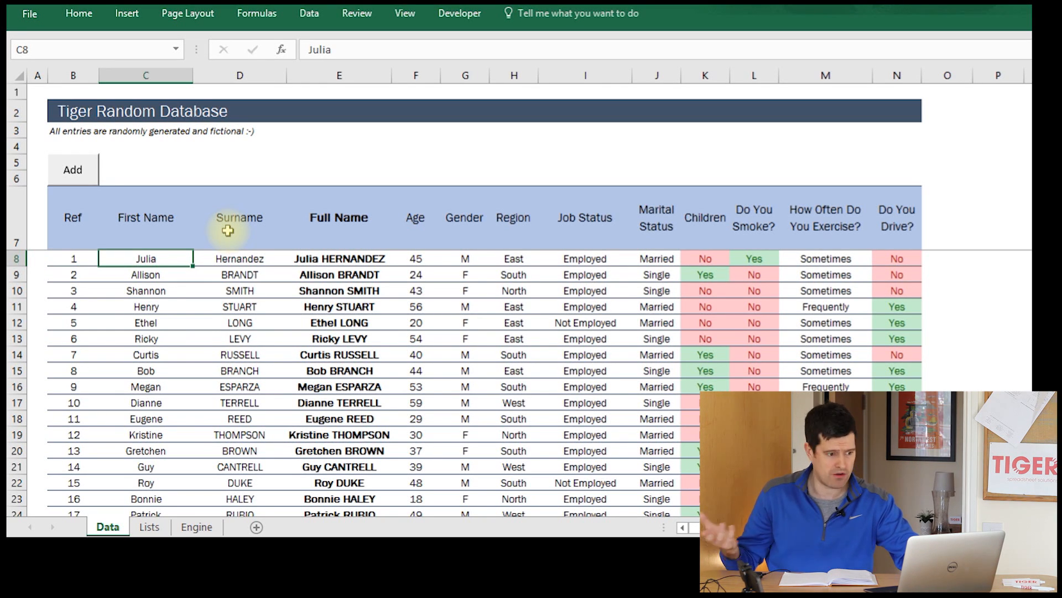
{"action": "left_click", "coordinate": [196, 526]}
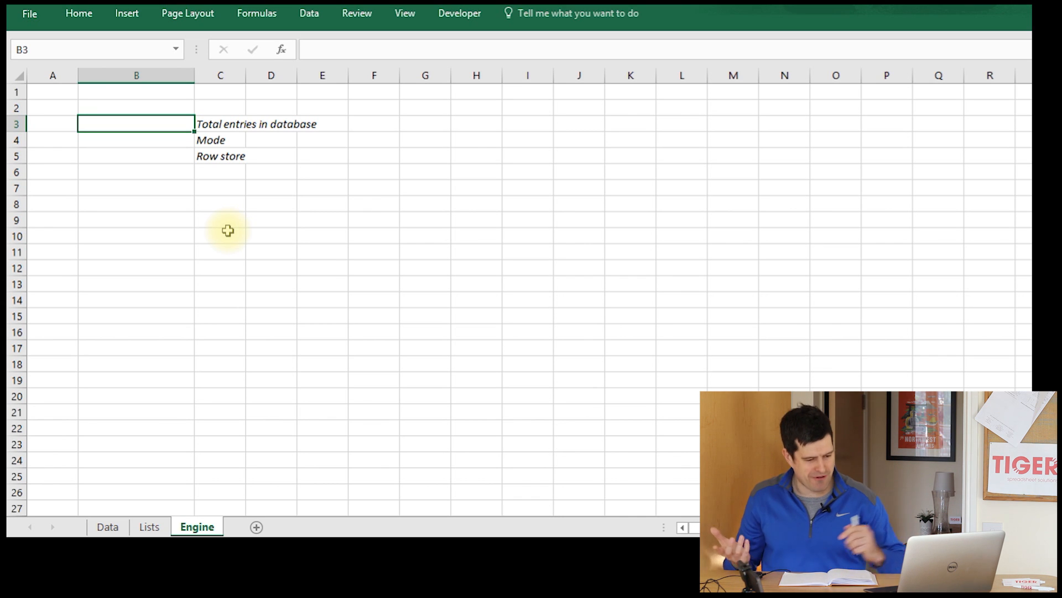
Start a =COUNTA( formula in the Engine sheet's total-entries cell B3
{"action": "type", "text": "=c"}
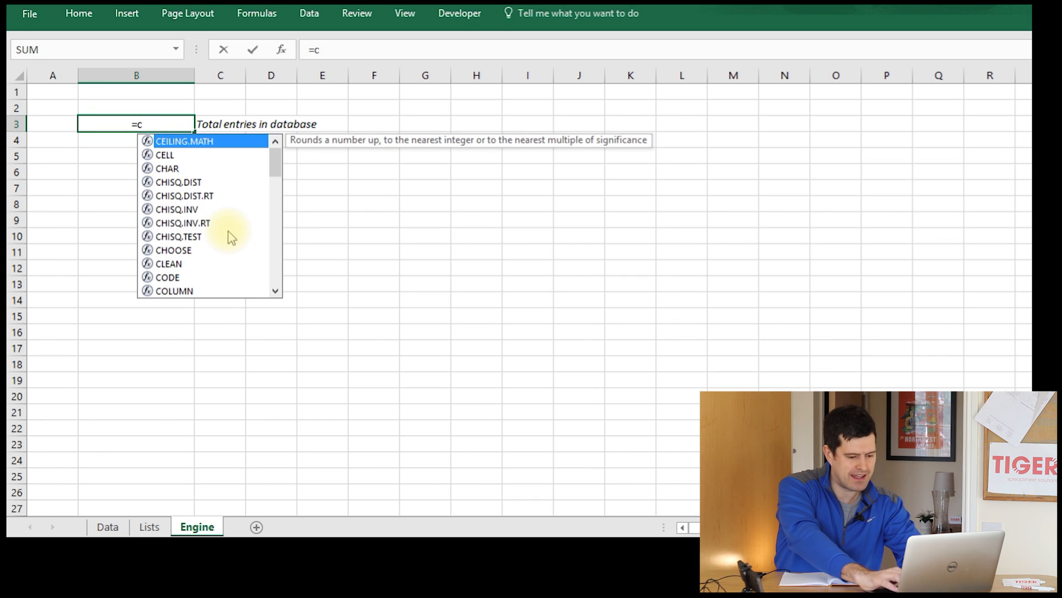
{"action": "type", "text": "ounta"}
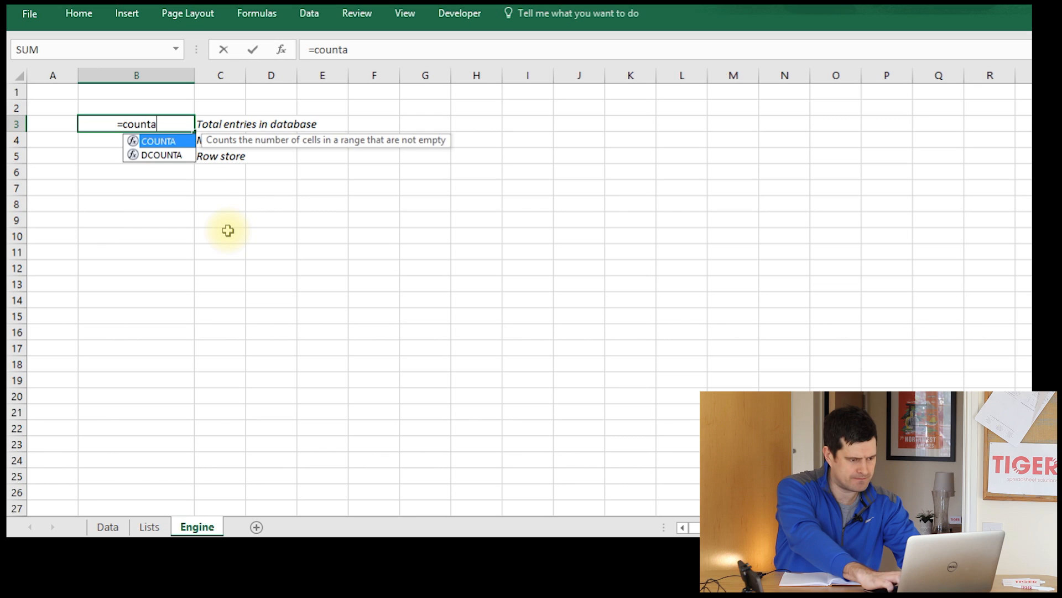
{"action": "type", "text": "("}
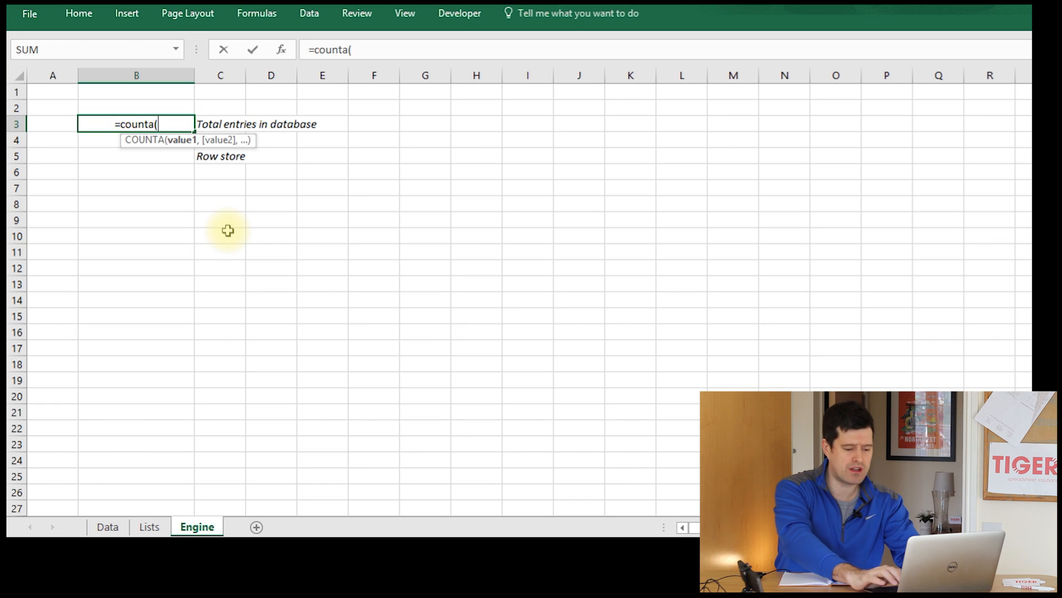
{"action": "left_click", "coordinate": [135, 75]}
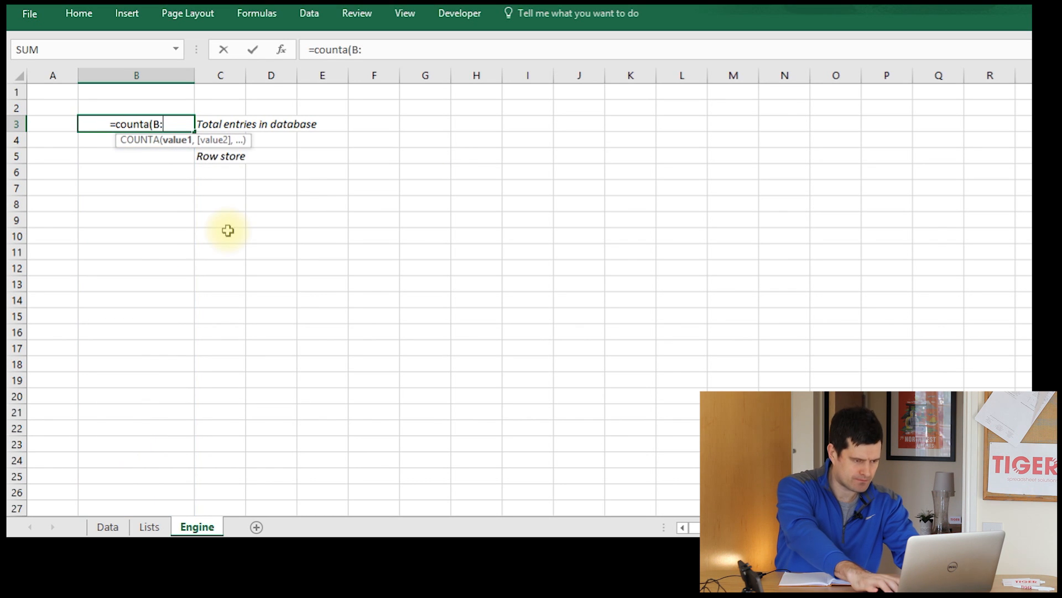
Check the Data sheet's Full Name column and re-edit B3 to =COUNTA(Data!E:E)
{"action": "left_click", "coordinate": [106, 526]}
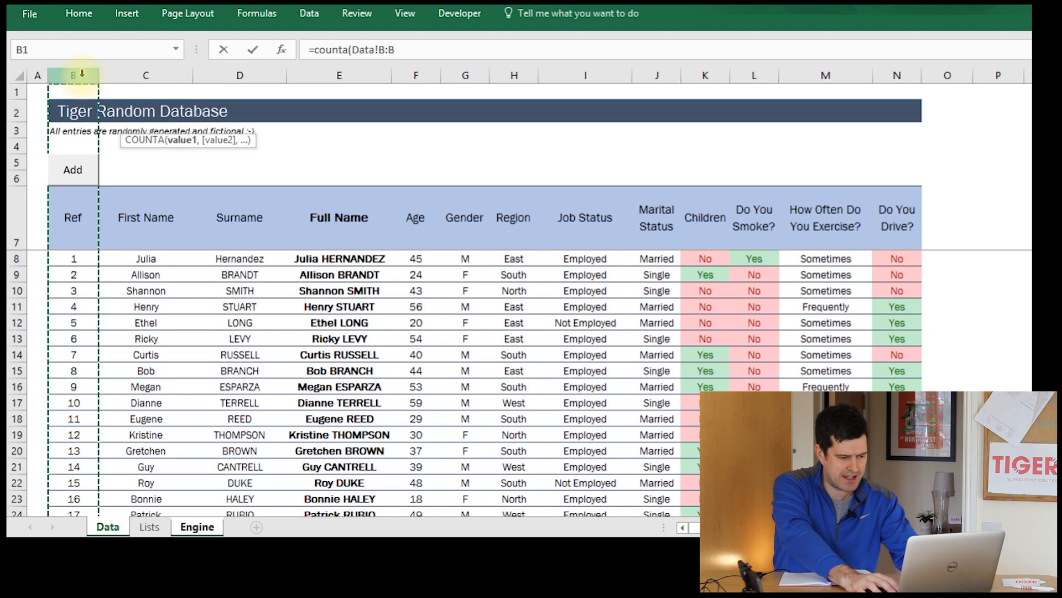
{"action": "left_click", "coordinate": [197, 526]}
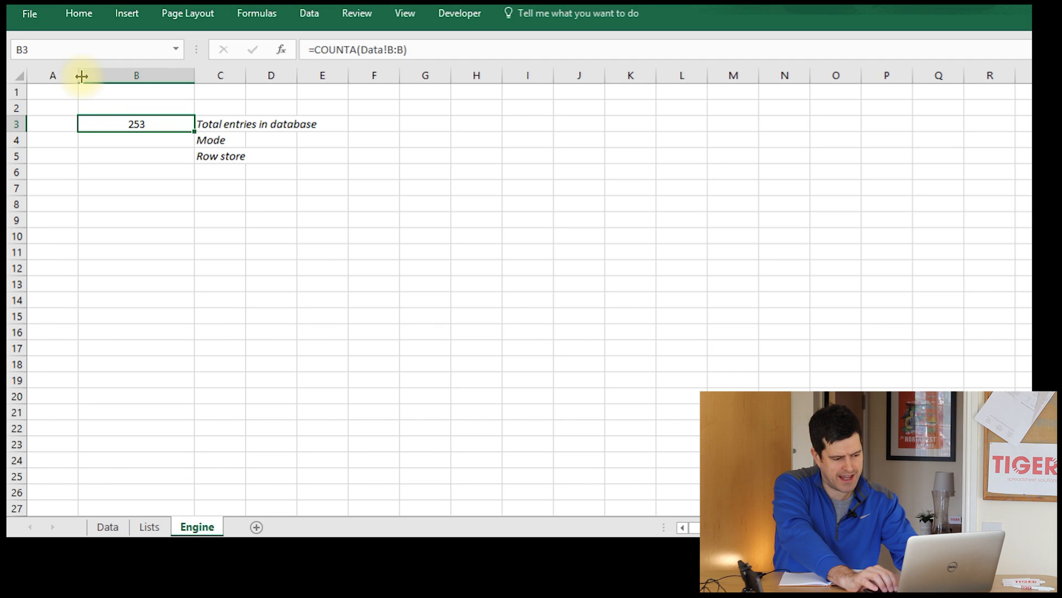
{"action": "left_click", "coordinate": [107, 526]}
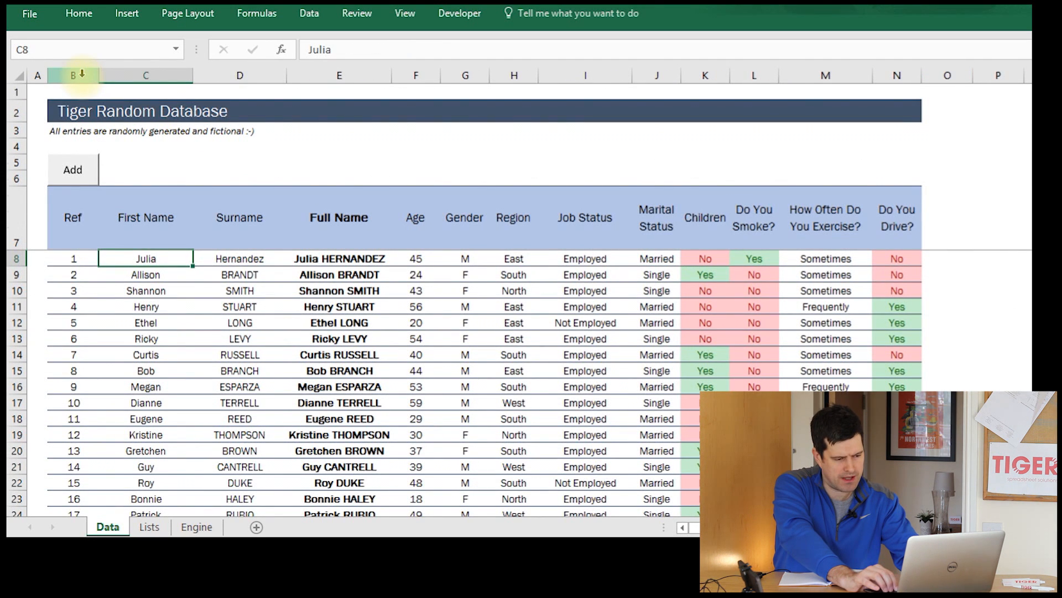
{"action": "left_click", "coordinate": [338, 258]}
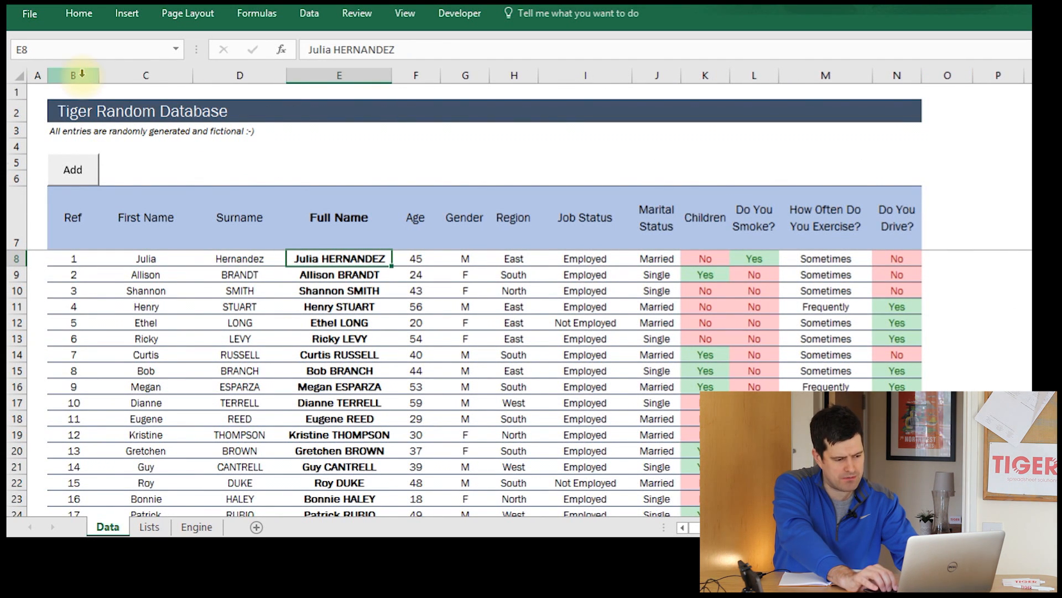
{"action": "left_click", "coordinate": [197, 527]}
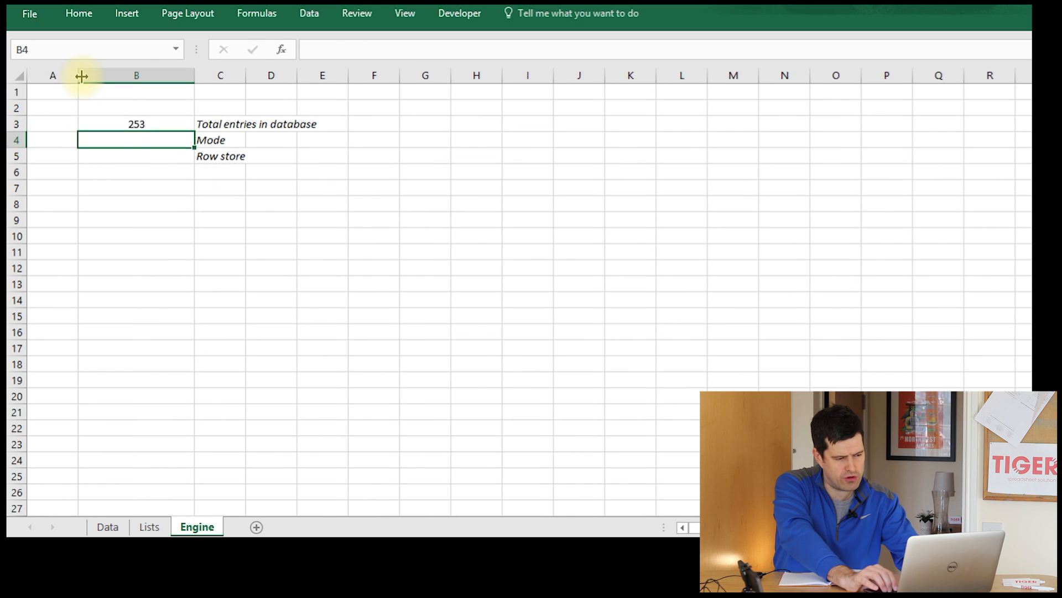
{"action": "left_click", "coordinate": [135, 123]}
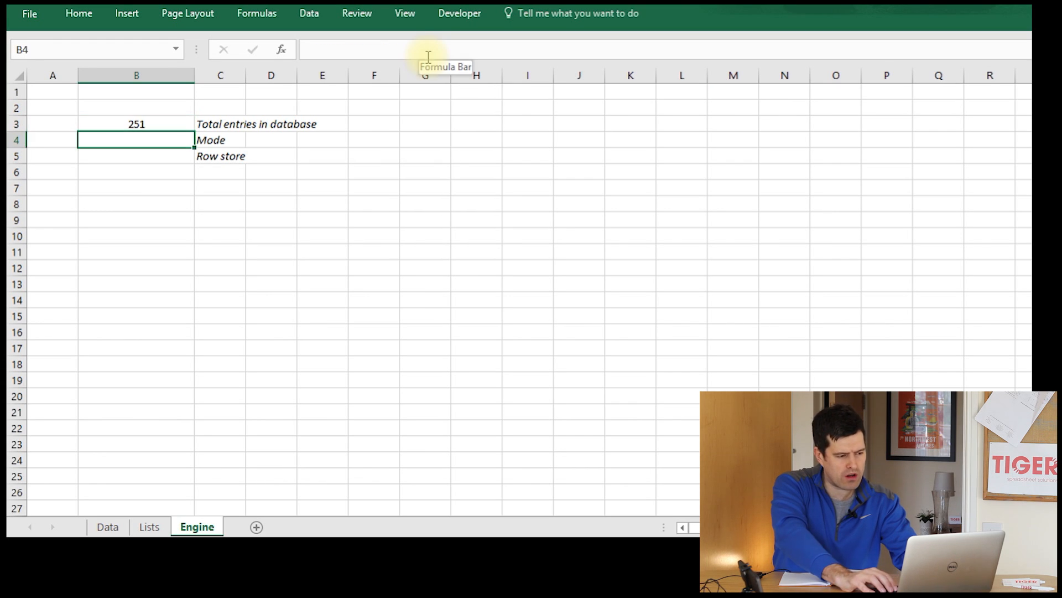
{"action": "left_click", "coordinate": [136, 123]}
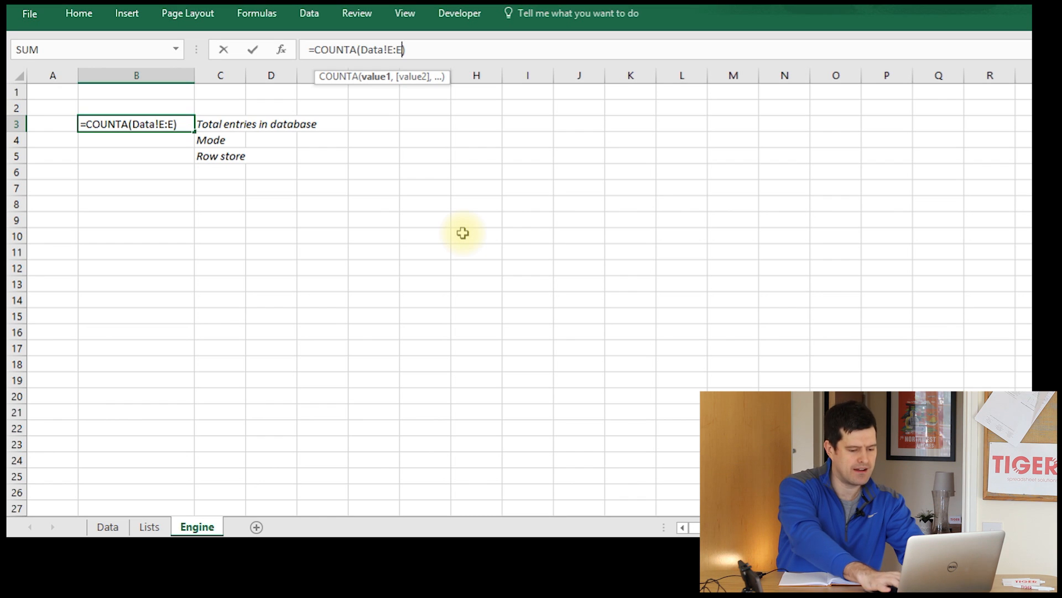
Limit the count range to row 10000 and label C3 'Total entries in database - maximum 10000'
{"action": "type", "text": "10000"}
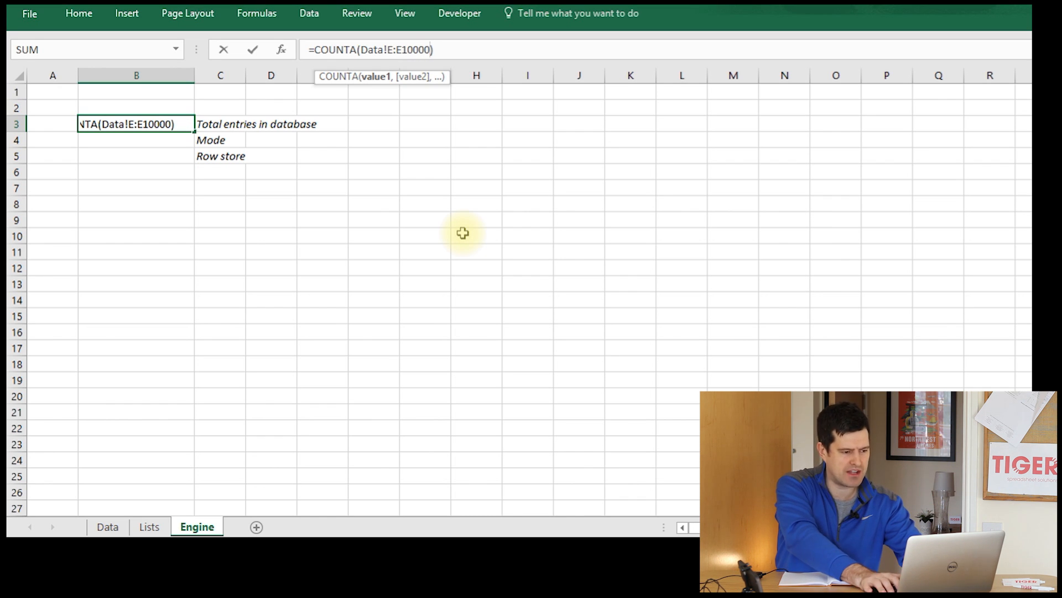
{"action": "key", "text": "Enter"}
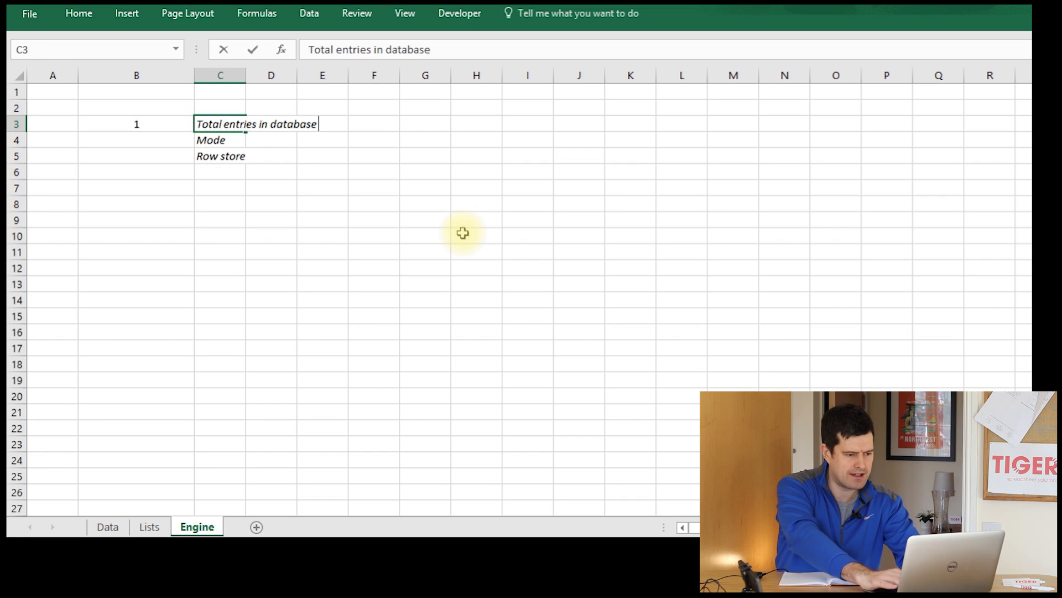
{"action": "type", "text": "- maximu"}
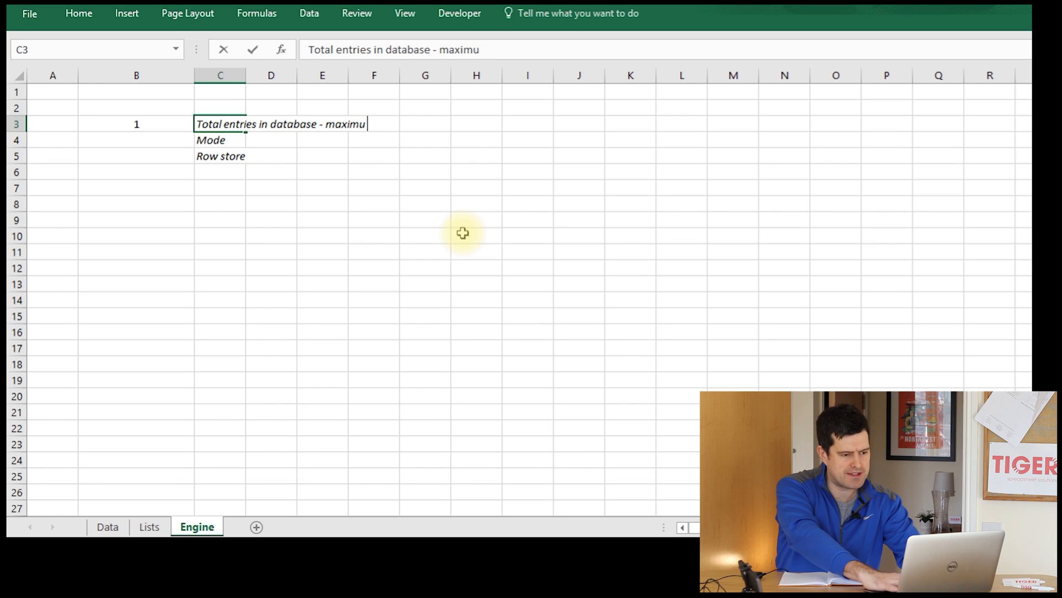
{"action": "type", "text": "m 10000"}
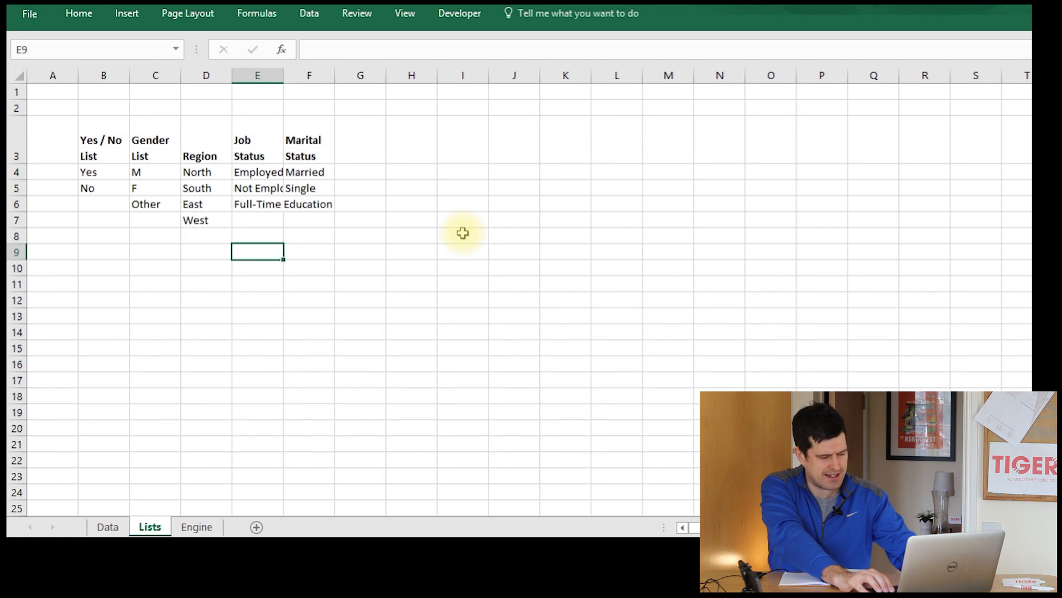
{"action": "left_click", "coordinate": [107, 526]}
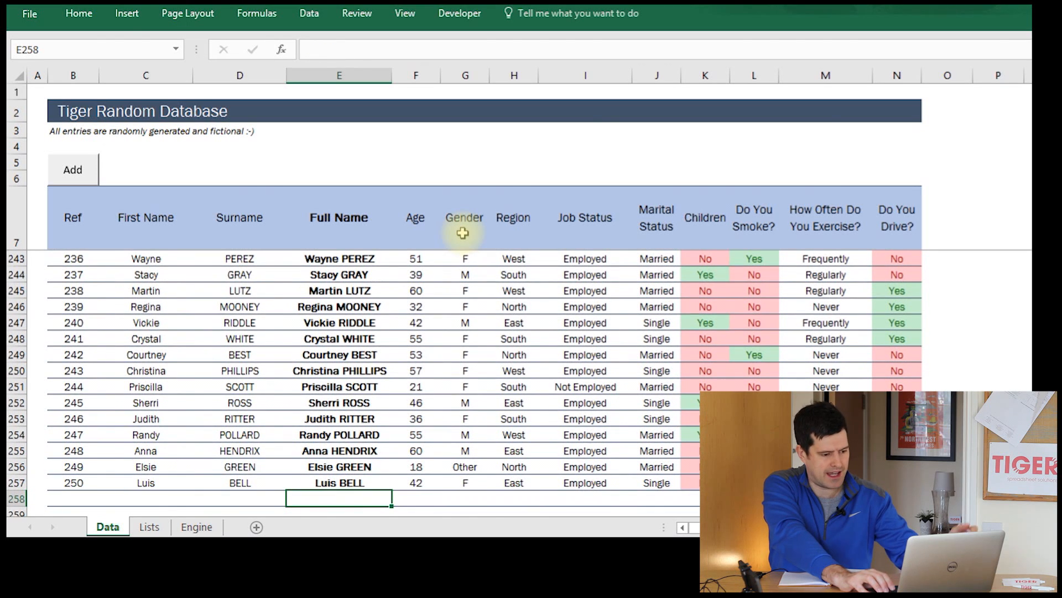
Type Test in Data!E258 and verify Engine!B3 rises to 252
{"action": "type", "text": "Test"}
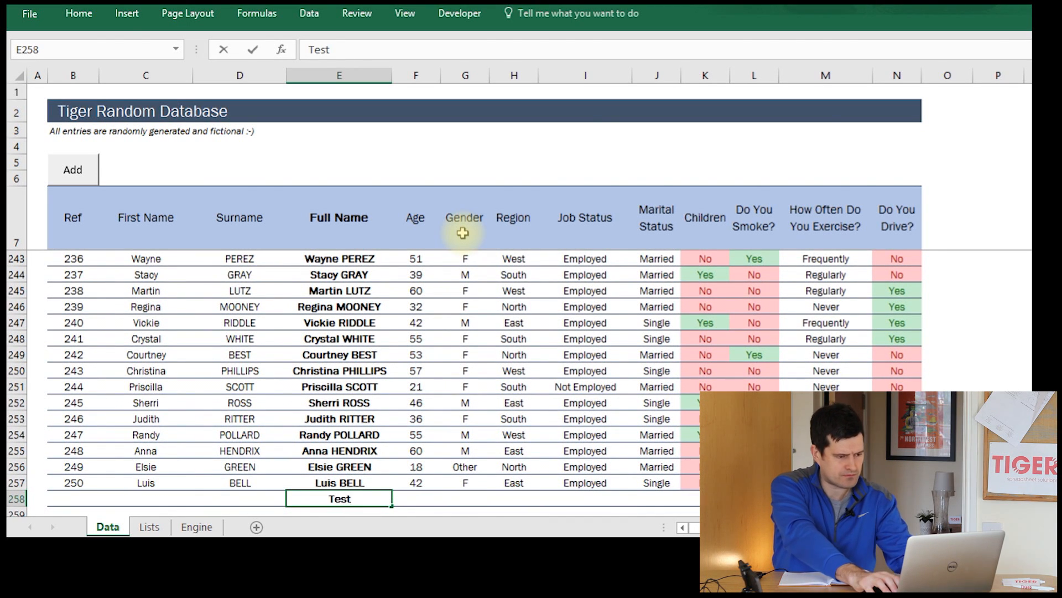
{"action": "left_click", "coordinate": [196, 527]}
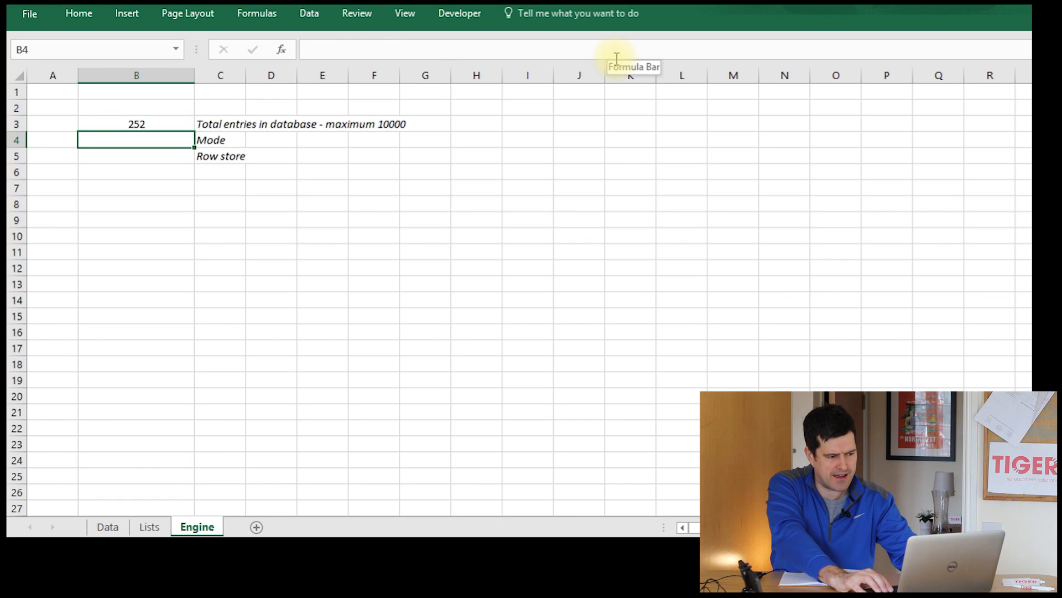
{"action": "left_click", "coordinate": [135, 123]}
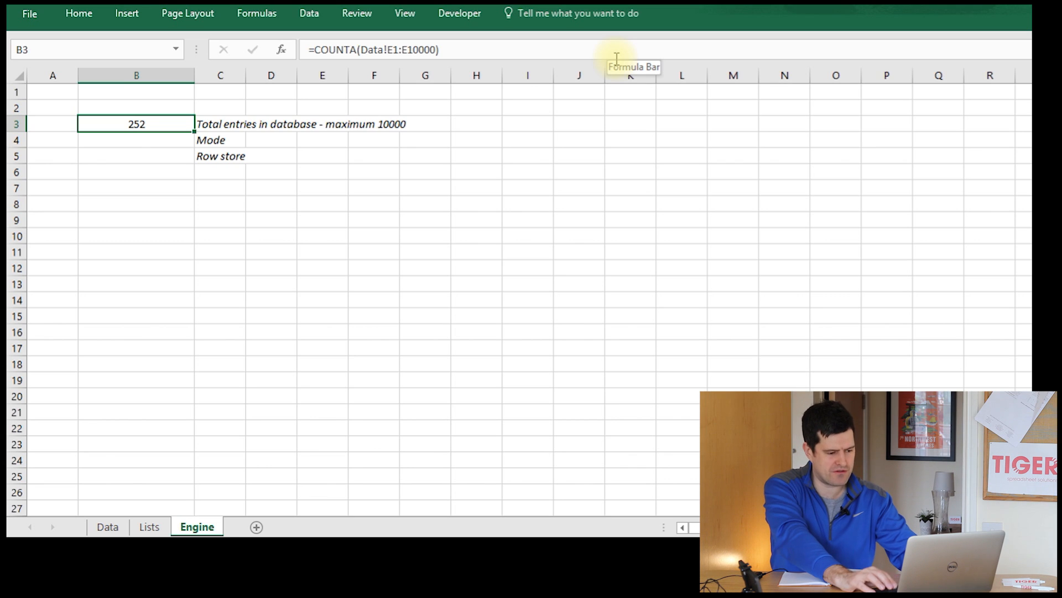
Delete the Test entry and confirm the Engine count returns to 251
{"action": "left_click", "coordinate": [106, 526]}
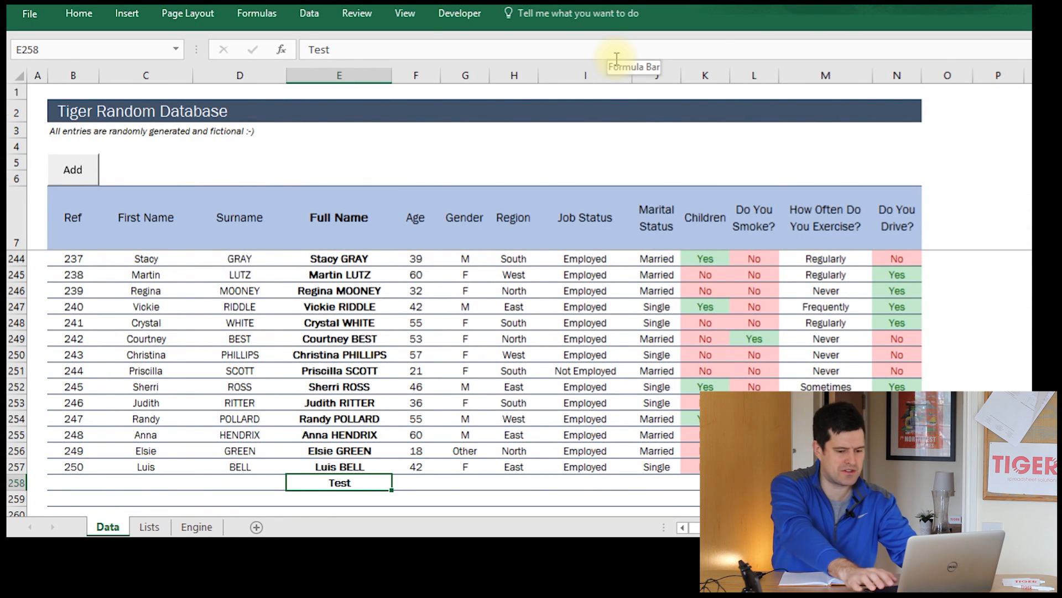
{"action": "key", "text": "Delete"}
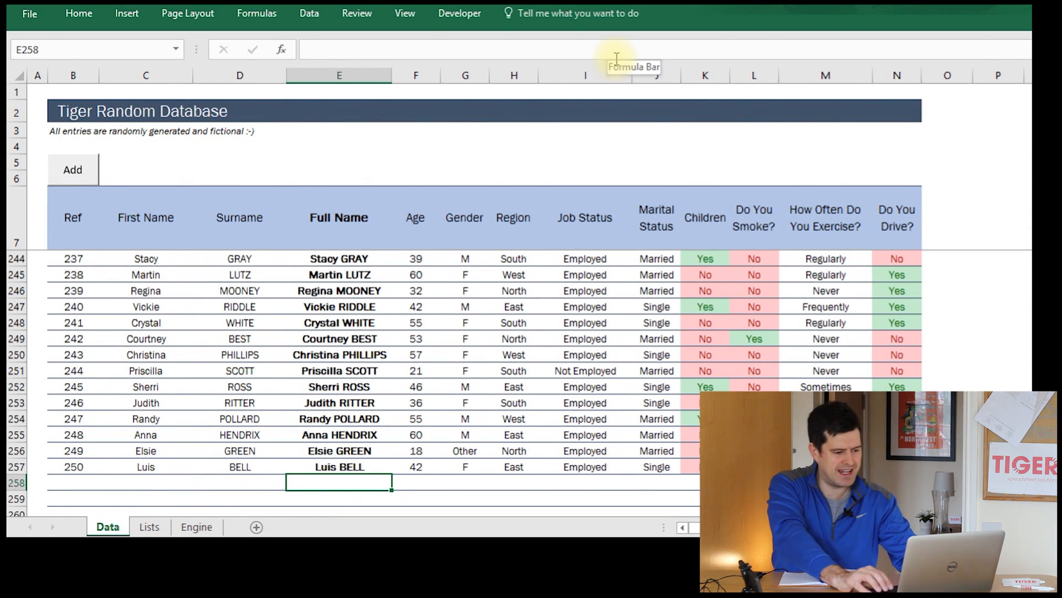
{"action": "left_click", "coordinate": [196, 526]}
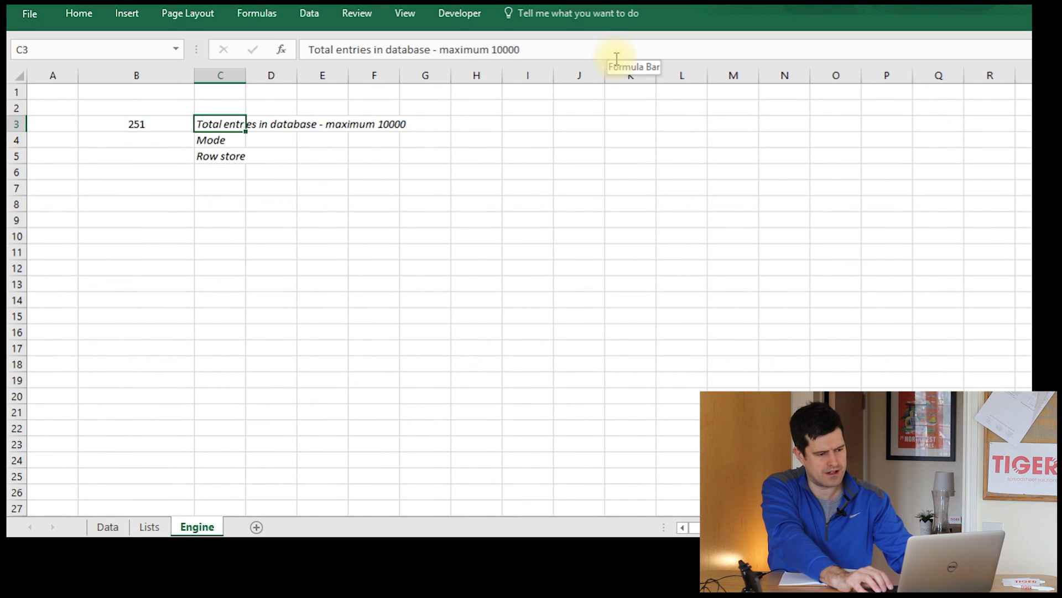
{"action": "left_click", "coordinate": [136, 123]}
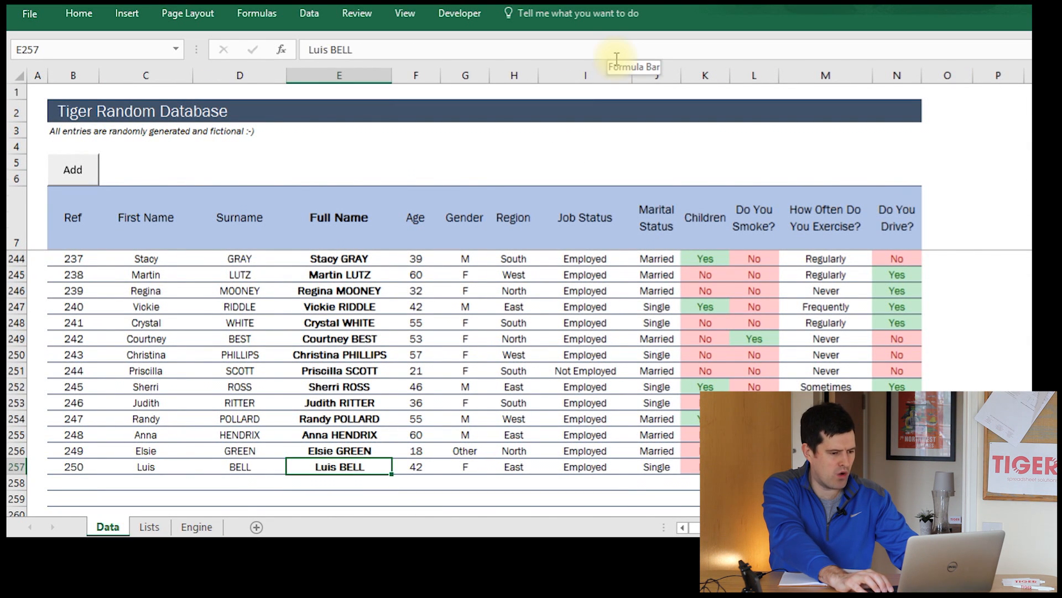
{"action": "left_click", "coordinate": [338, 217]}
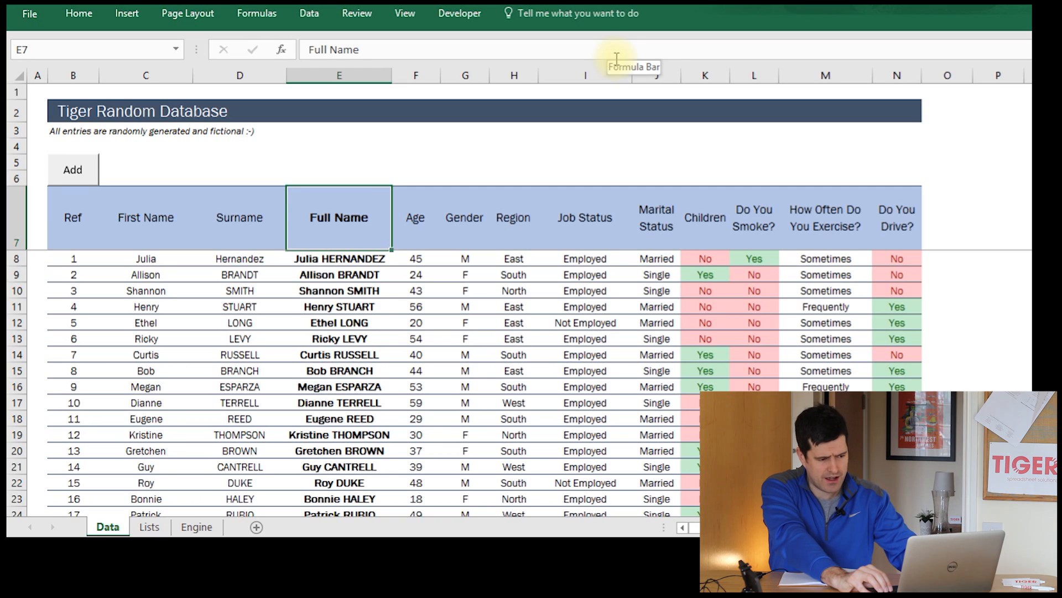
{"action": "left_click", "coordinate": [196, 527]}
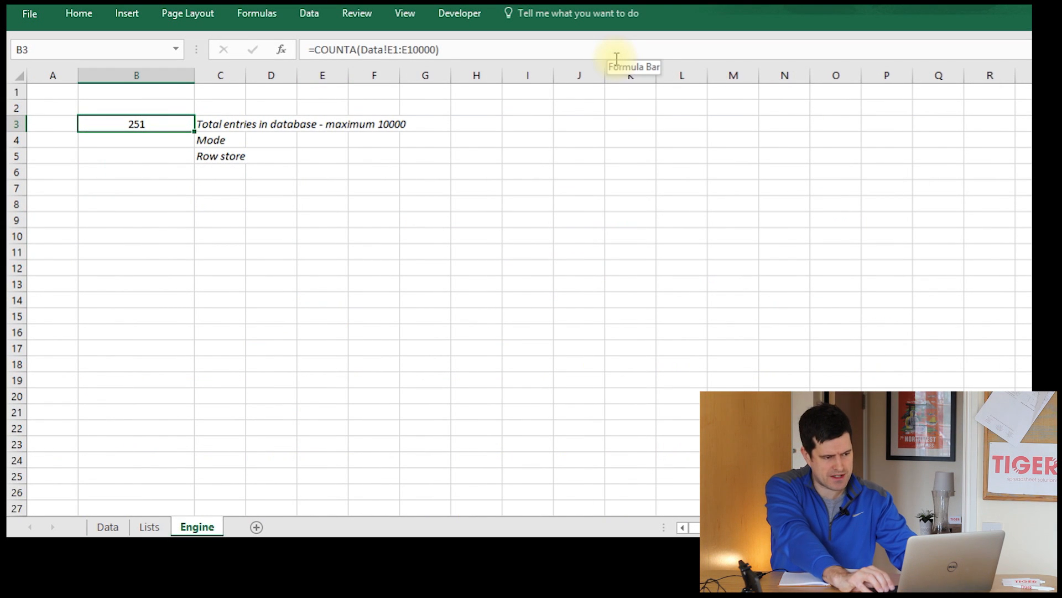
{"action": "type", "text": "-"}
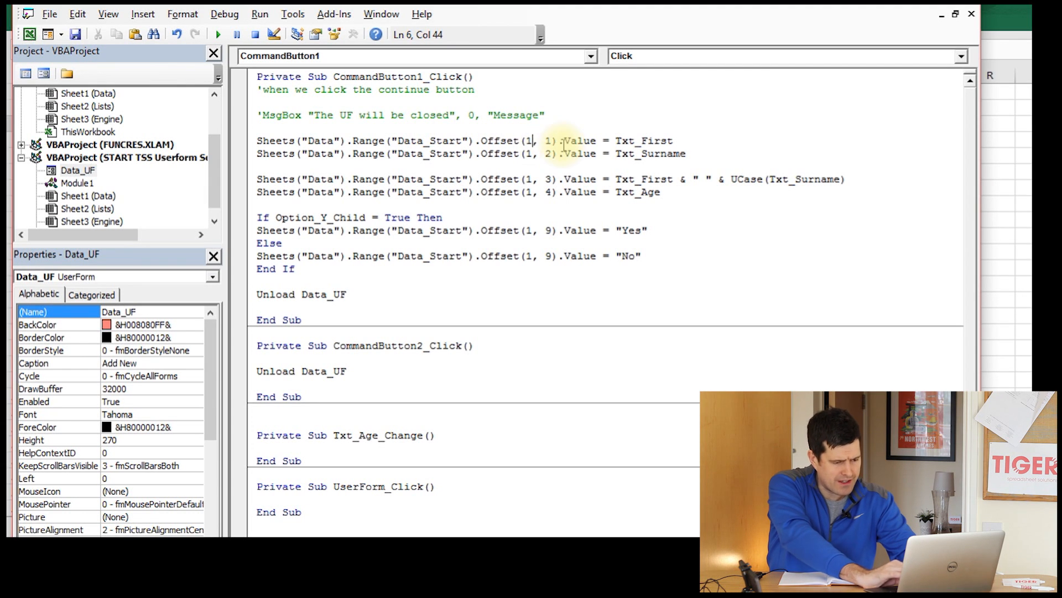
Replace Offset(1, 1) with Offset(Sheets("Engine").Range("B3").Value, 1), dismissing the compile error
{"action": "key", "text": "Backspace"}
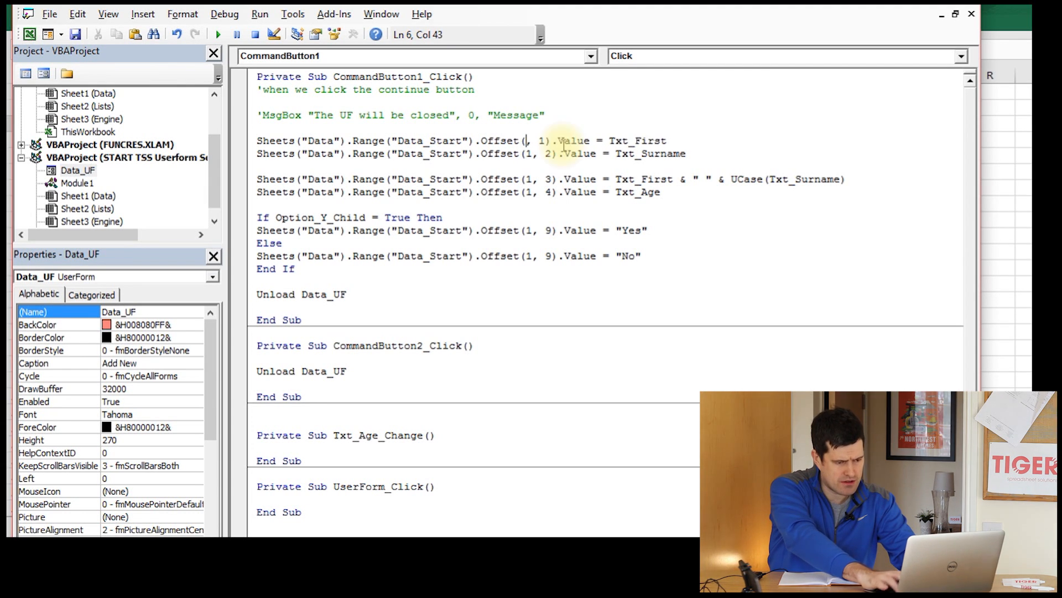
{"action": "type", "text": "Sheets("}
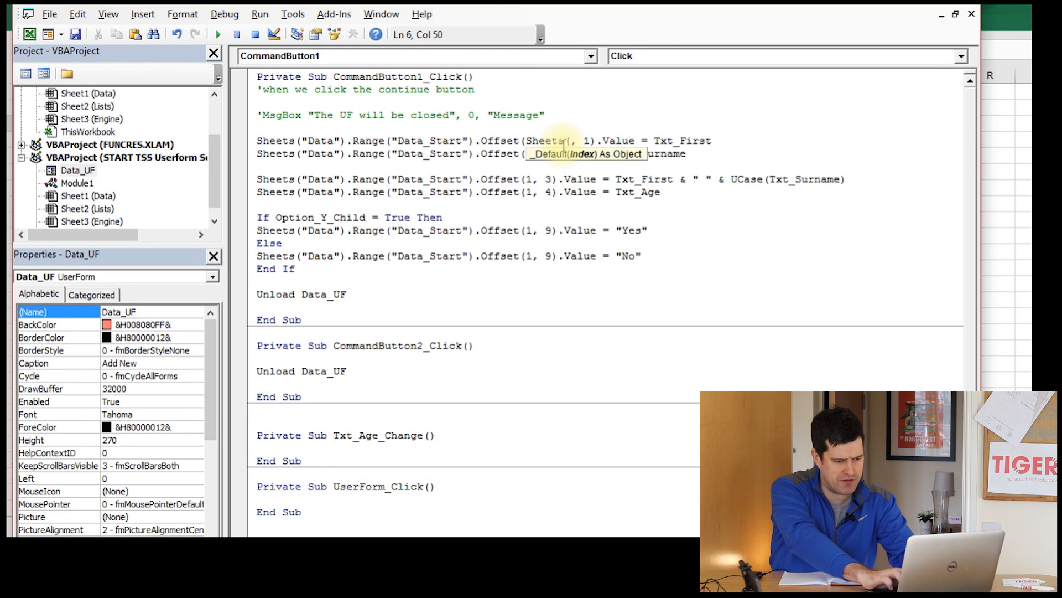
{"action": "type", "text": "\"Egine\").B3)"}
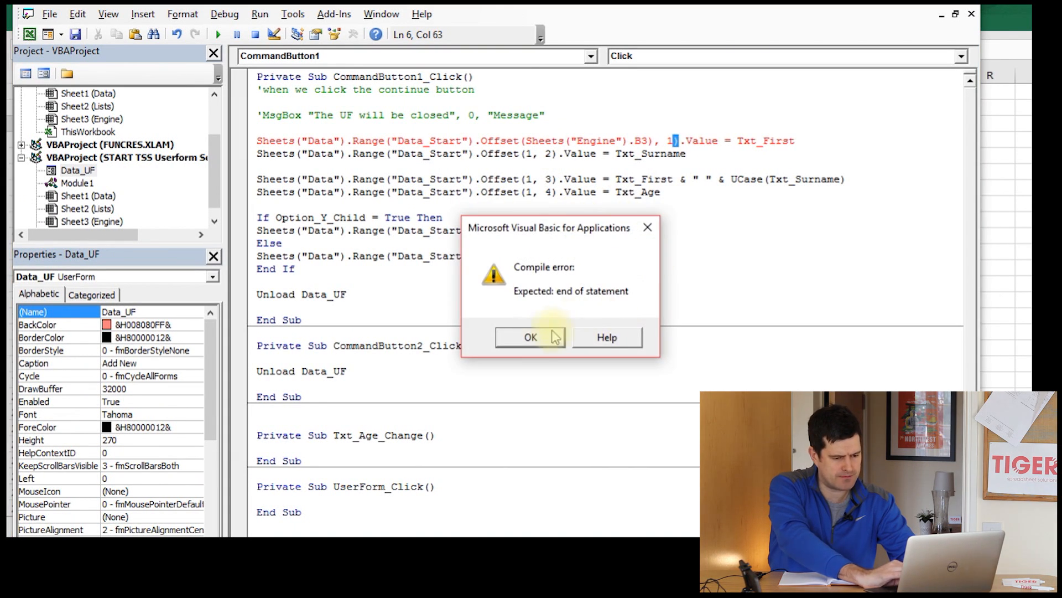
{"action": "left_click", "coordinate": [530, 337]}
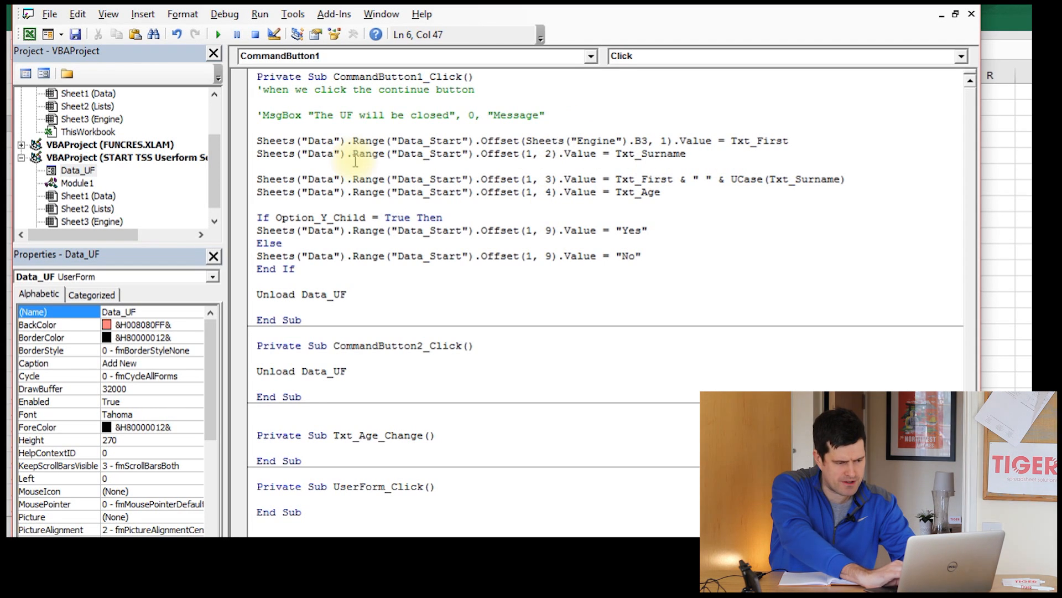
{"action": "left_click", "coordinate": [652, 140]}
{"action": "type", "text": "Range("}
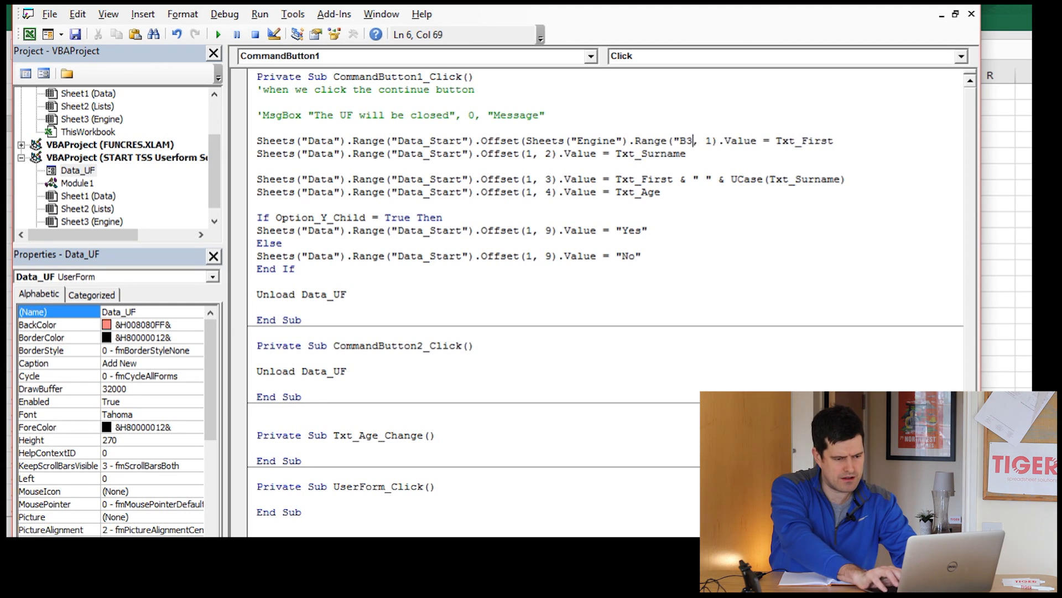
{"action": "type", "text": "\").value\""}
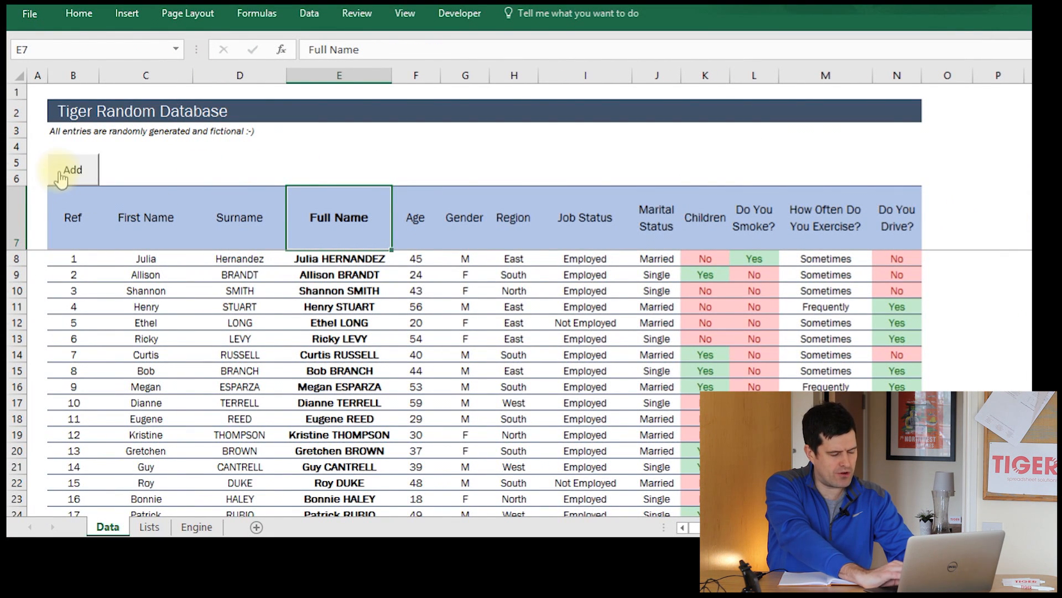
{"action": "left_click", "coordinate": [72, 170]}
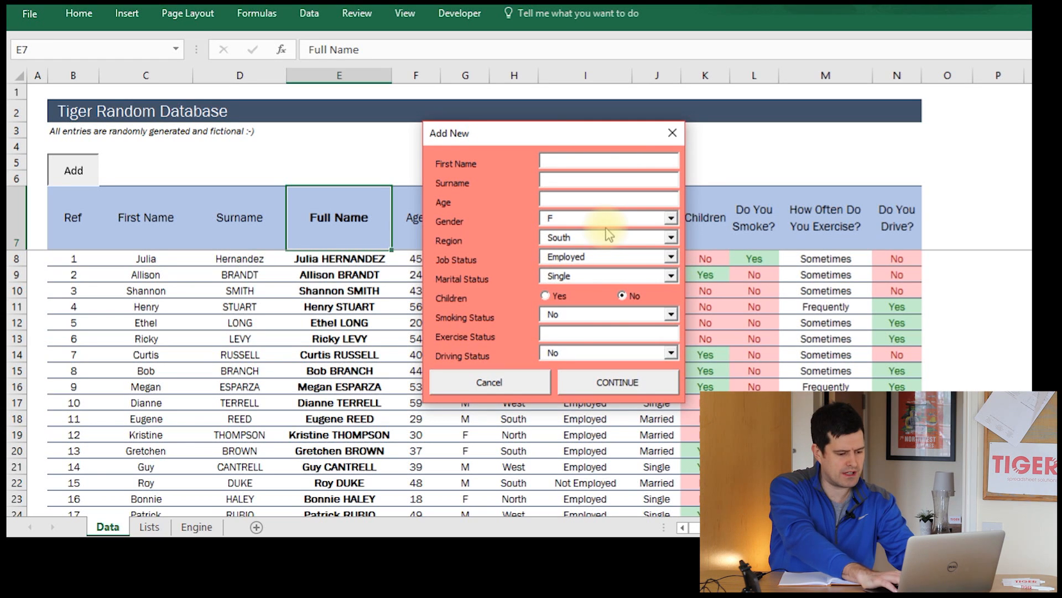
{"action": "type", "text": "MOrt"}
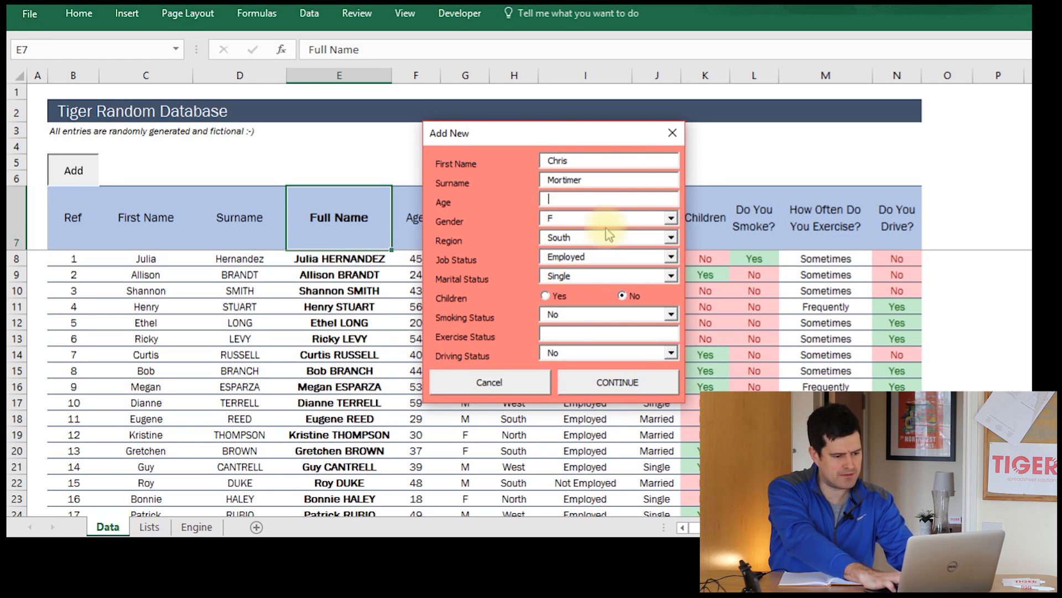
{"action": "type", "text": "34"}
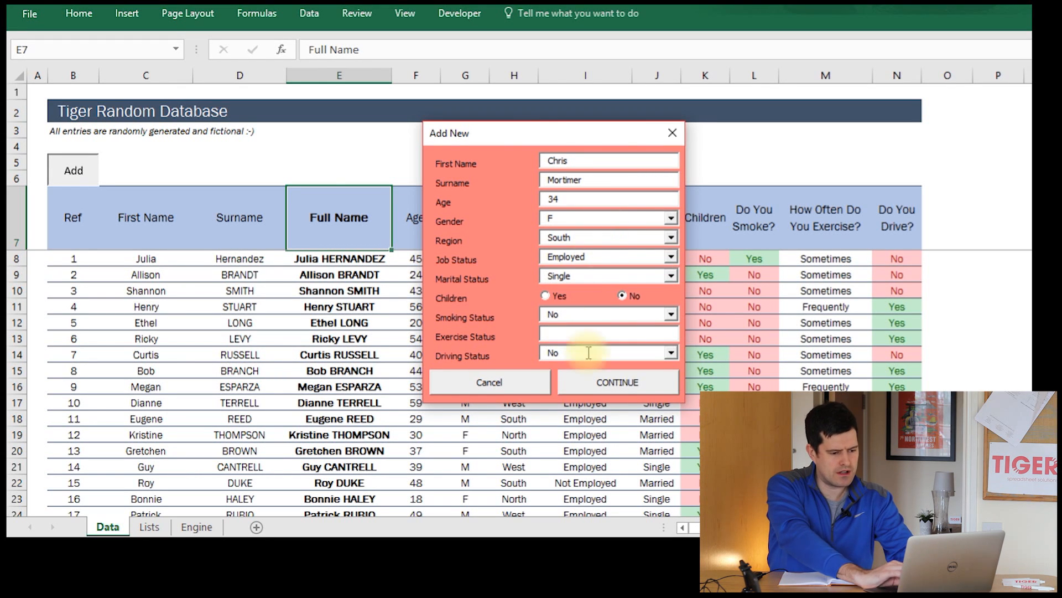
{"action": "left_click", "coordinate": [615, 381]}
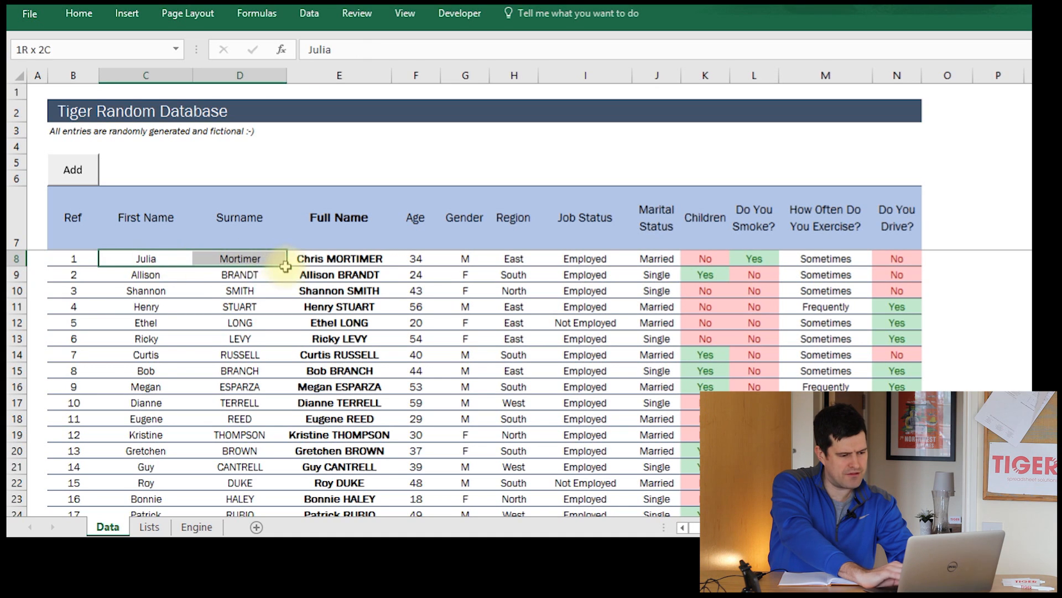
Inspect row 8 and the table's bottom rows, finding record 1 overwritten
{"action": "left_click", "coordinate": [339, 258]}
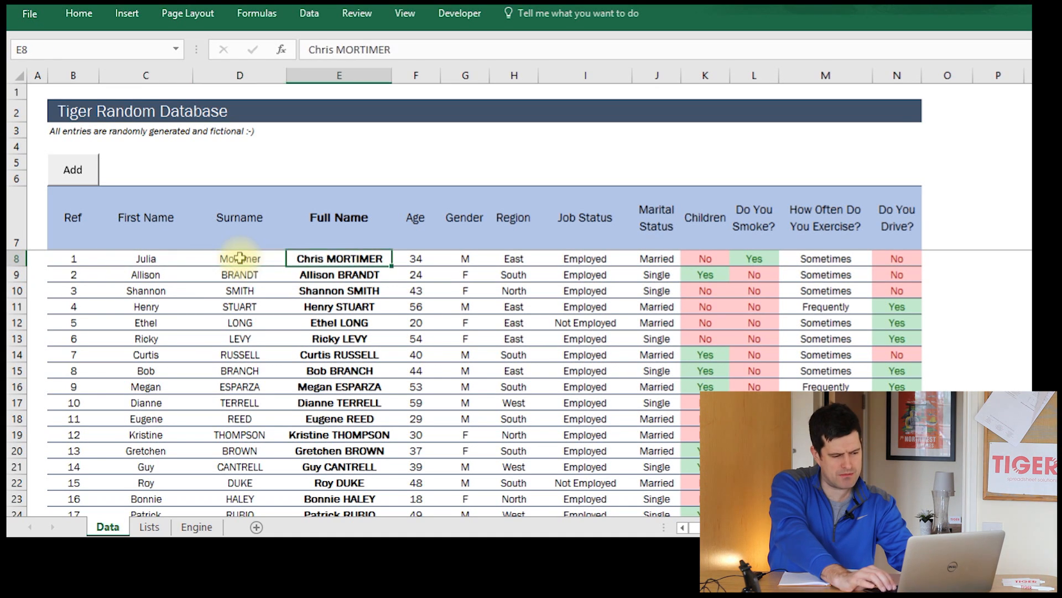
{"action": "left_click", "coordinate": [145, 257]}
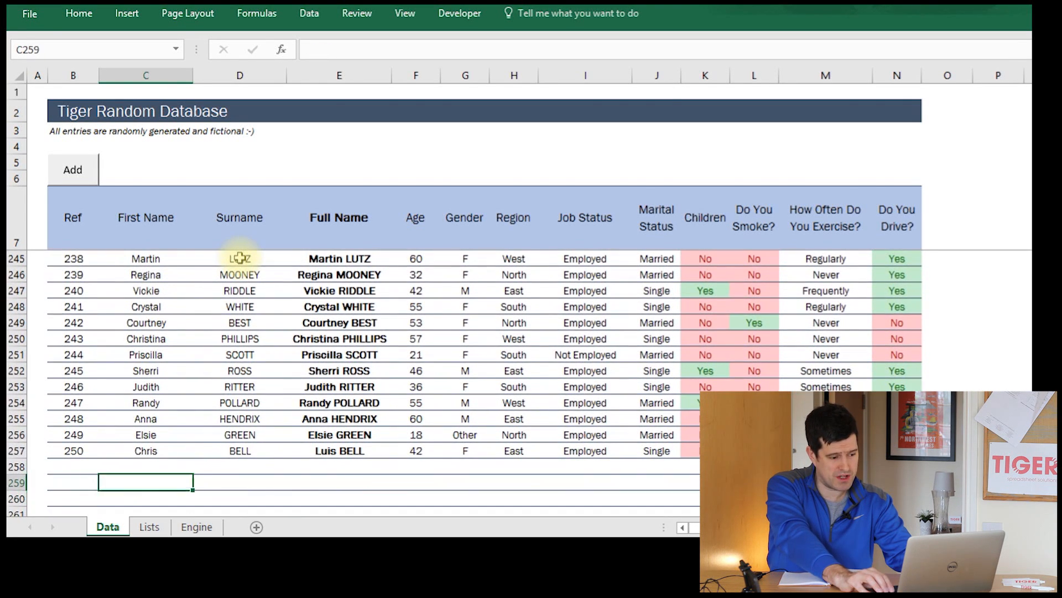
{"action": "left_click", "coordinate": [145, 450]}
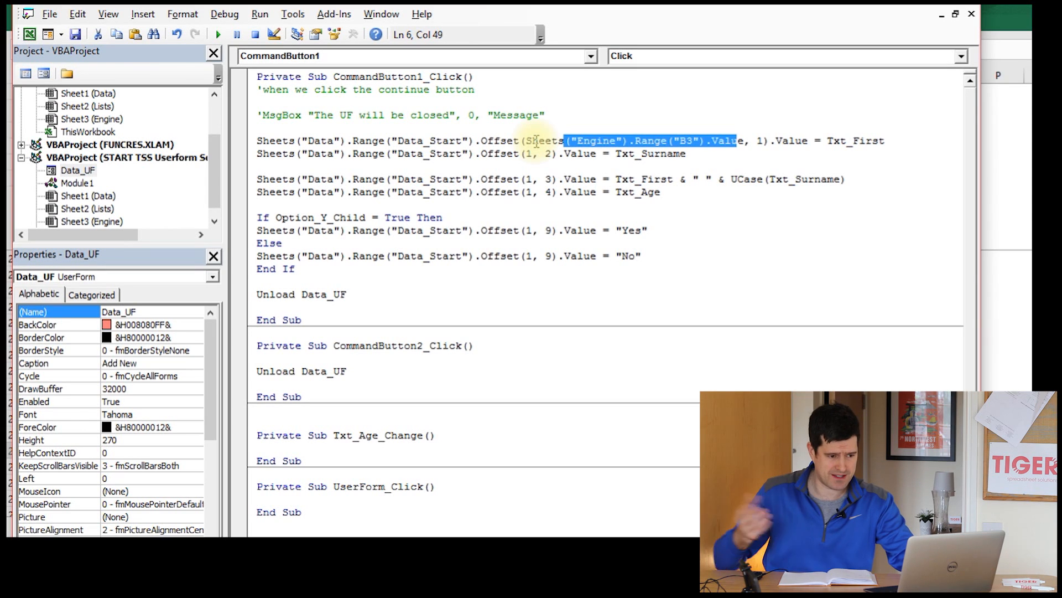
Set the first-name row offset to Sheets("Engine").Range("B3").Value and select that reference
{"action": "left_click", "coordinate": [746, 140]}
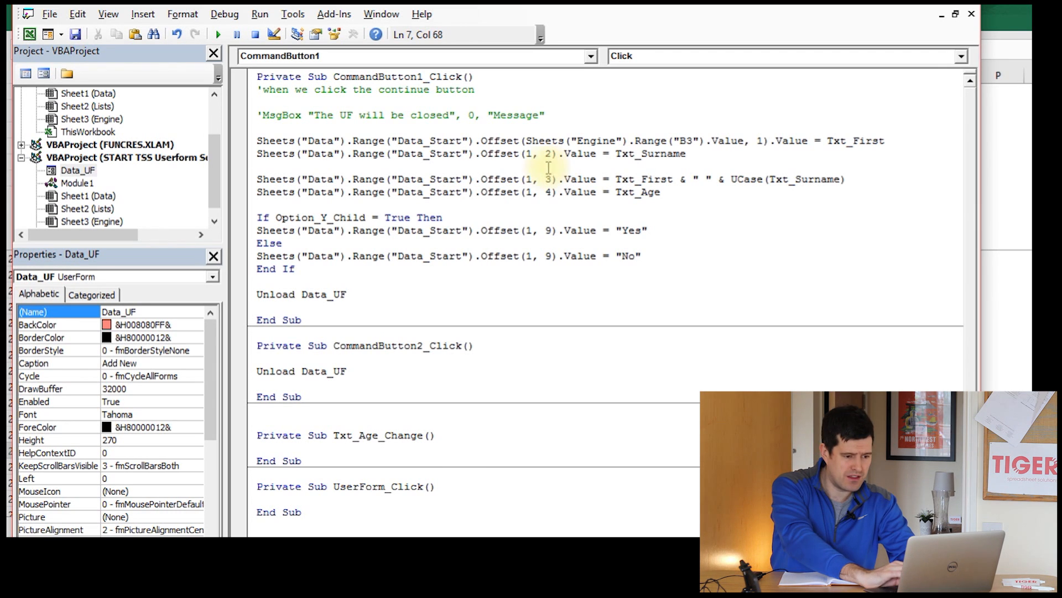
{"action": "left_click", "coordinate": [531, 179]}
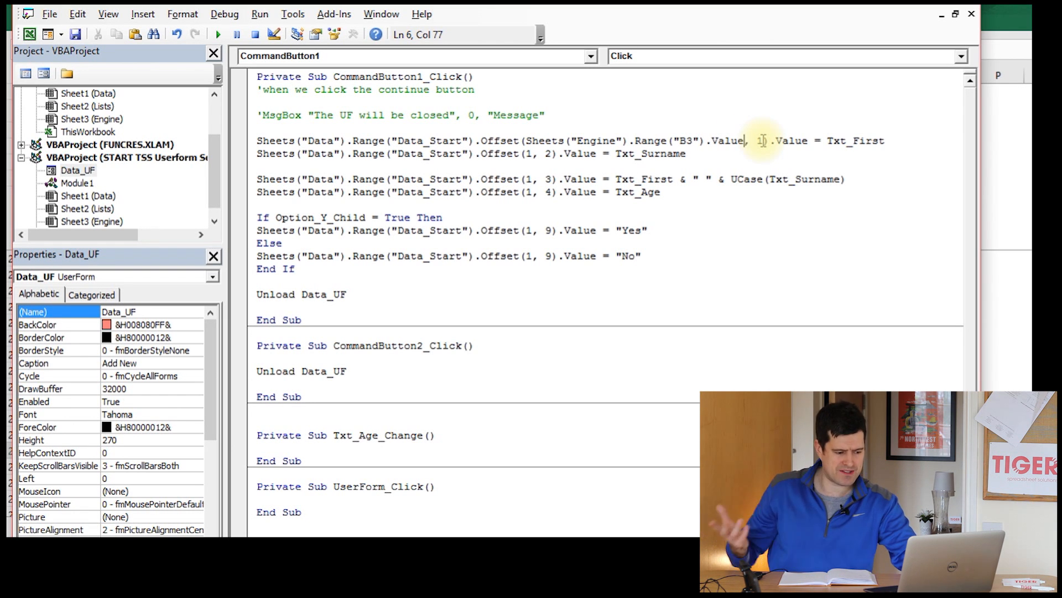
{"action": "key", "text": "alt+F11"}
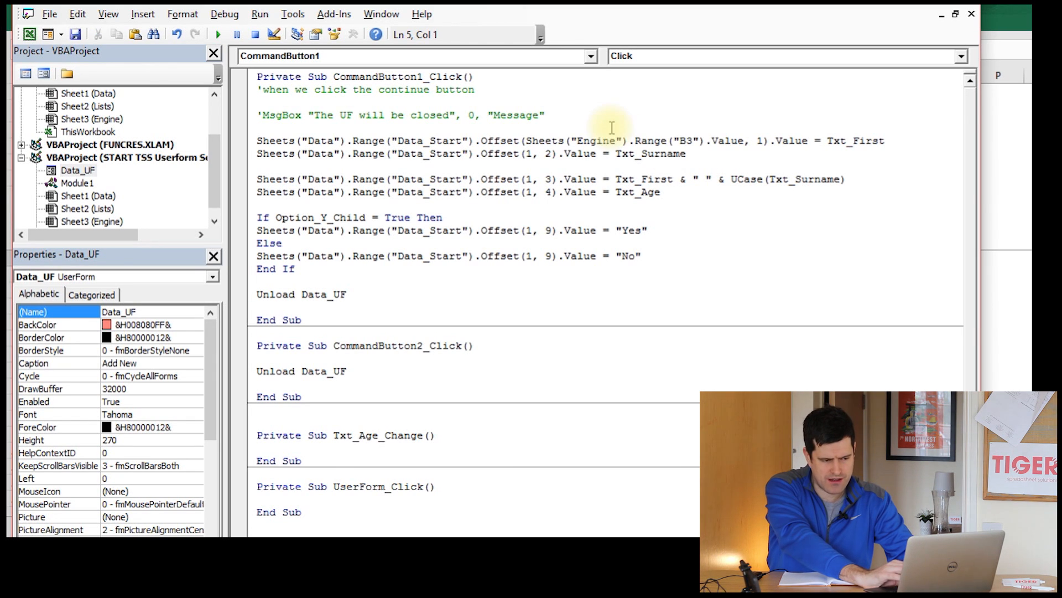
{"action": "left_click_drag", "start_coordinate": [566, 140], "coordinate": [742, 140]}
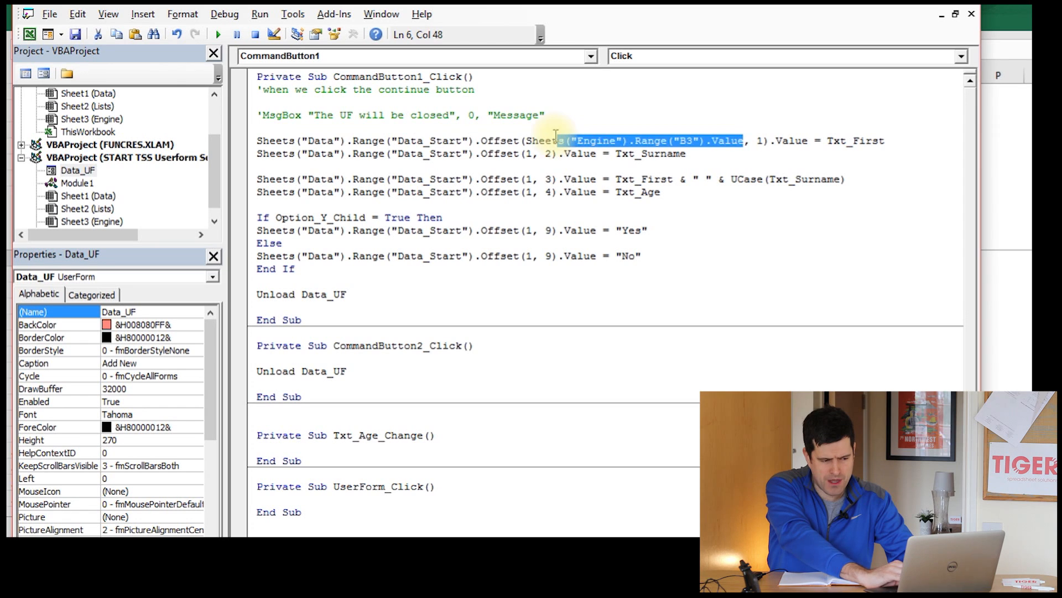
{"action": "left_click", "coordinate": [528, 140]}
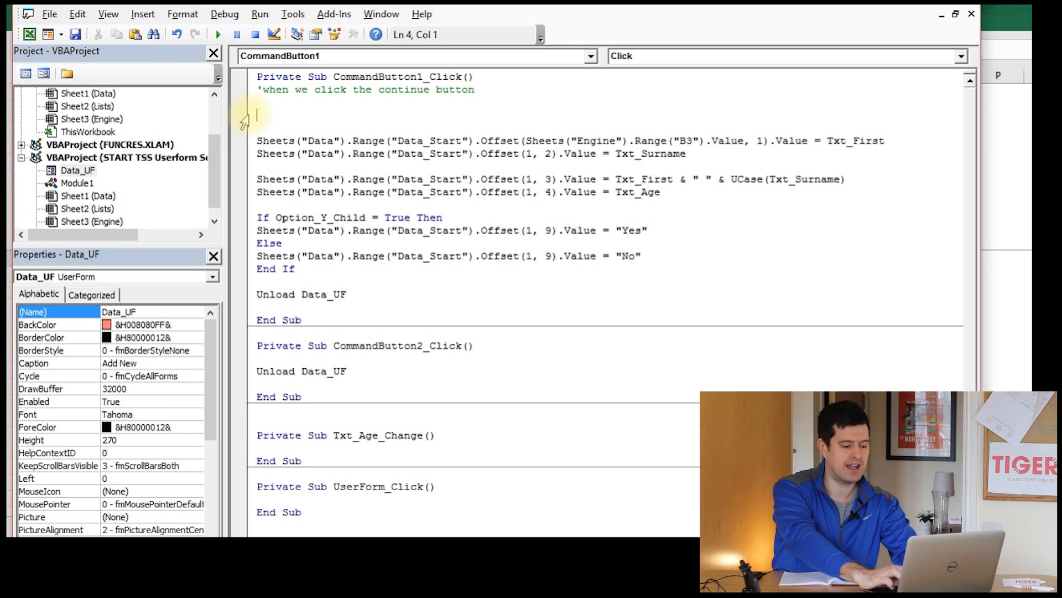
Replace the commented MsgBox line with Dim TargetRow As Integer
{"action": "type", "text": "Dim Targ"}
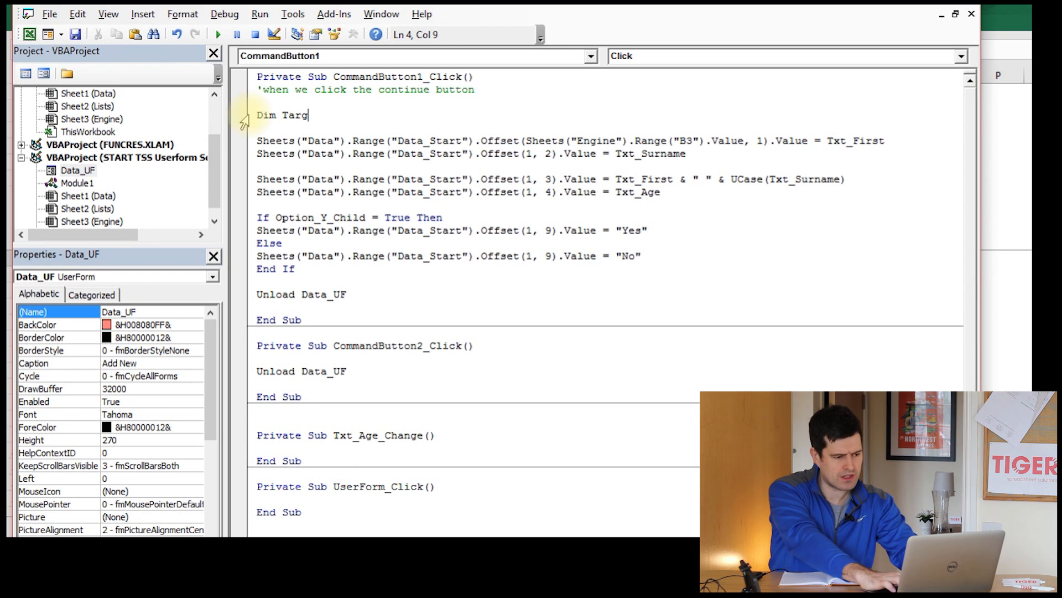
{"action": "type", "text": "etRow"}
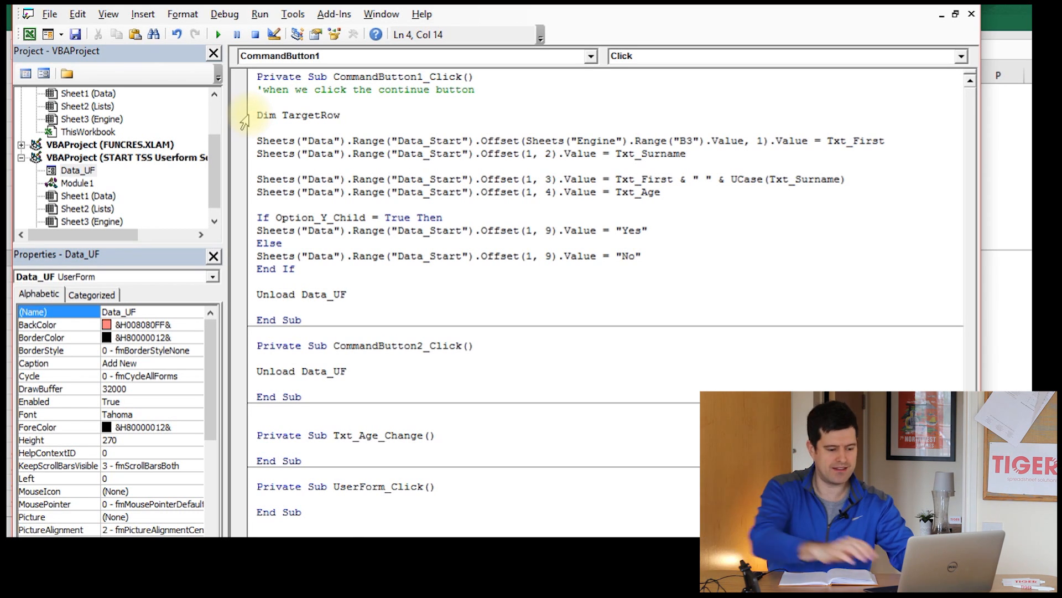
{"action": "type", "text": "AS"}
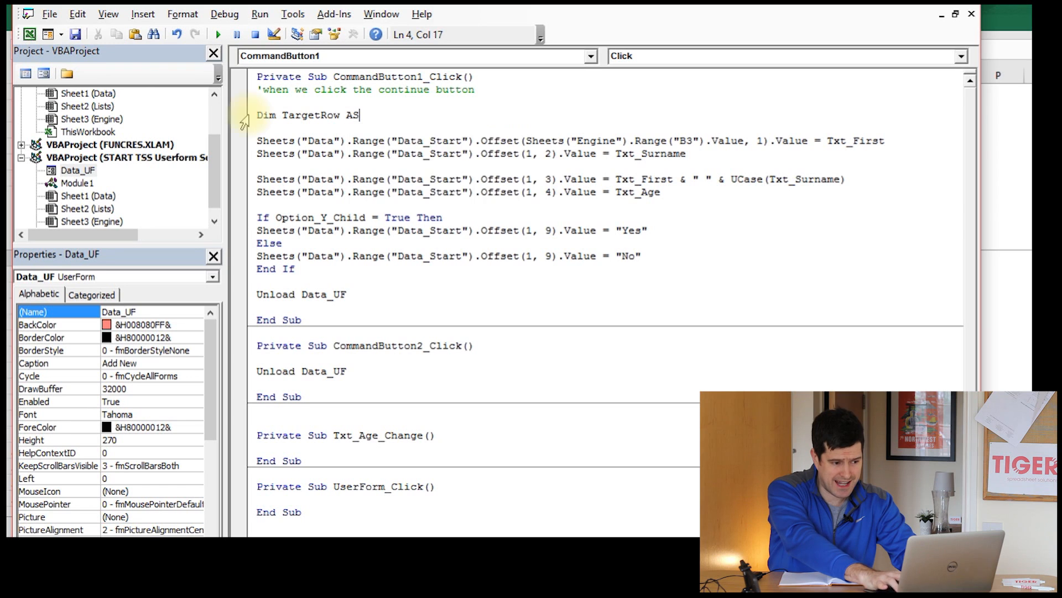
{"action": "type", "text": "Integer"}
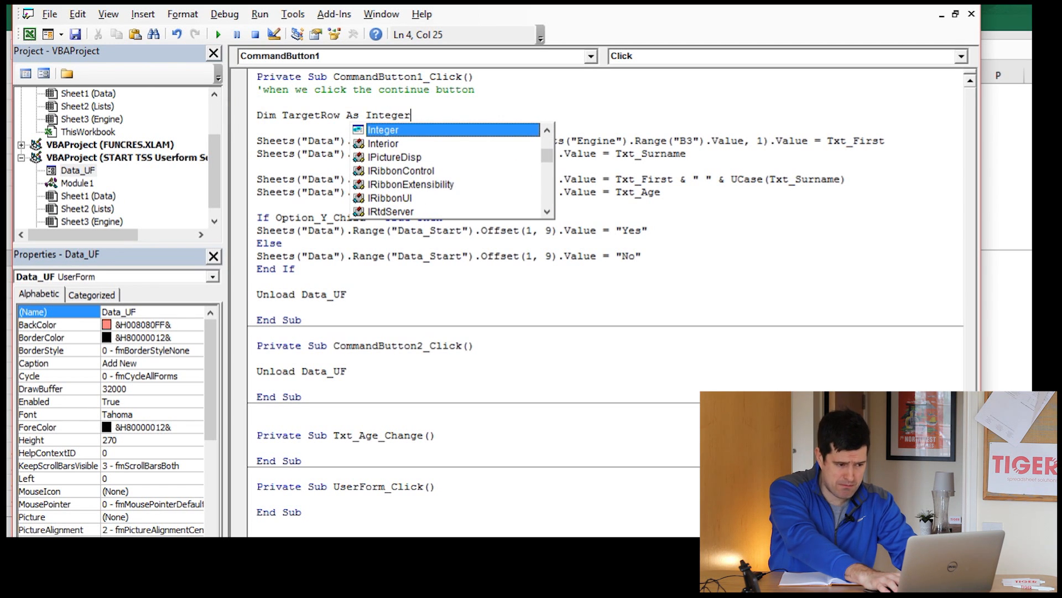
{"action": "mouse_move", "coordinate": [244, 121]}
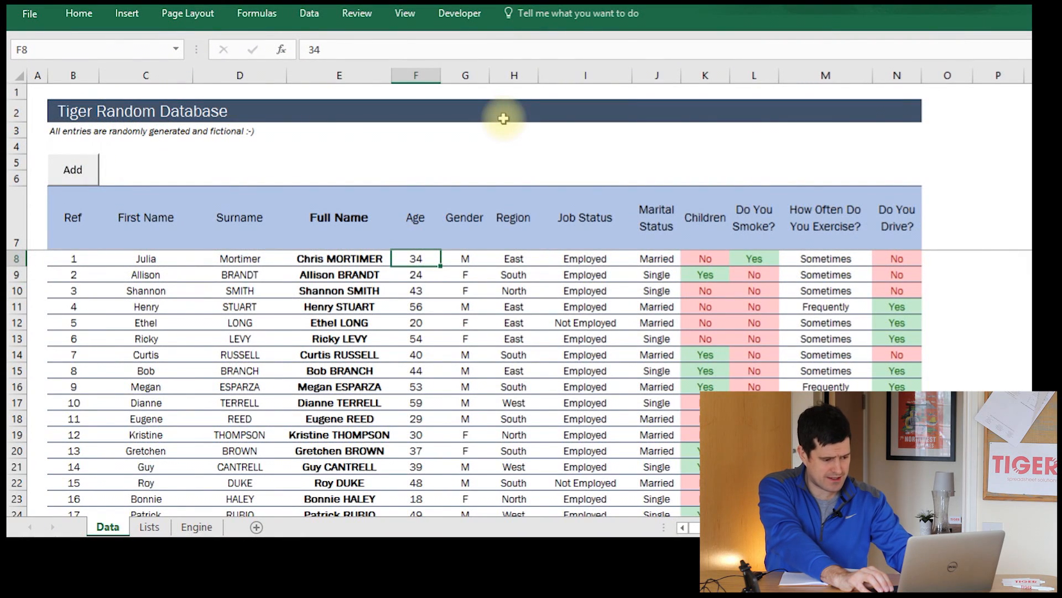
{"action": "left_click", "coordinate": [196, 526]}
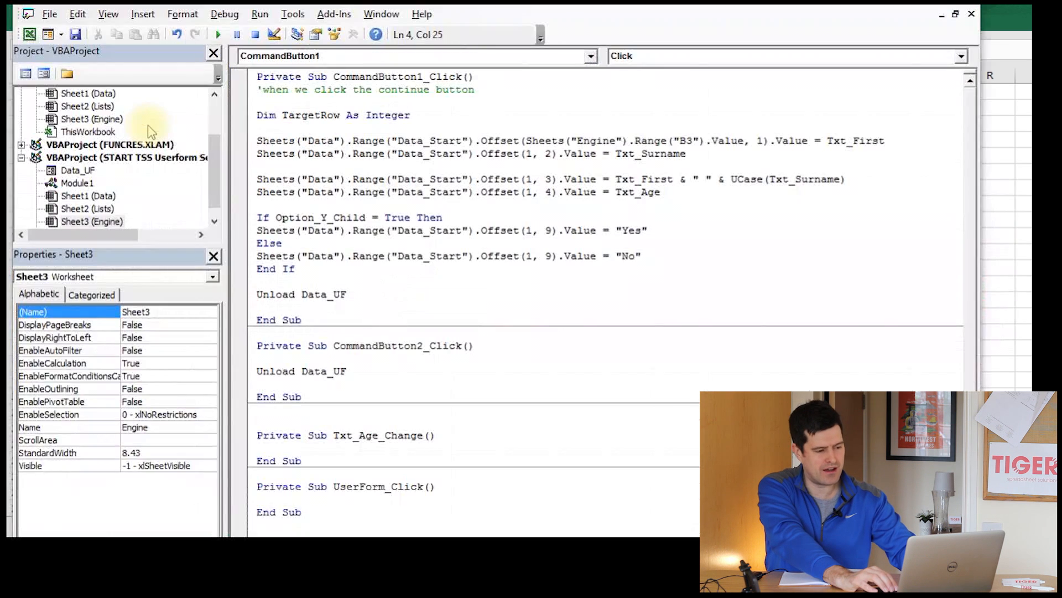
Start a TargetRow assignment line below the declaration, dismissing the 'Expected: expression' error
{"action": "left_click", "coordinate": [77, 170]}
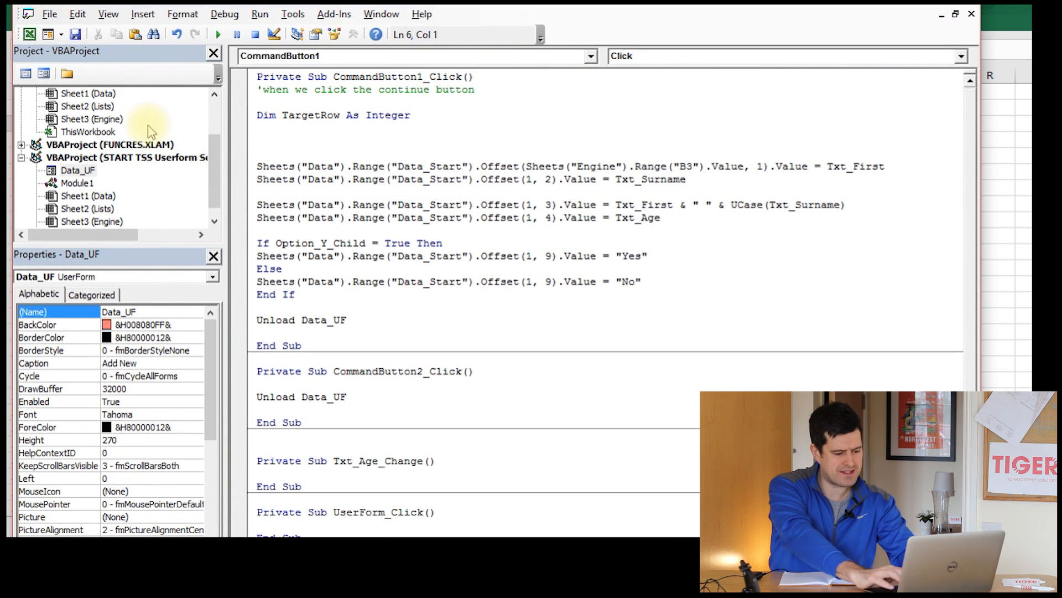
{"action": "type", "text": "TargetRopw"}
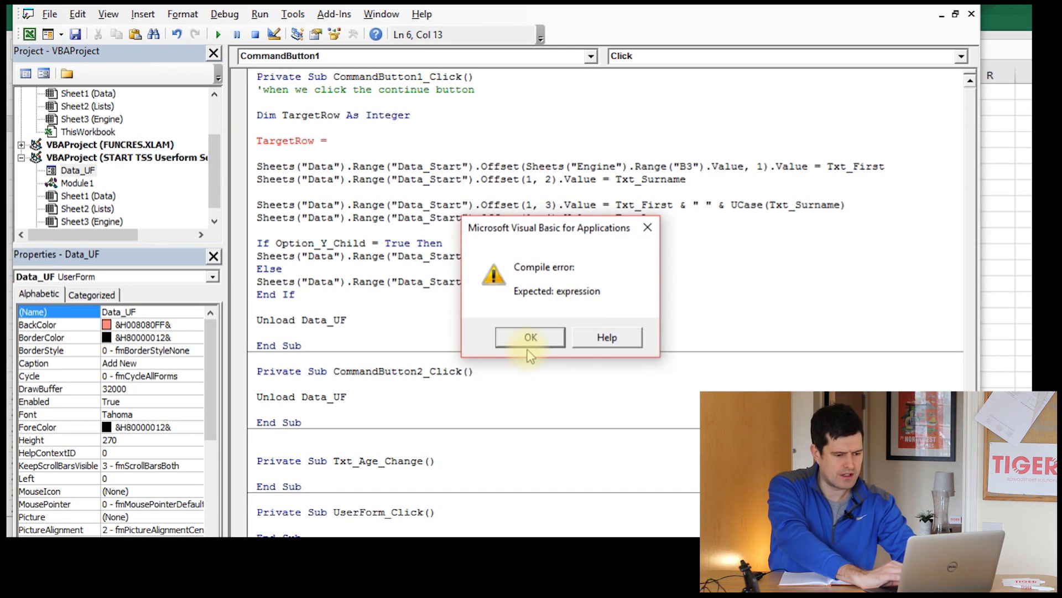
{"action": "left_click", "coordinate": [531, 337]}
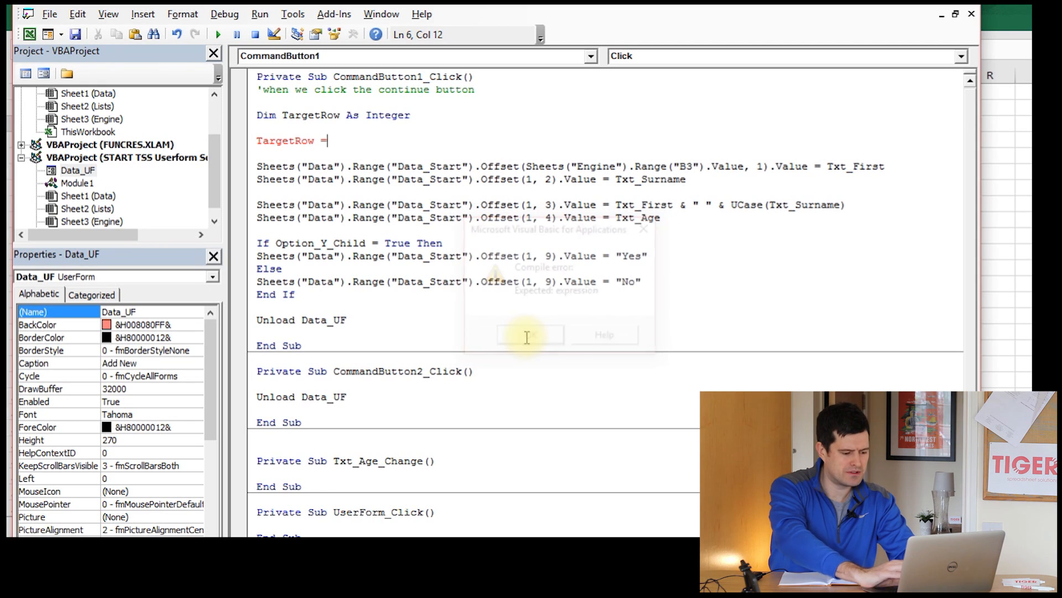
{"action": "left_click", "coordinate": [529, 334]}
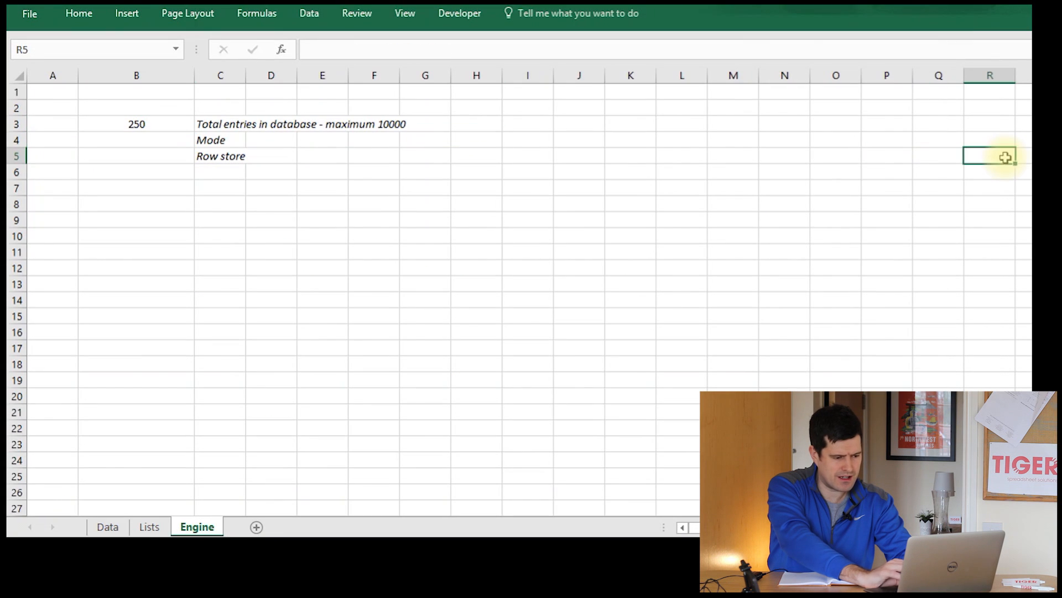
Test-submit the Add New form, then complete TargetRow = Sheets("Engine").Range("B3").Value
{"action": "left_click", "coordinate": [107, 526]}
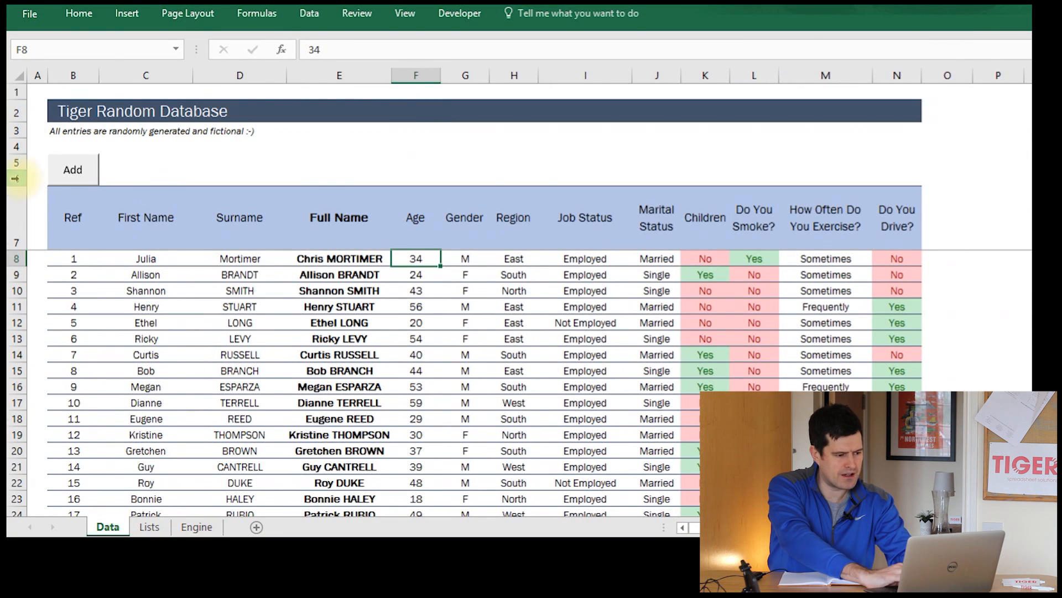
{"action": "left_click", "coordinate": [72, 170]}
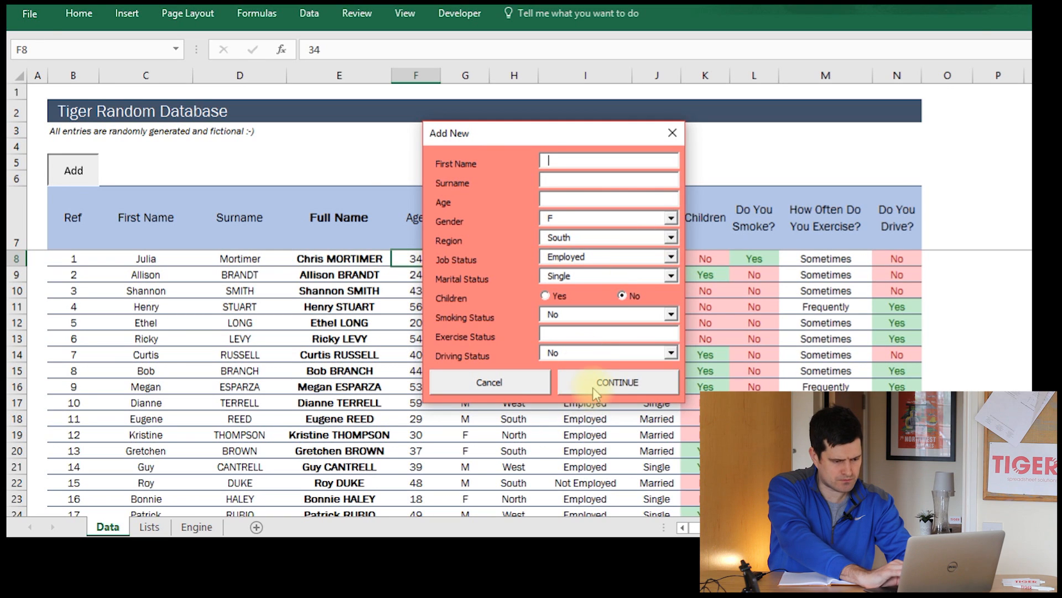
{"action": "left_click", "coordinate": [616, 382]}
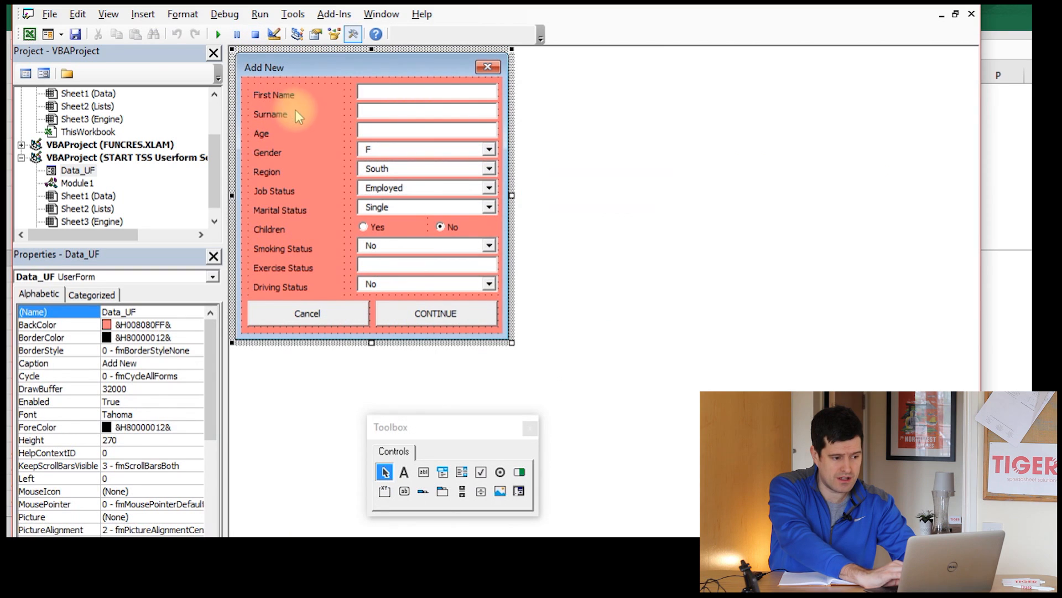
{"action": "mouse_move", "coordinate": [328, 75]}
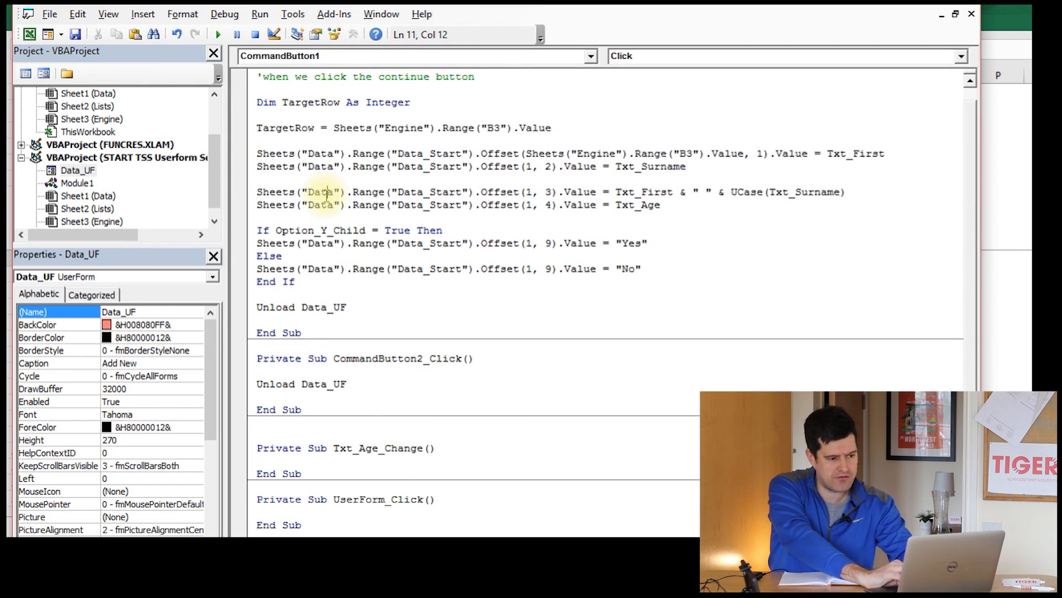
{"action": "left_click", "coordinate": [319, 127]}
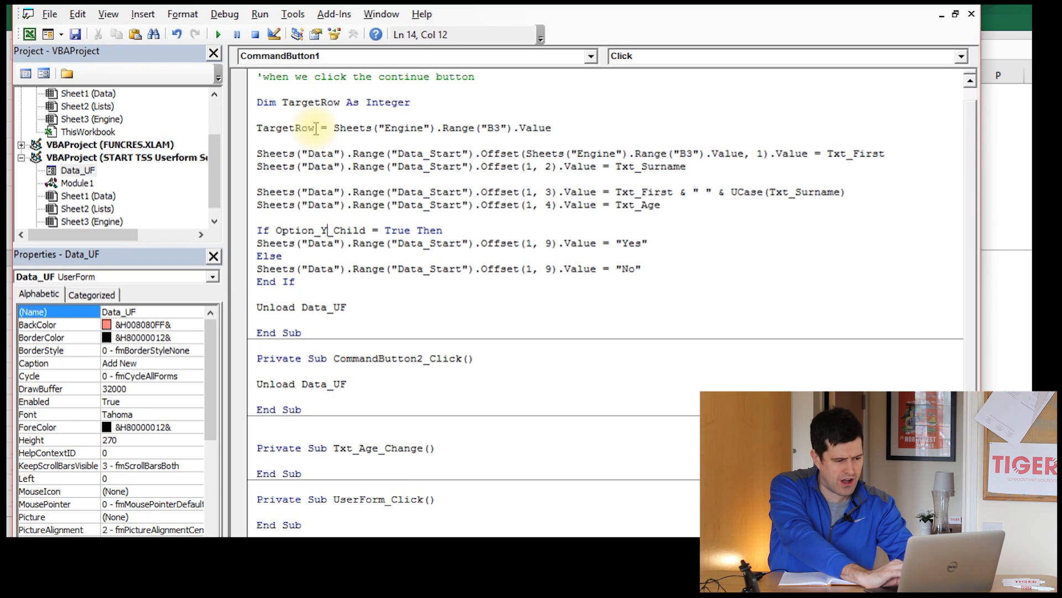
Replace the Offset row argument 1 with TargetRow on the surname and children Yes/No lines
{"action": "double_click", "coordinate": [284, 127]}
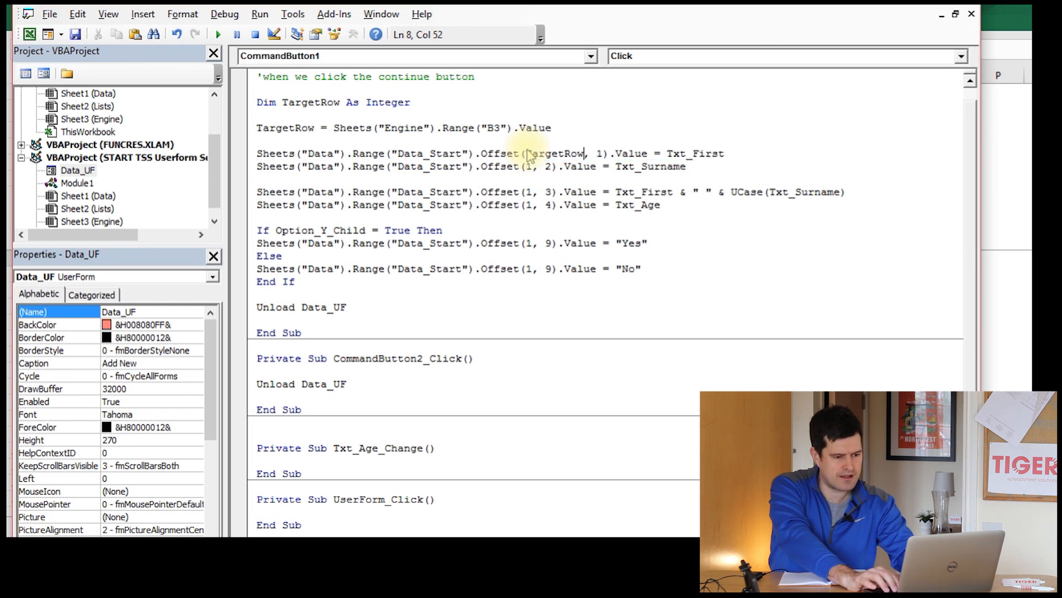
{"action": "left_click", "coordinate": [531, 167]}
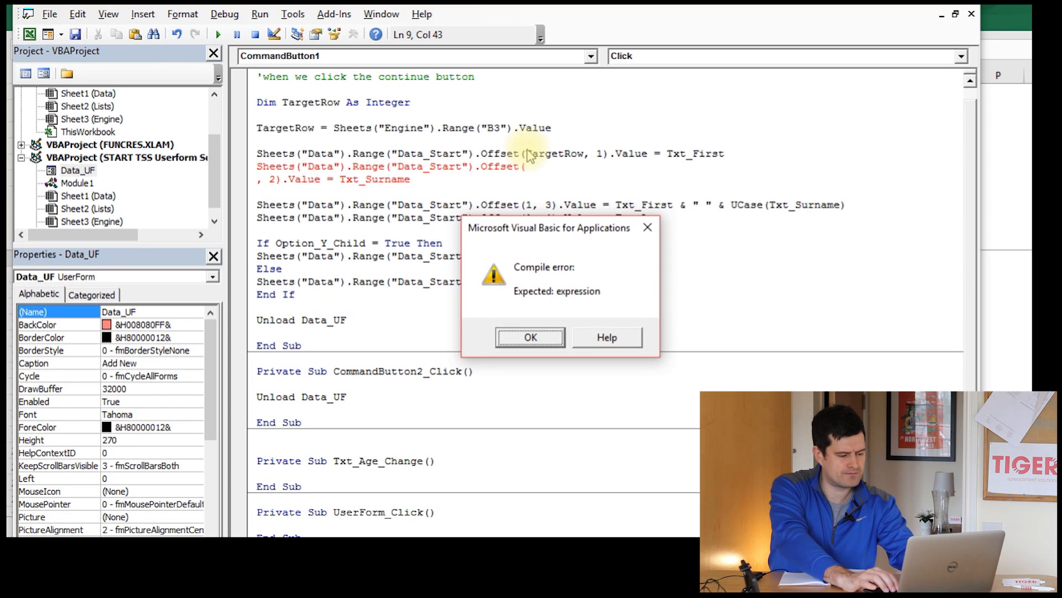
{"action": "left_click", "coordinate": [530, 337]}
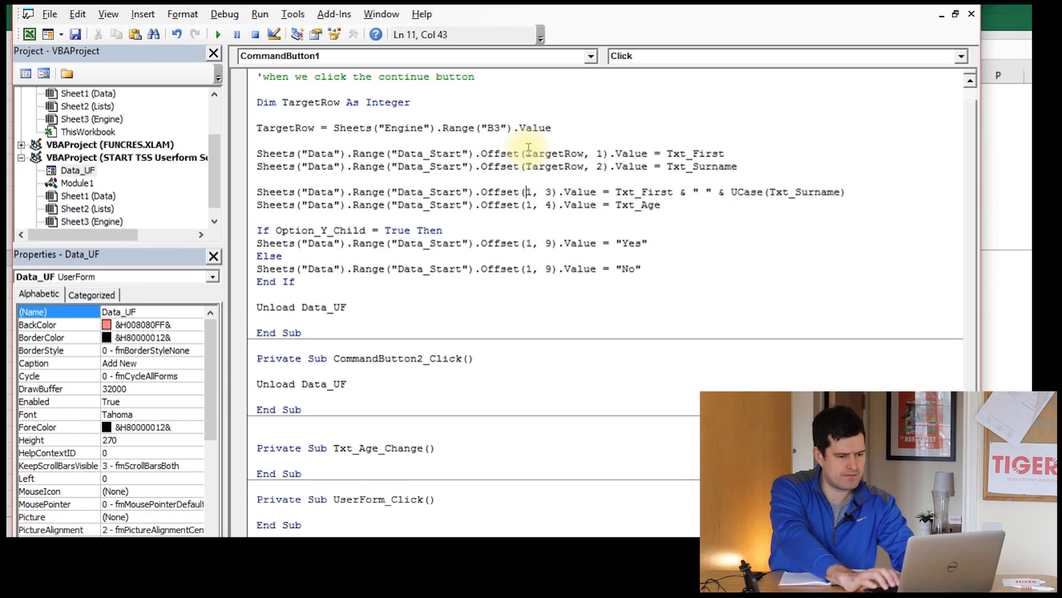
{"action": "type", "text": "TargetRow"}
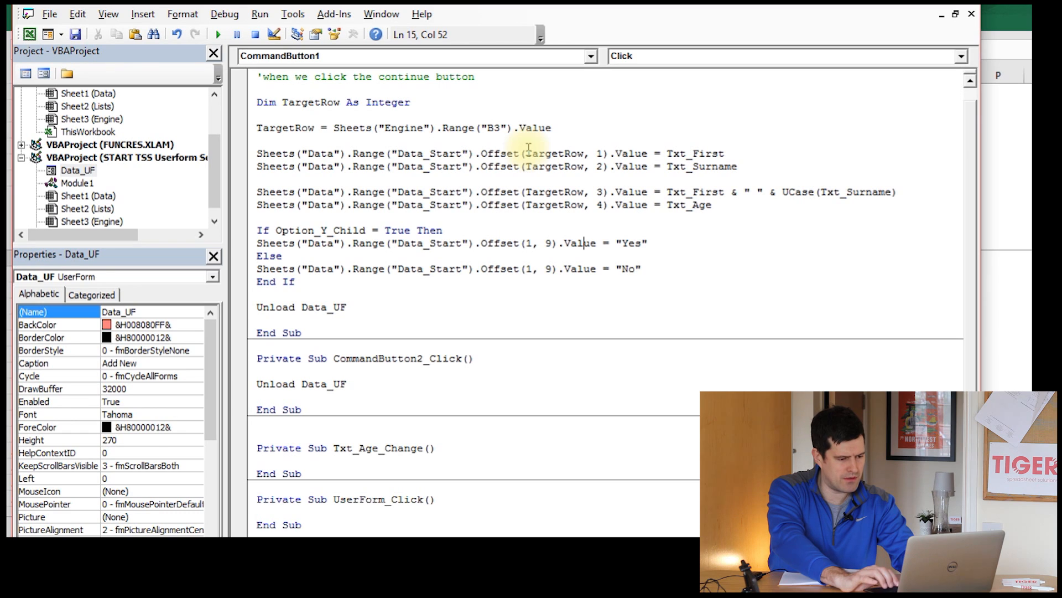
{"action": "left_click", "coordinate": [536, 242]}
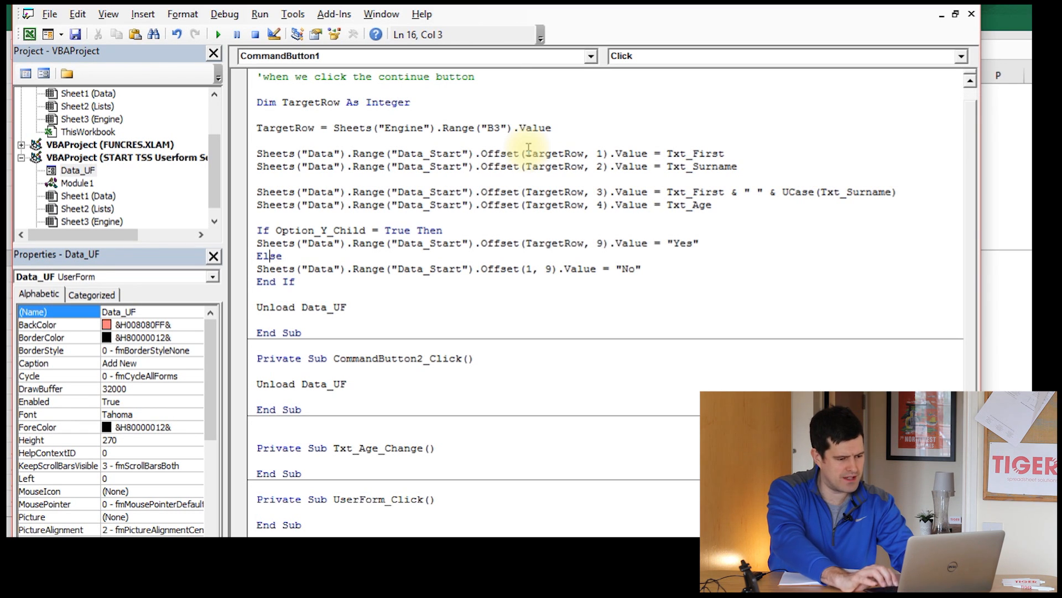
{"action": "left_click", "coordinate": [366, 268]}
{"action": "type", "text": "TargetRow"}
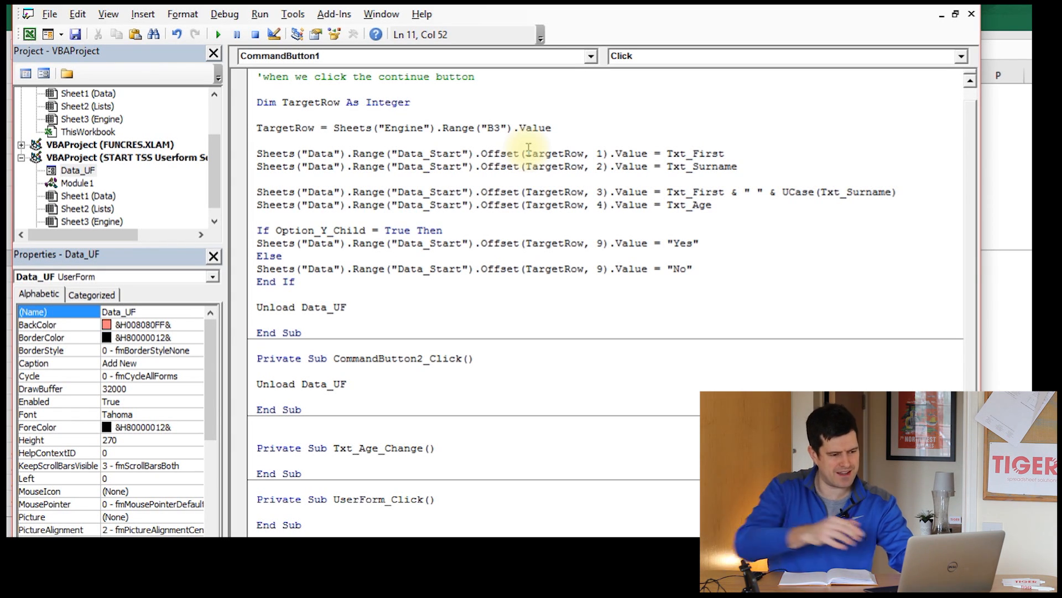
{"action": "mouse_move", "coordinate": [591, 124]}
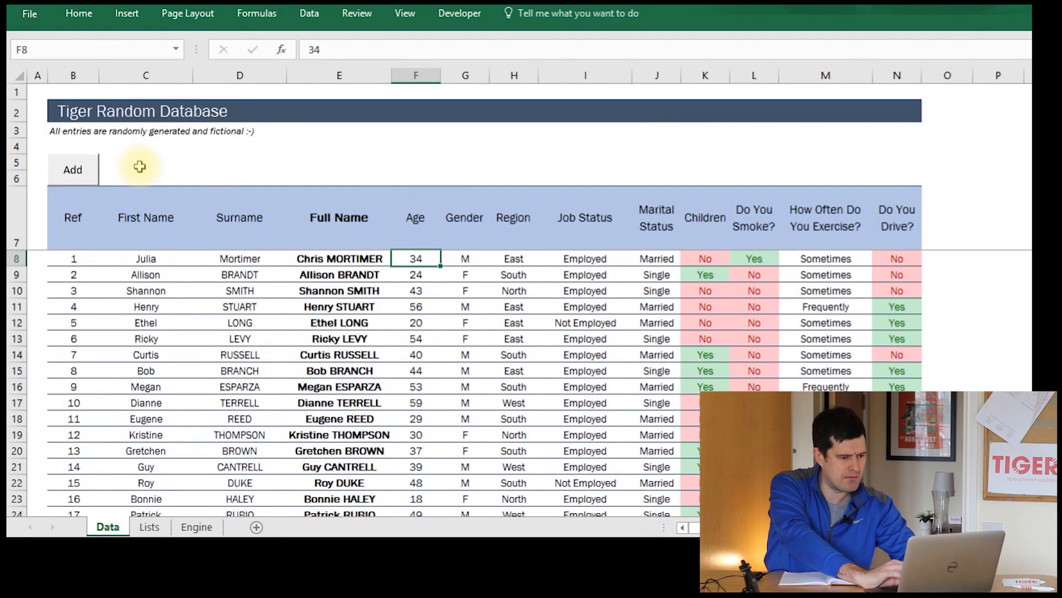
Enter first name Test, surname Tester and age 45 in the Add New form
{"action": "left_click", "coordinate": [72, 169]}
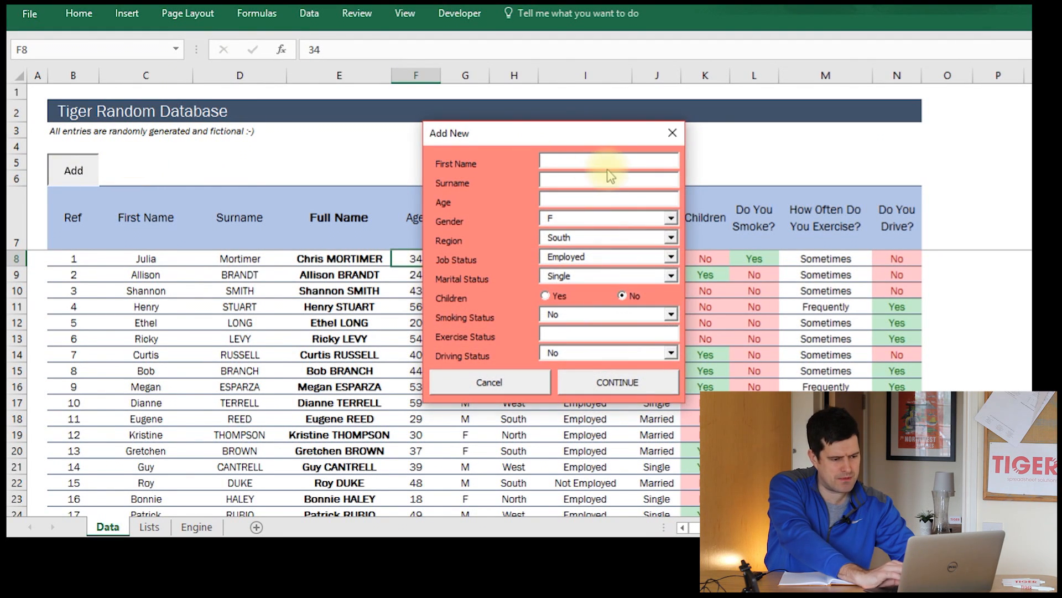
{"action": "type", "text": "Test"}
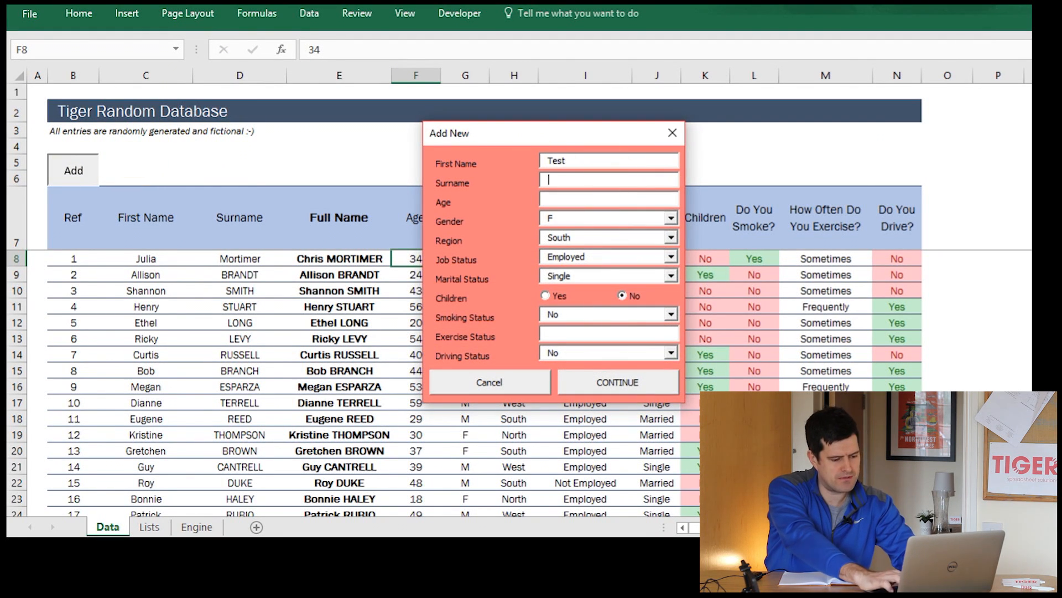
{"action": "type", "text": "Tester"}
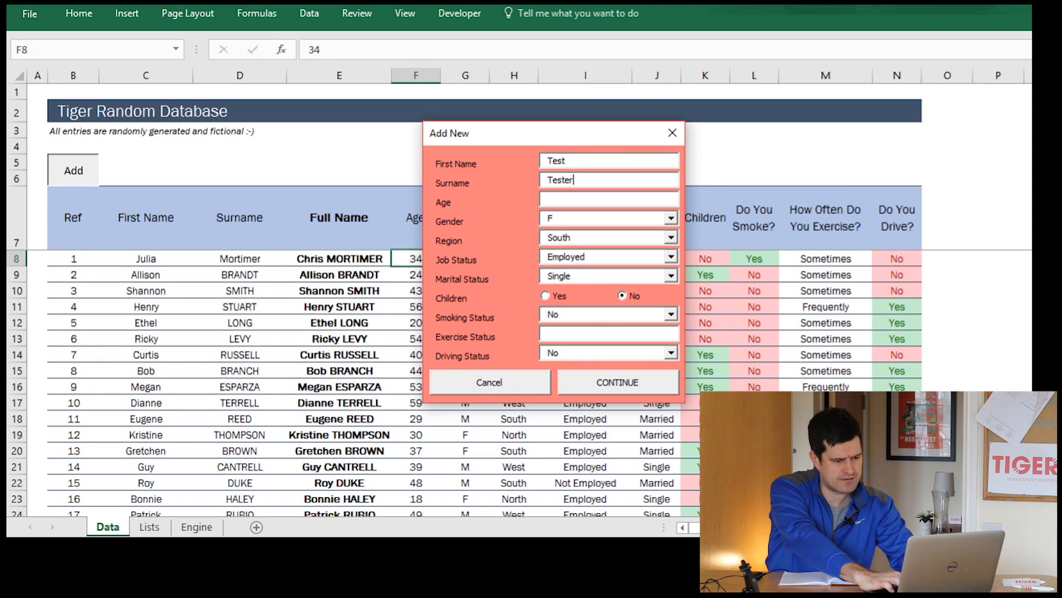
{"action": "left_click", "coordinate": [607, 199]}
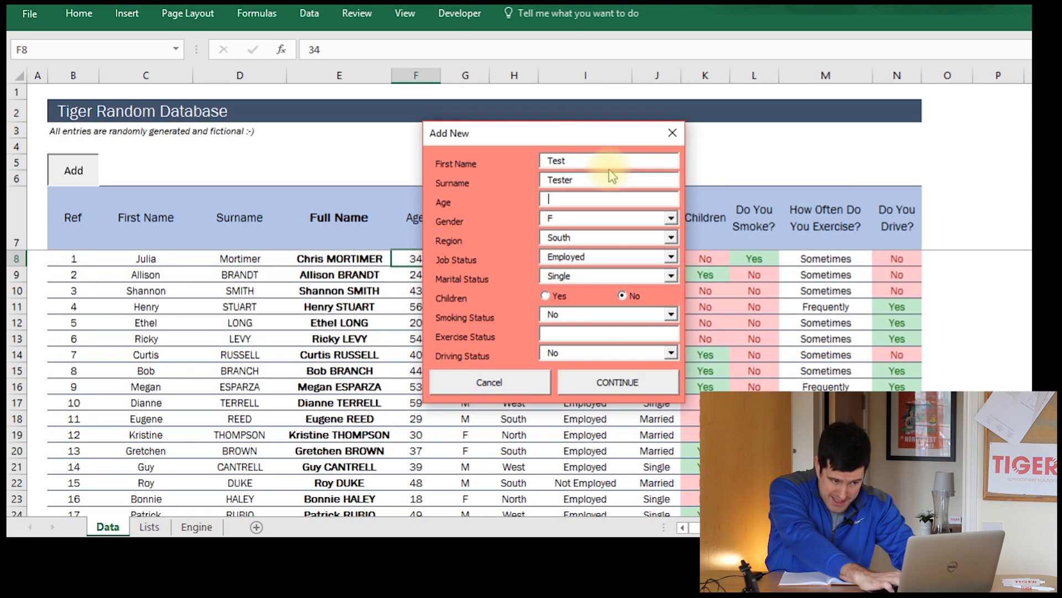
{"action": "type", "text": "45"}
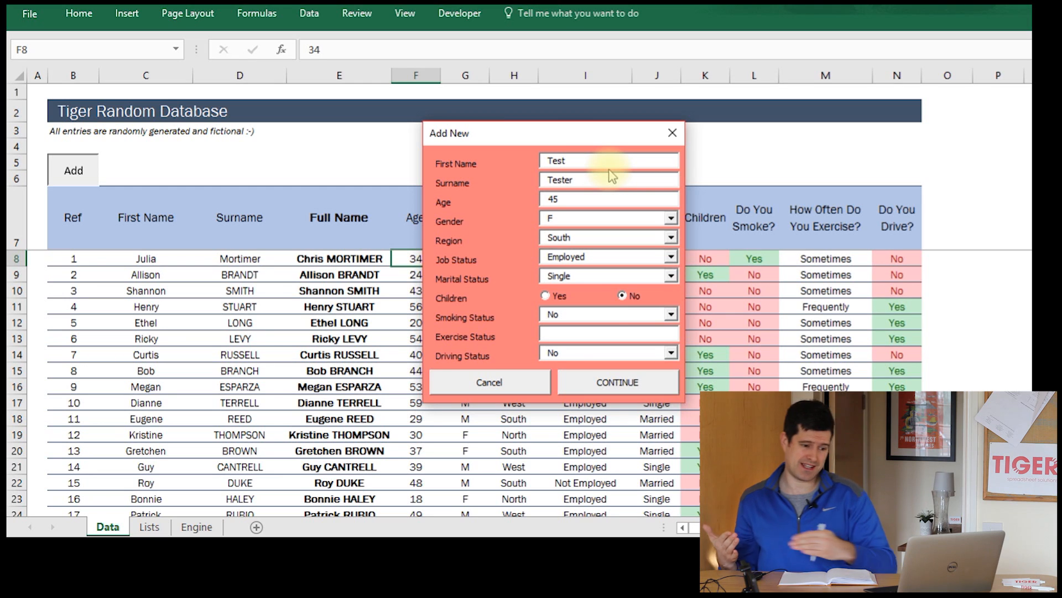
{"action": "left_click", "coordinate": [606, 198]}
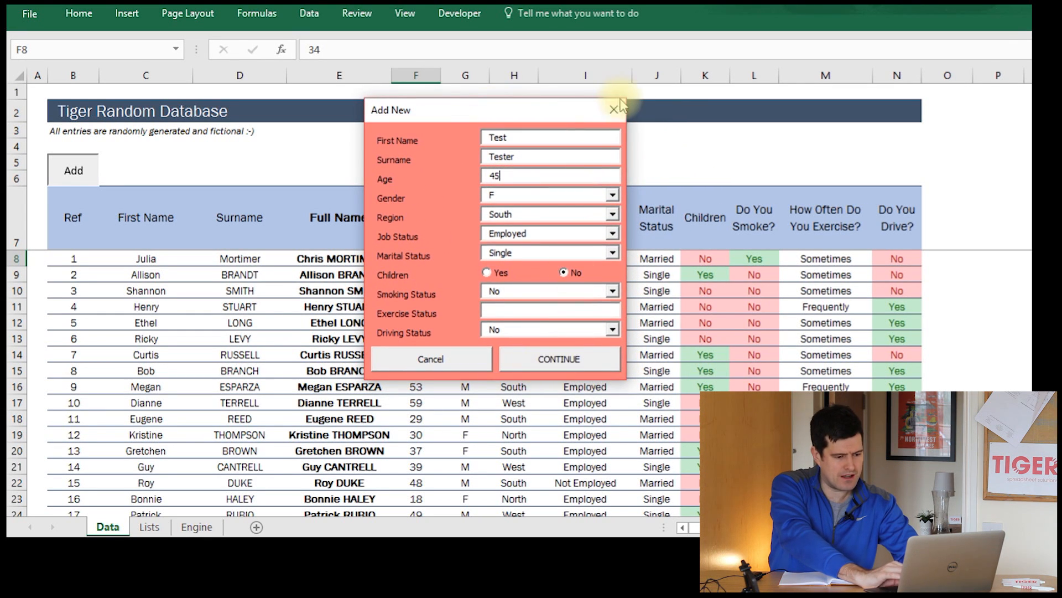
Close the form without adding and scroll to the last record, ref 250
{"action": "left_click", "coordinate": [615, 109]}
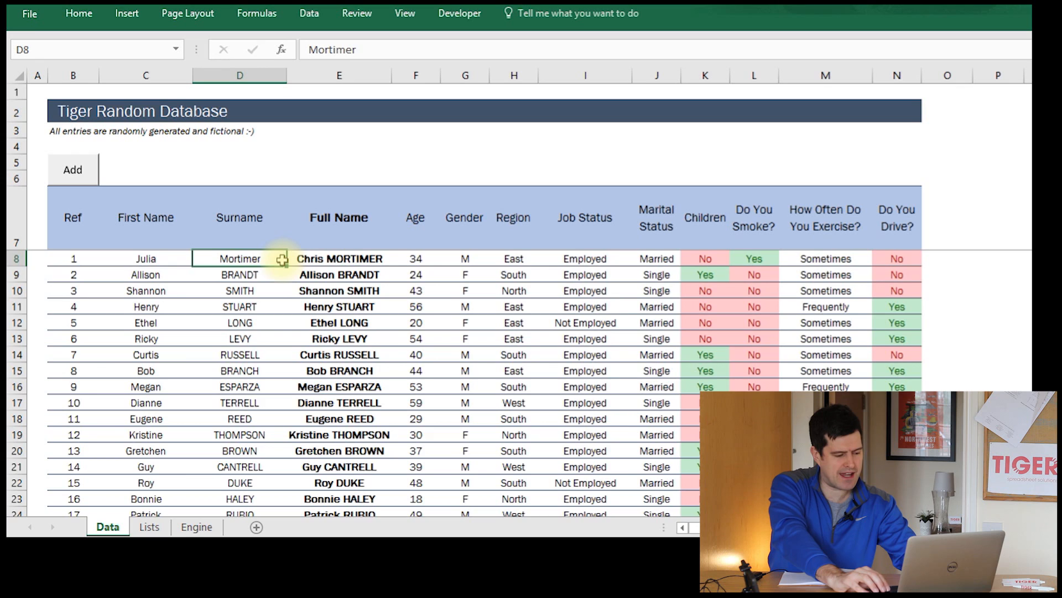
{"action": "scroll", "scroll_direction": "down", "scroll_amount": 3}
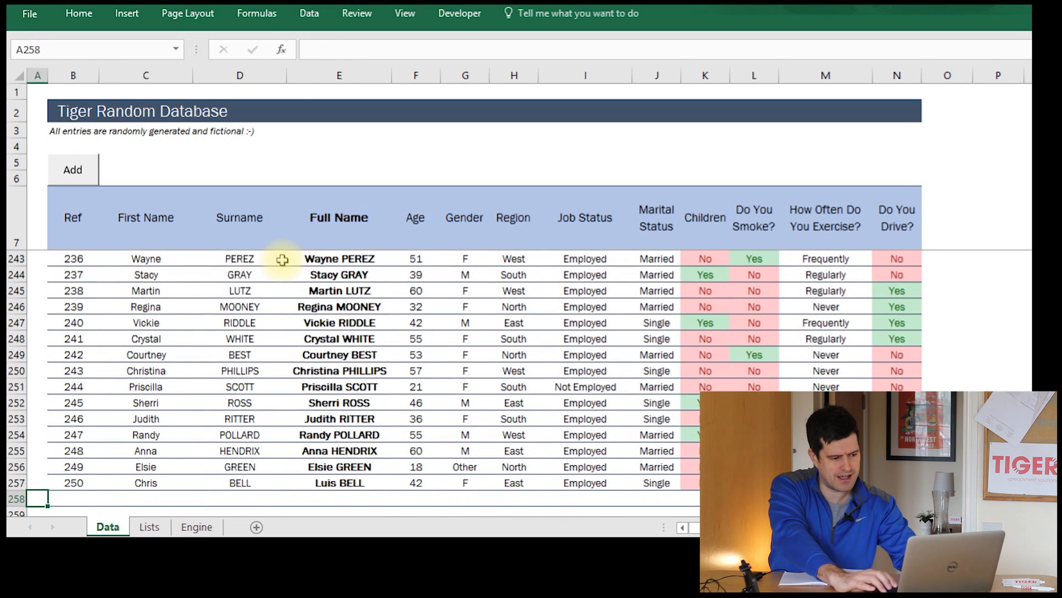
{"action": "left_click", "coordinate": [145, 498]}
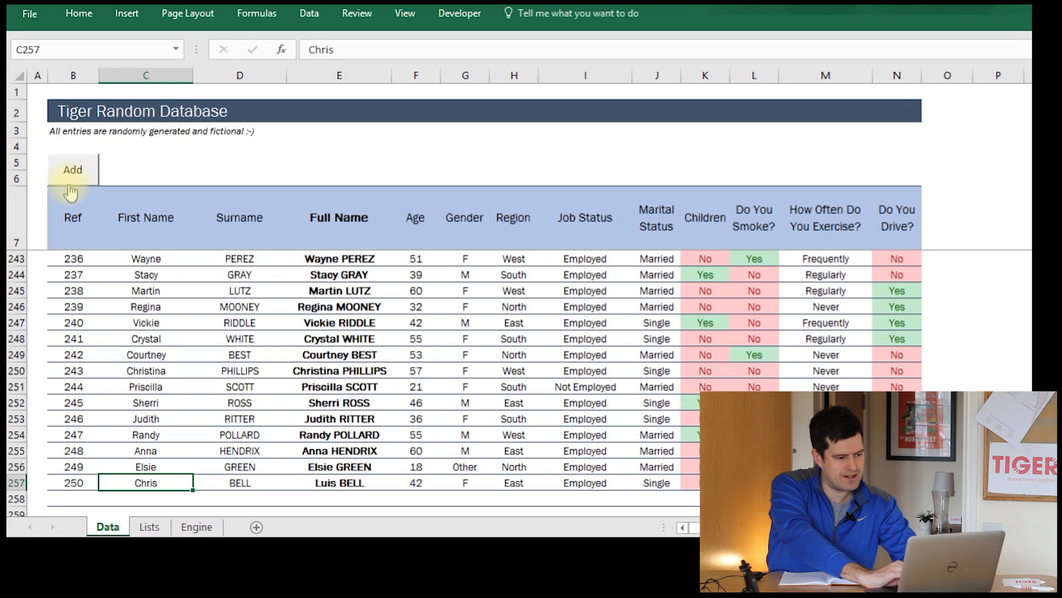
Submit a Test Tester, age 34 entry with CONTINUE on the Add New form
{"action": "left_click", "coordinate": [72, 170]}
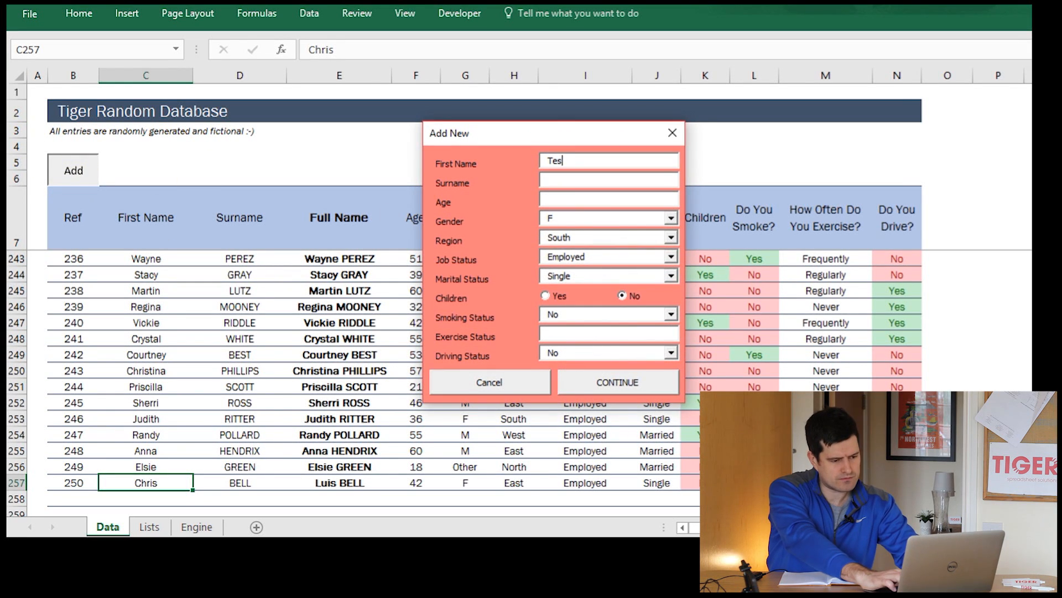
{"action": "type", "text": "T"}
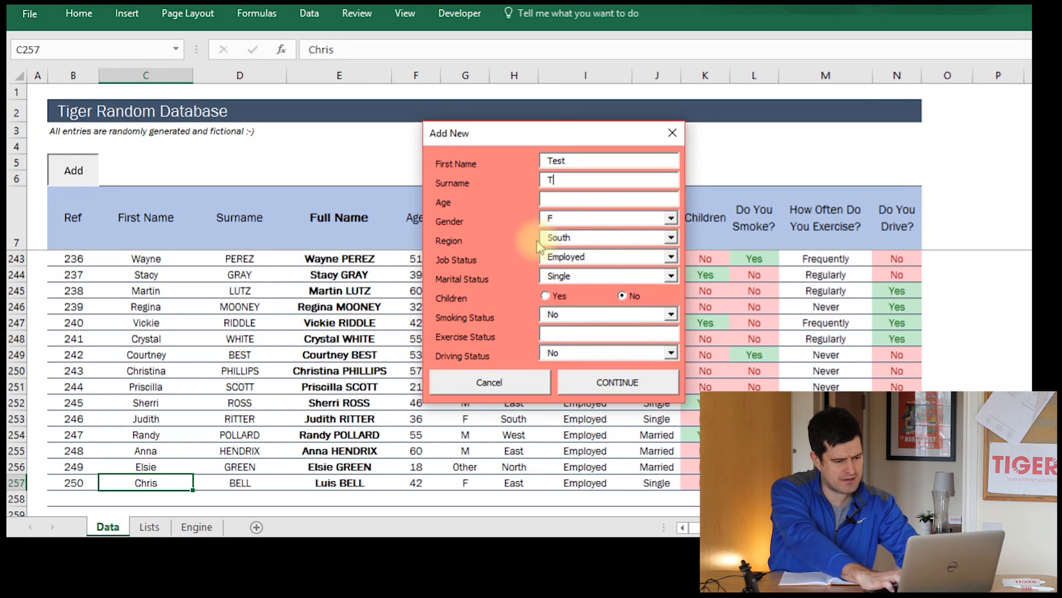
{"action": "type", "text": "34"}
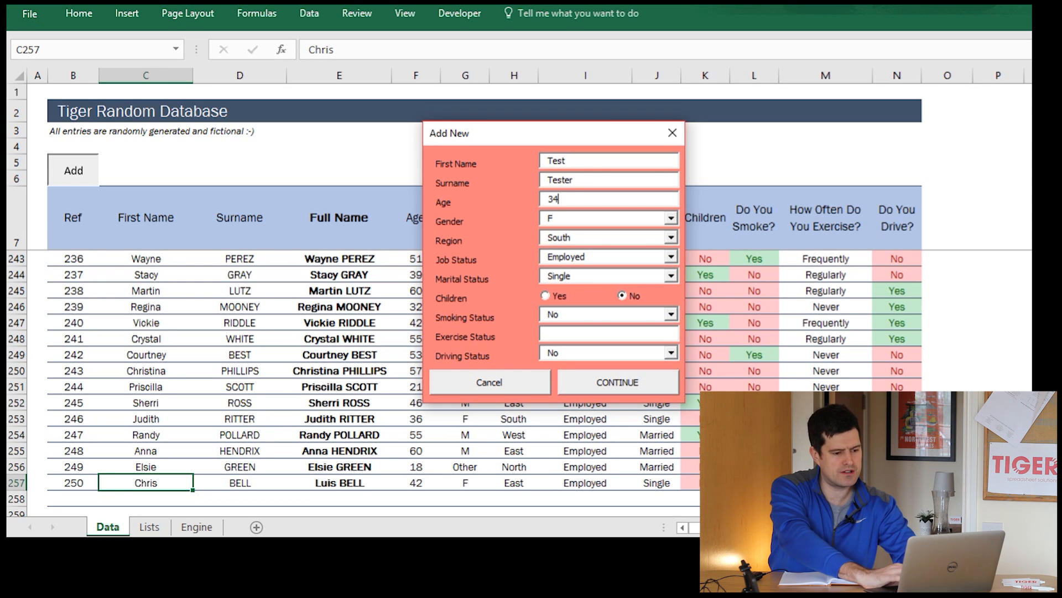
{"action": "left_click", "coordinate": [615, 381]}
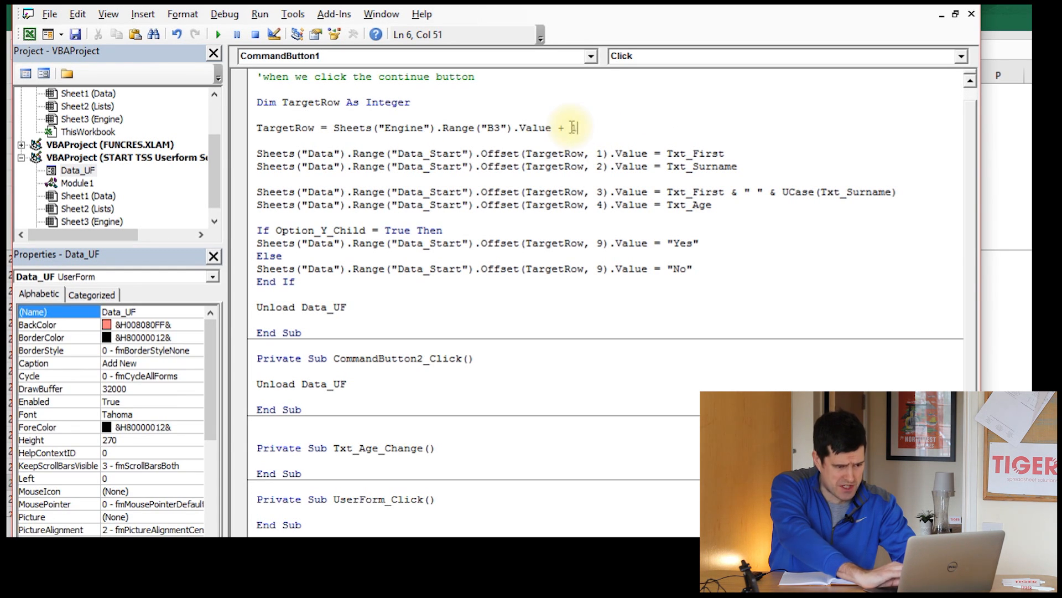
Append + 1 to the TargetRow assignment in the VBA editor
{"action": "type", "text": "1"}
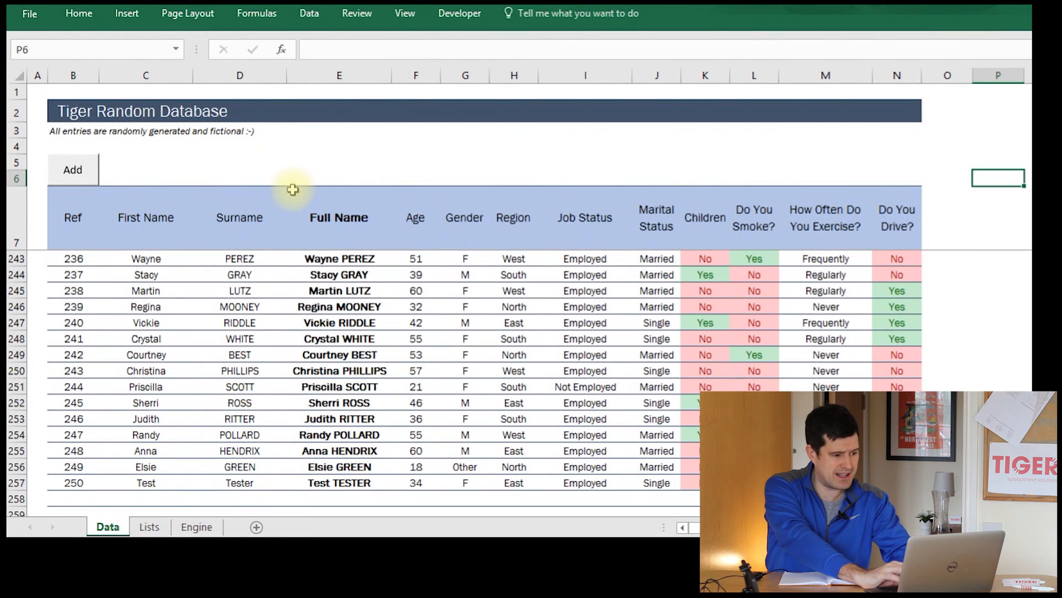
{"action": "left_click", "coordinate": [72, 169]}
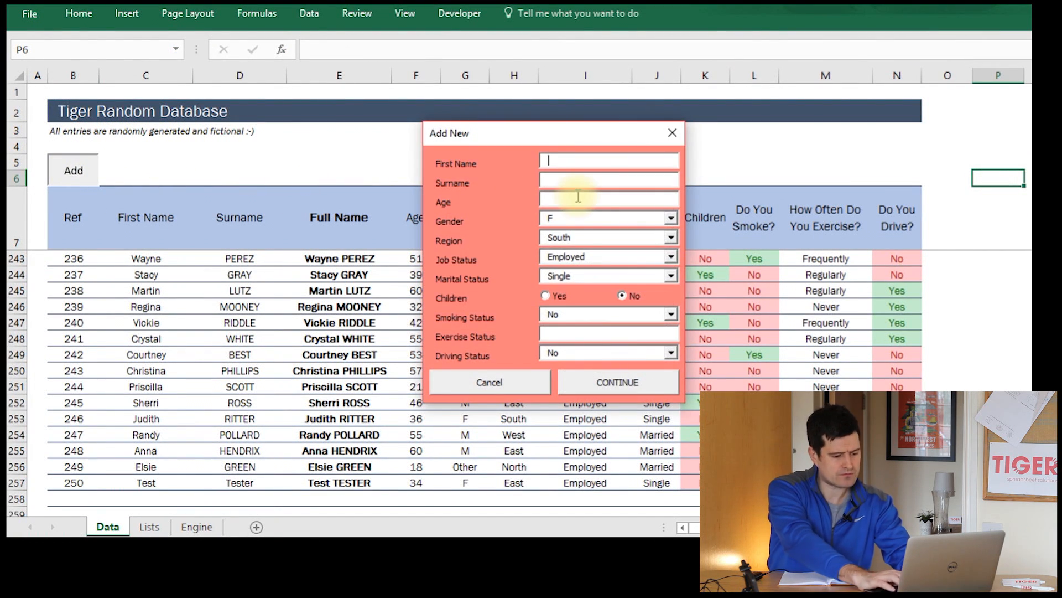
{"action": "type", "text": "Mortimer"}
{"action": "left_click", "coordinate": [609, 198]}
{"action": "type", "text": "34"}
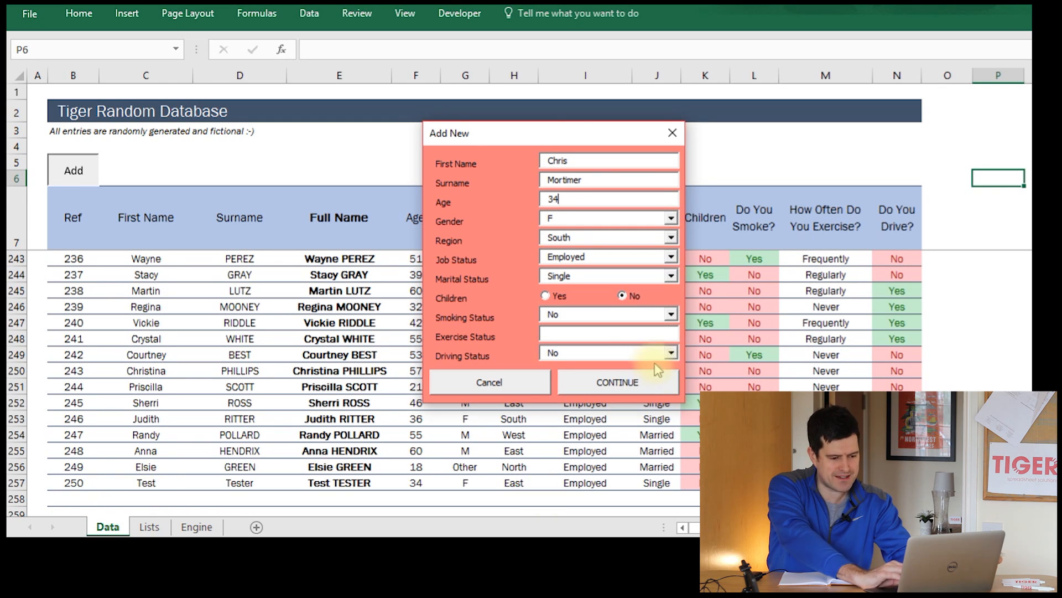
{"action": "left_click", "coordinate": [616, 381]}
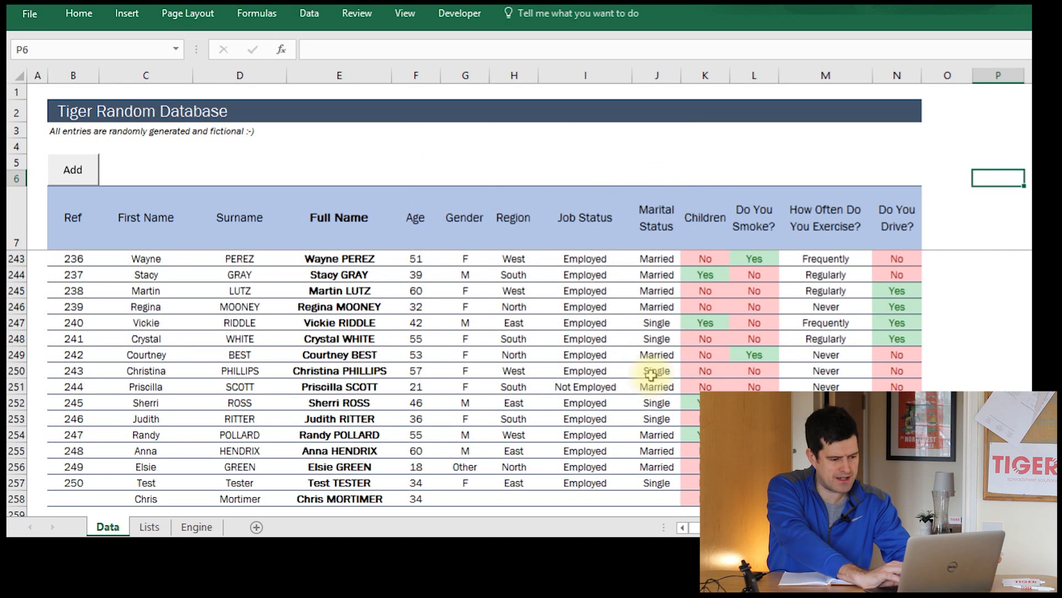
Inspect the new row 258 cells below the Test Tester record
{"action": "left_click", "coordinate": [145, 498]}
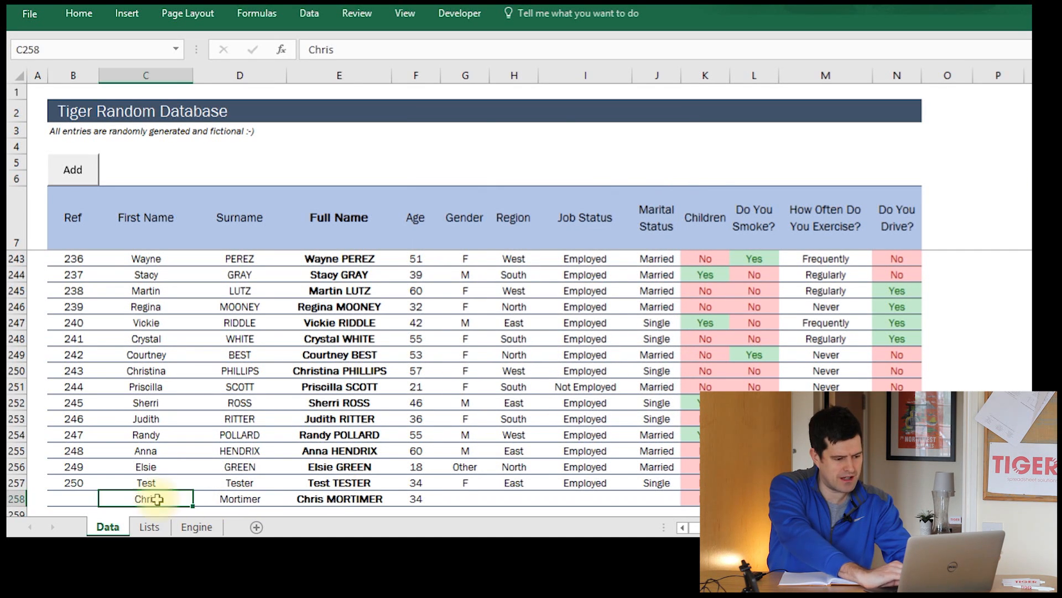
{"action": "left_click", "coordinate": [562, 498]}
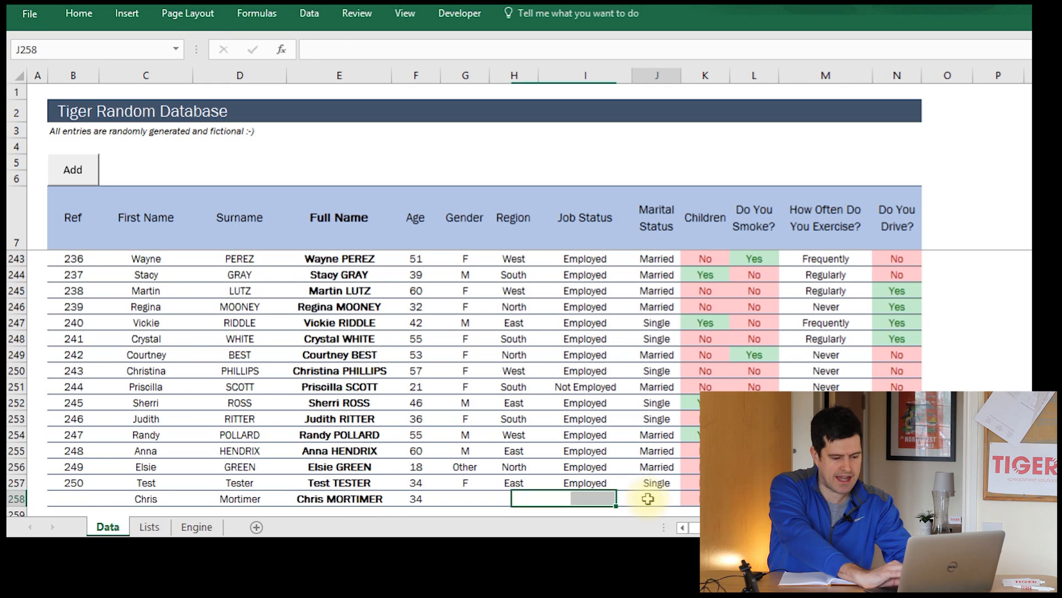
{"action": "left_click", "coordinate": [465, 499]}
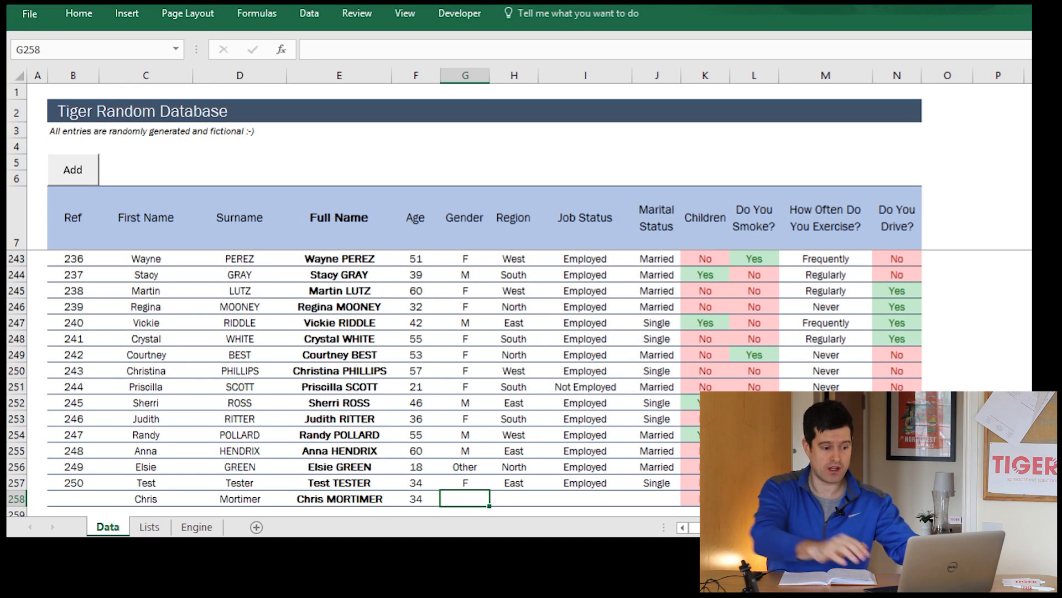
{"action": "left_click", "coordinate": [145, 498]}
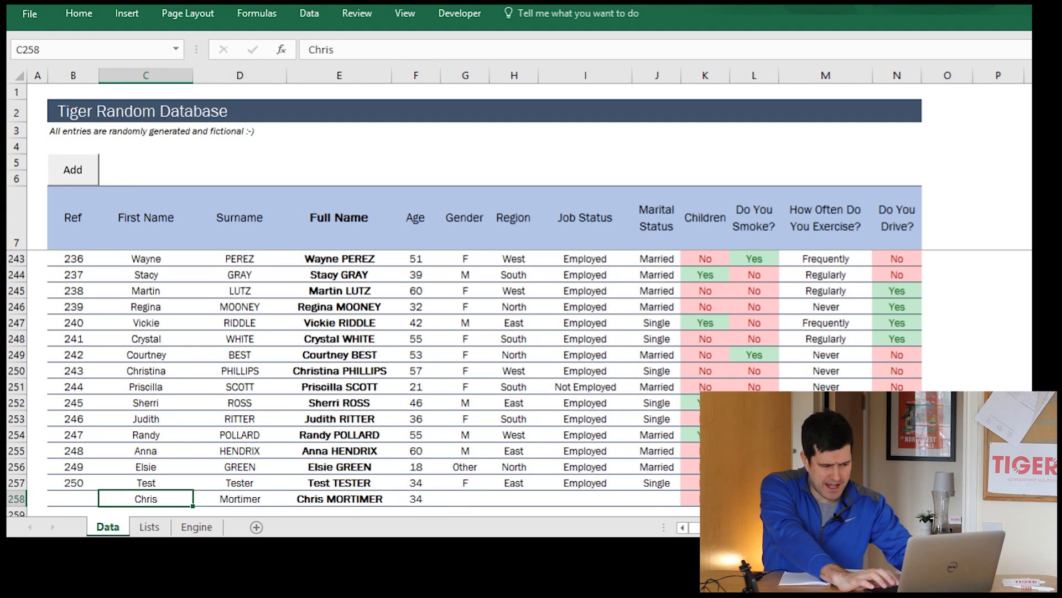
{"action": "left_click", "coordinate": [416, 498]}
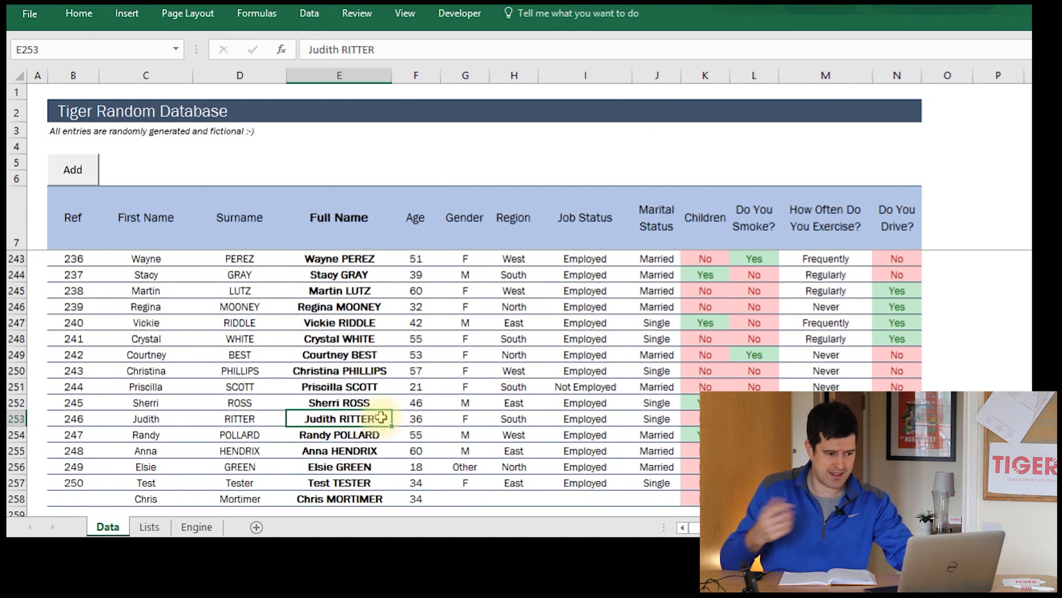
{"action": "mouse_move", "coordinate": [73, 169]}
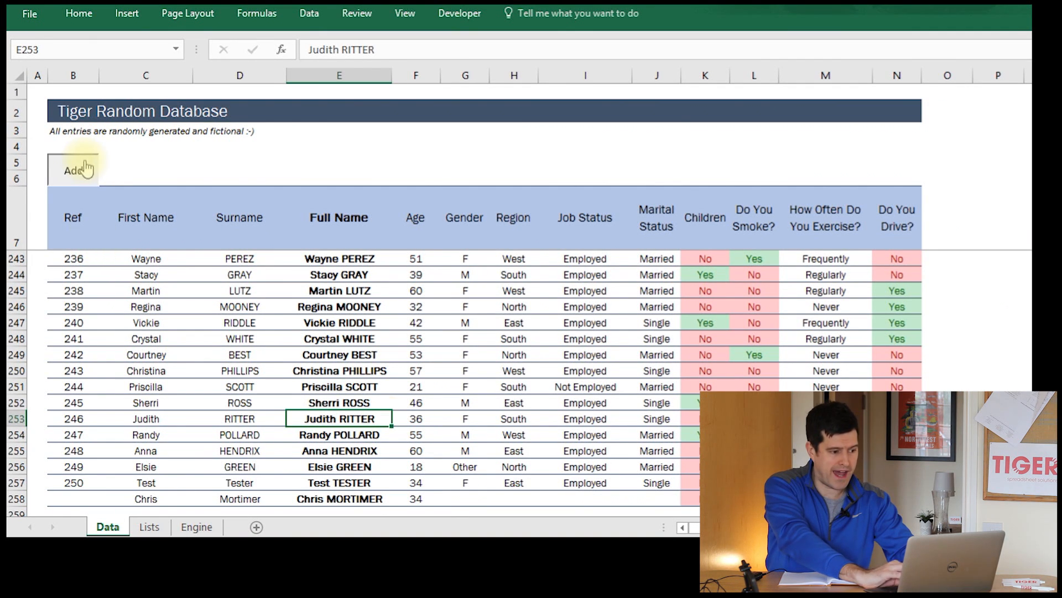
{"action": "left_click", "coordinate": [72, 170]}
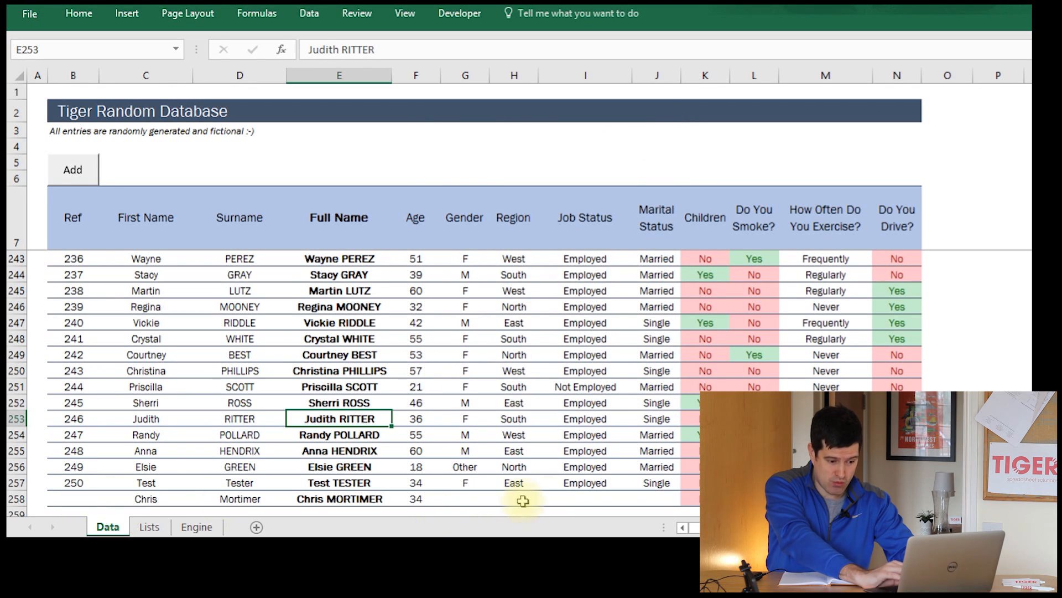
{"action": "mouse_move", "coordinate": [36, 486]}
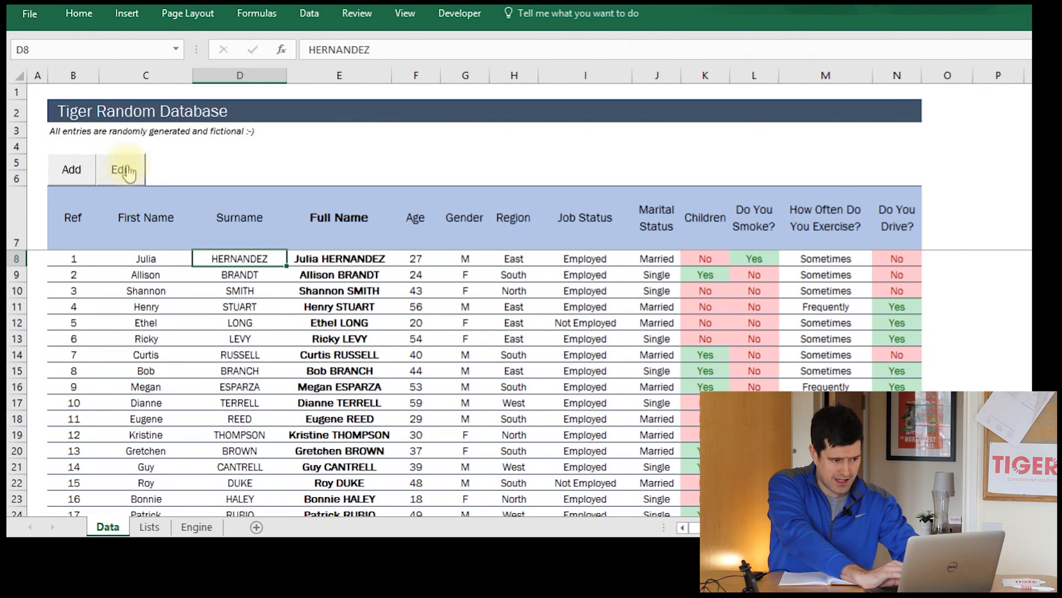
Preview the finished workbook's Choose Record edit dialog, close it, and return to the Data sheet
{"action": "left_click", "coordinate": [121, 169]}
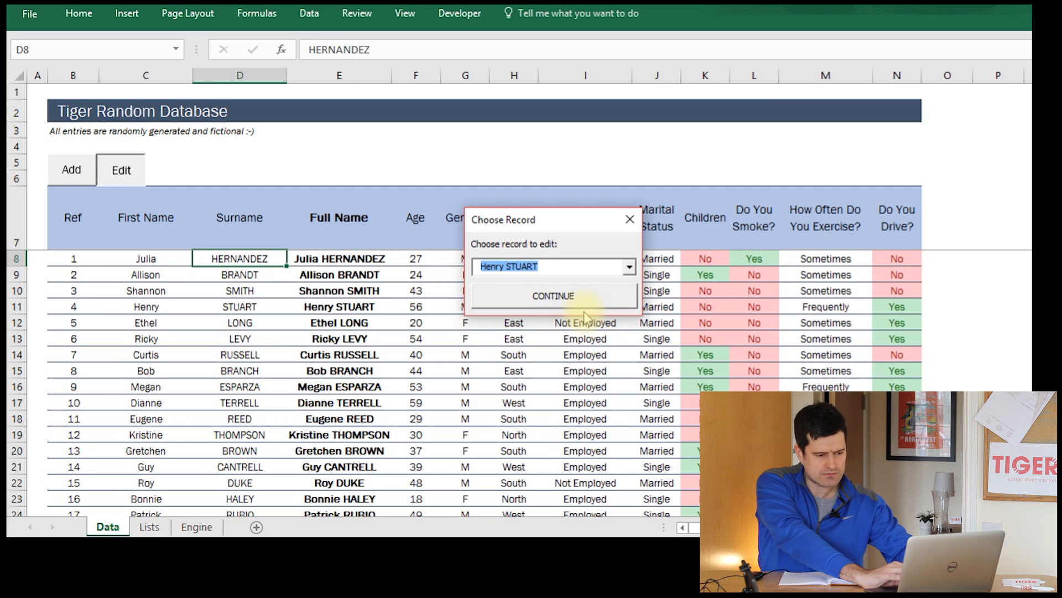
{"action": "left_click", "coordinate": [553, 295]}
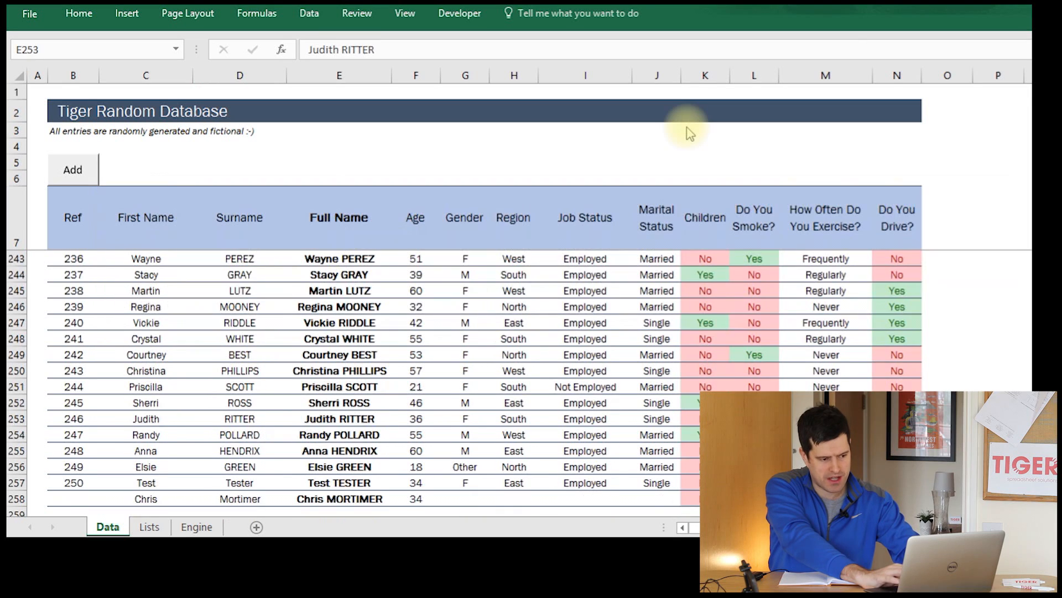
{"action": "left_click", "coordinate": [339, 322]}
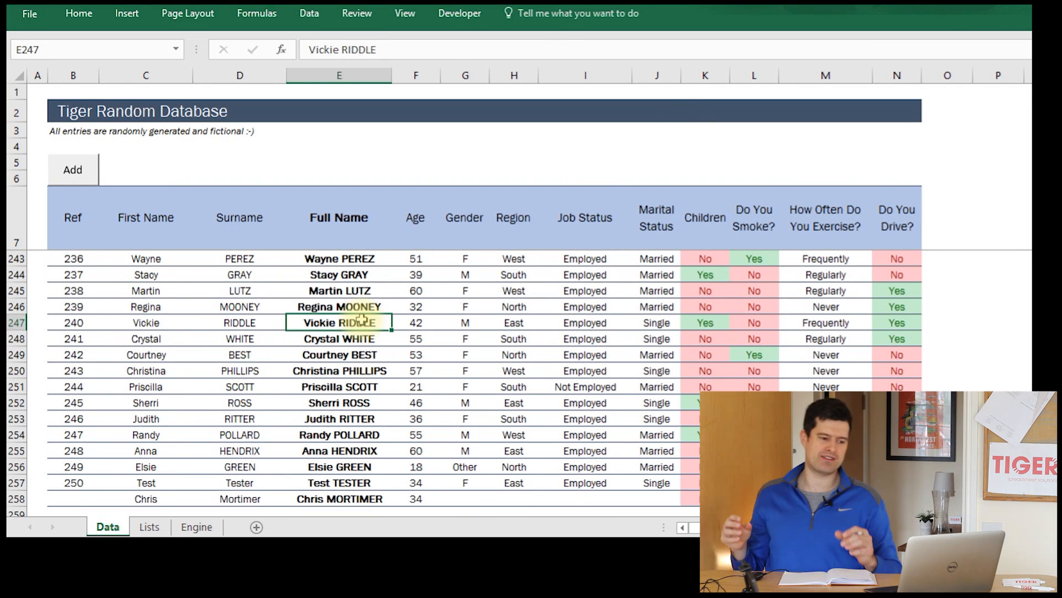